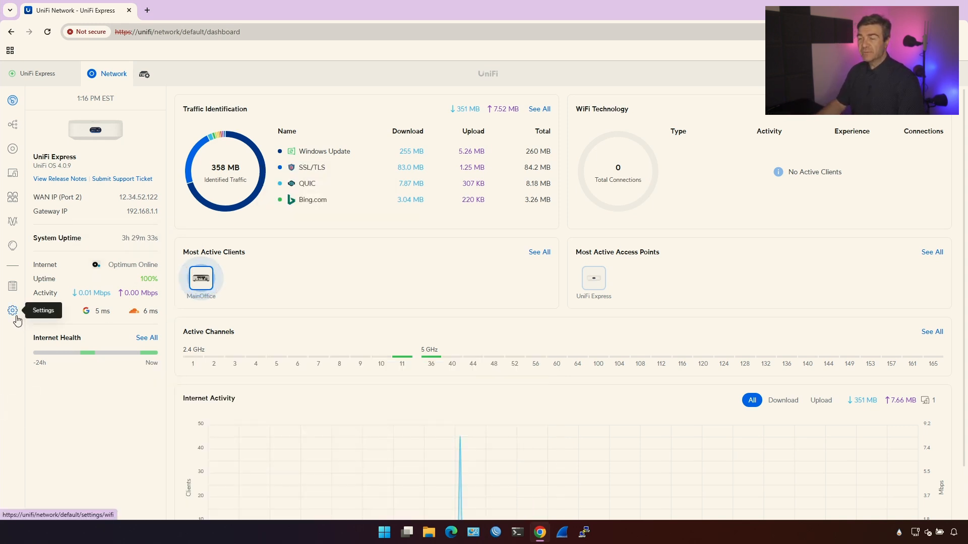
Step: Start a New Virtual Network under Settings > Networks, proposing a 192.168.2.1/24 subnet
left_click(12, 310)
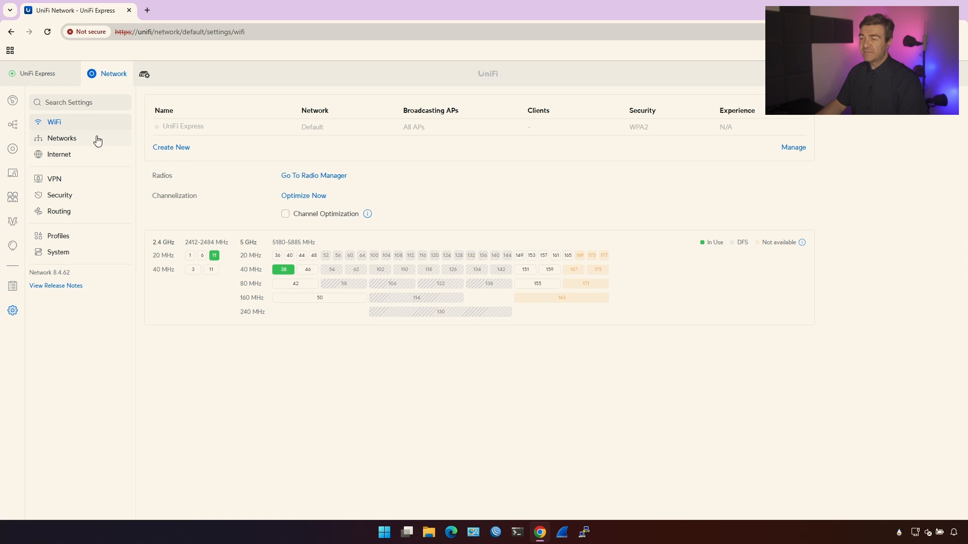
left_click(62, 137)
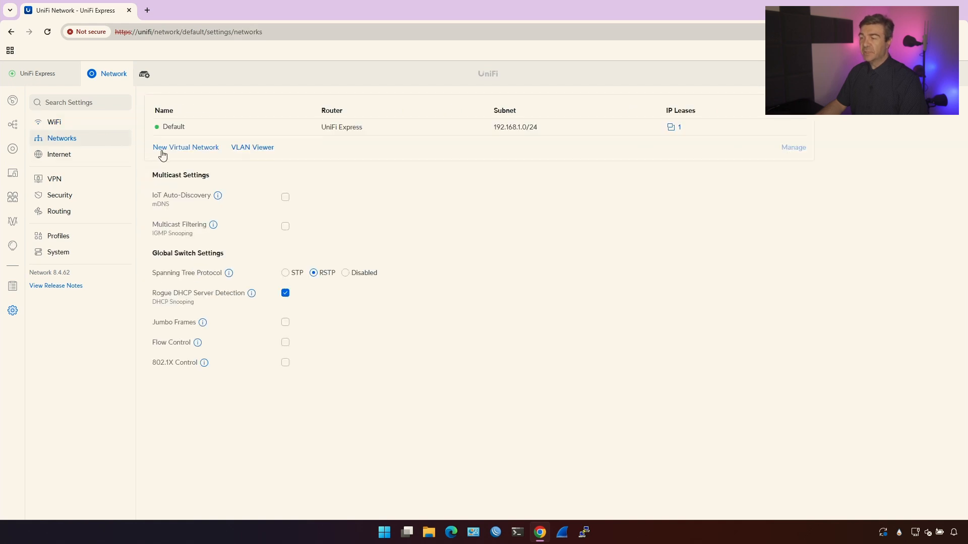
left_click(185, 146)
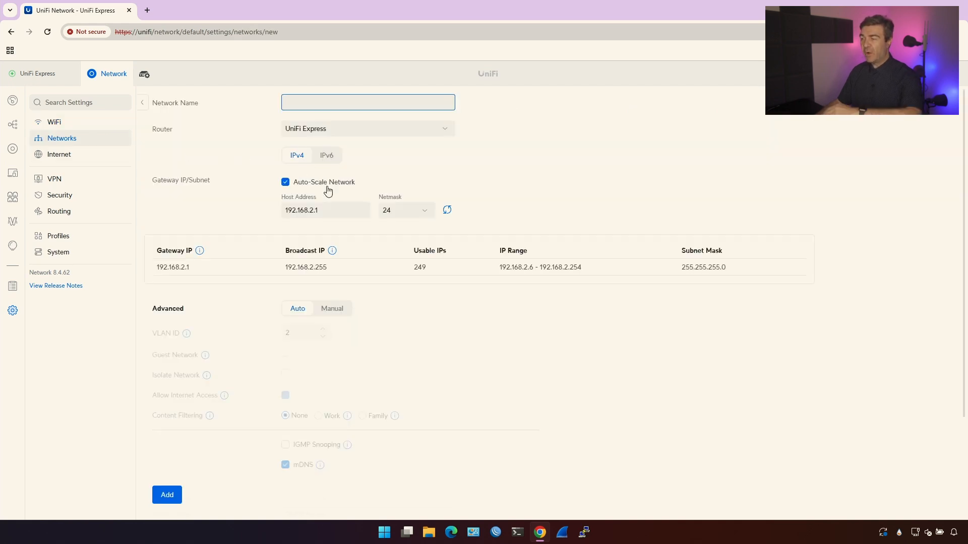
Step: Select the Network Name field and list router options: UniFi Express or Third-party Gateway
scroll("down", 3)
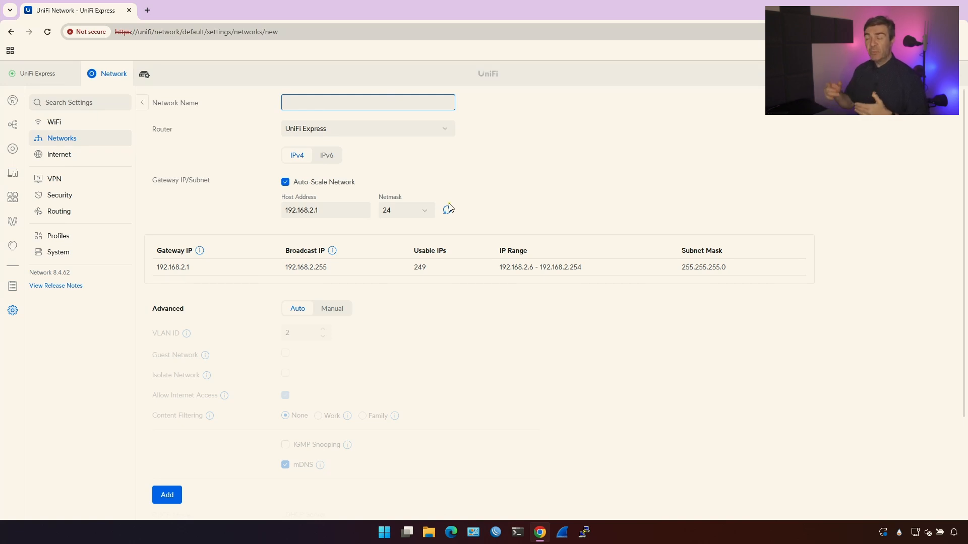
left_click(367, 102)
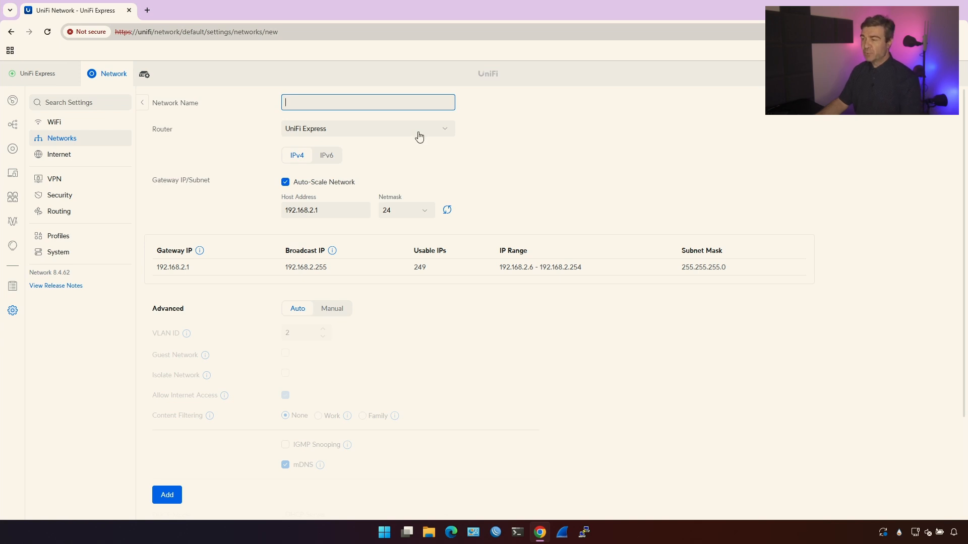
left_click(367, 128)
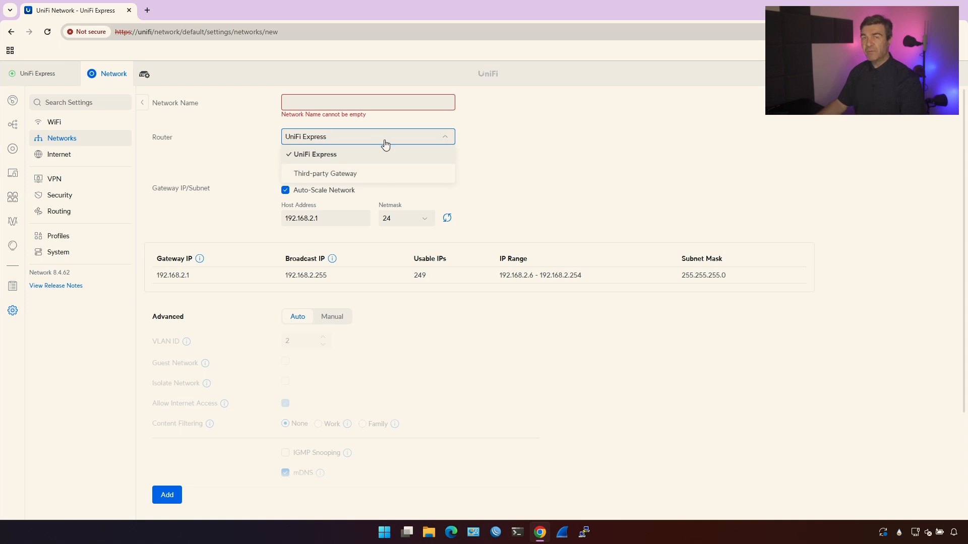
mouse_move(384, 153)
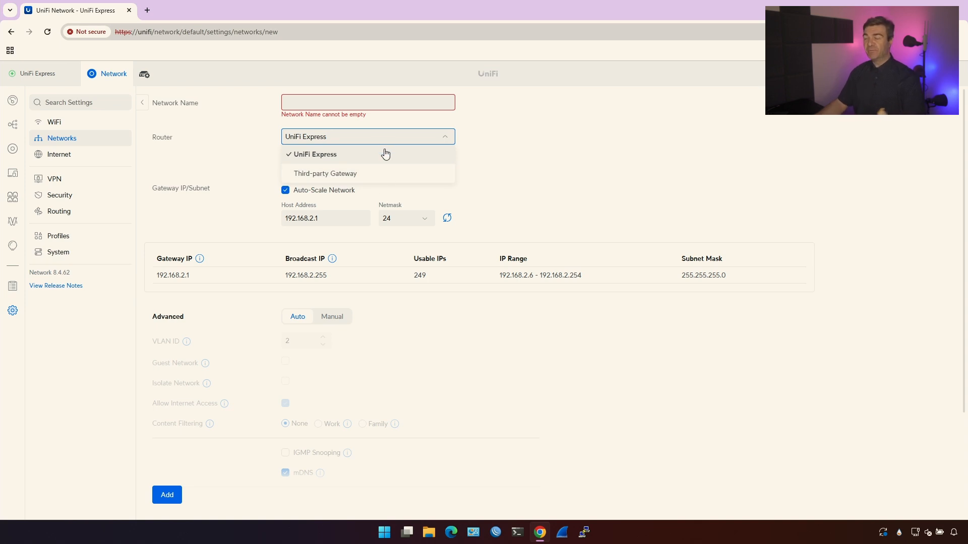
Step: Name the network YT and make Third-party Gateway the router, with VLAN ID 2
left_click(324, 173)
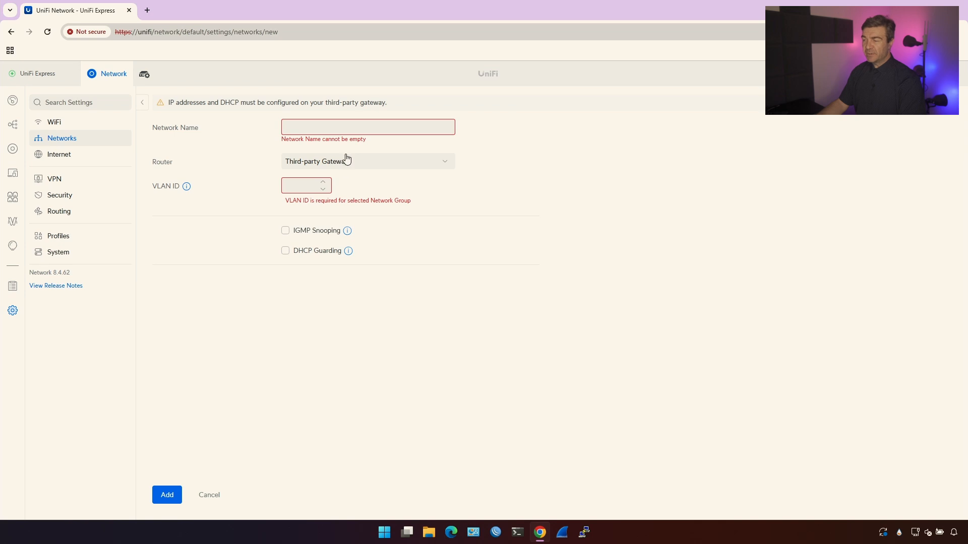
type("YT")
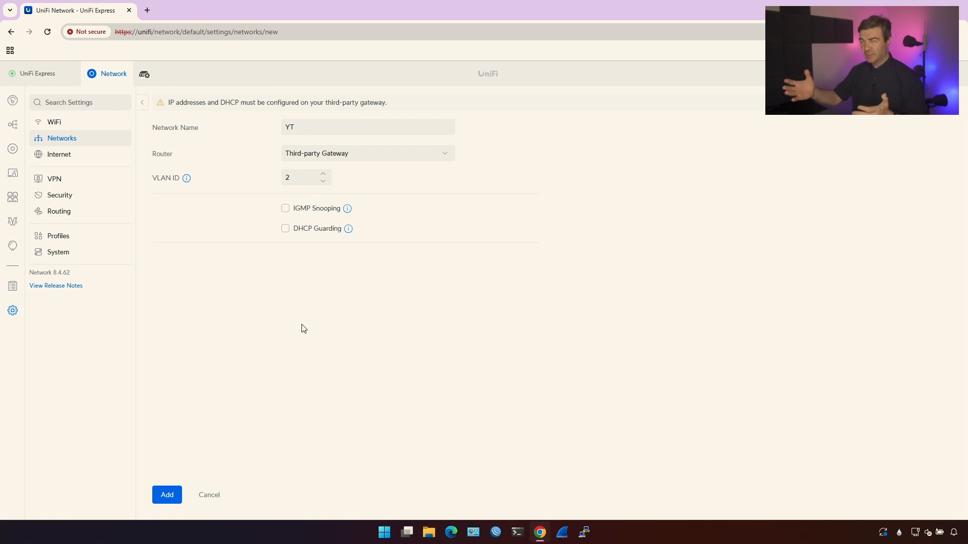
left_click(367, 153)
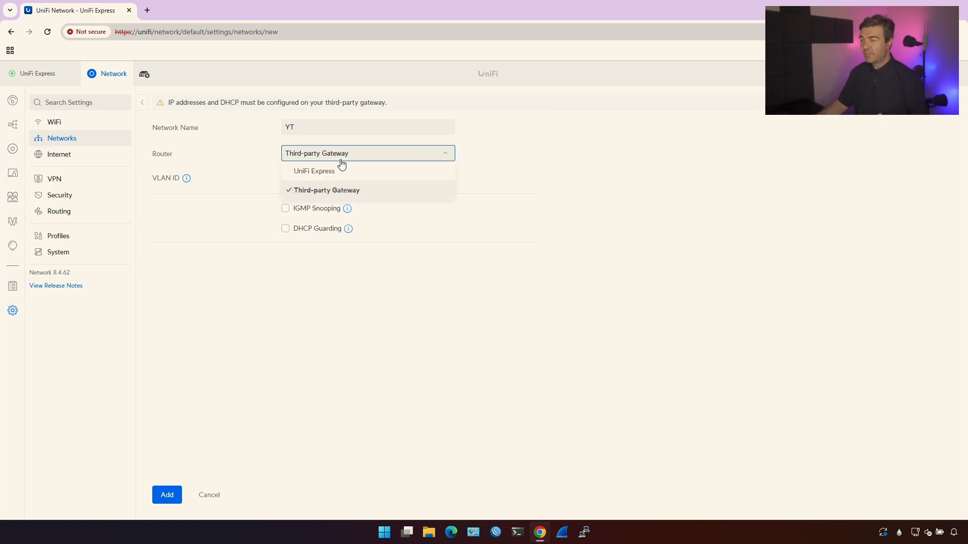
Step: Return the router to UniFi Express and regenerate the address back to 192.168.2.1/24 (249 usable)
left_click(313, 171)
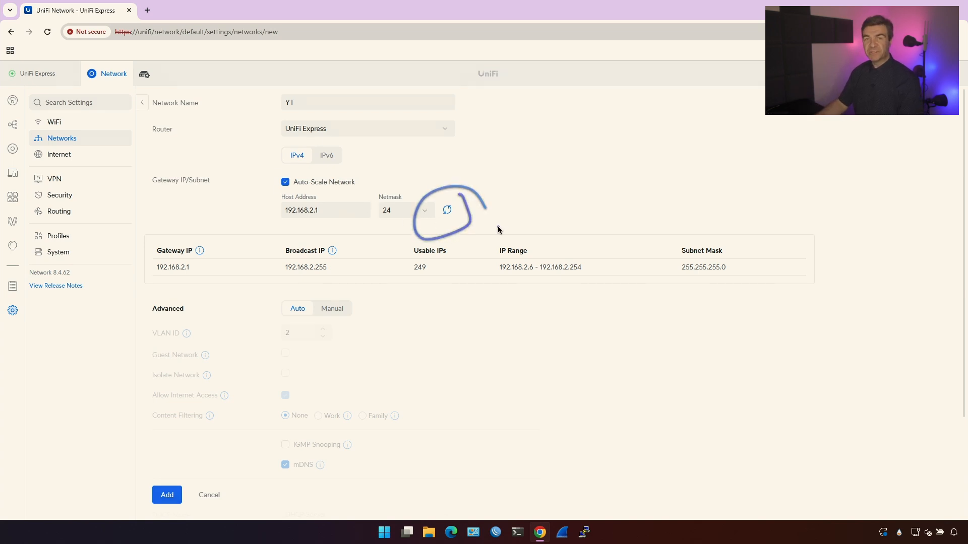
mouse_move(448, 212)
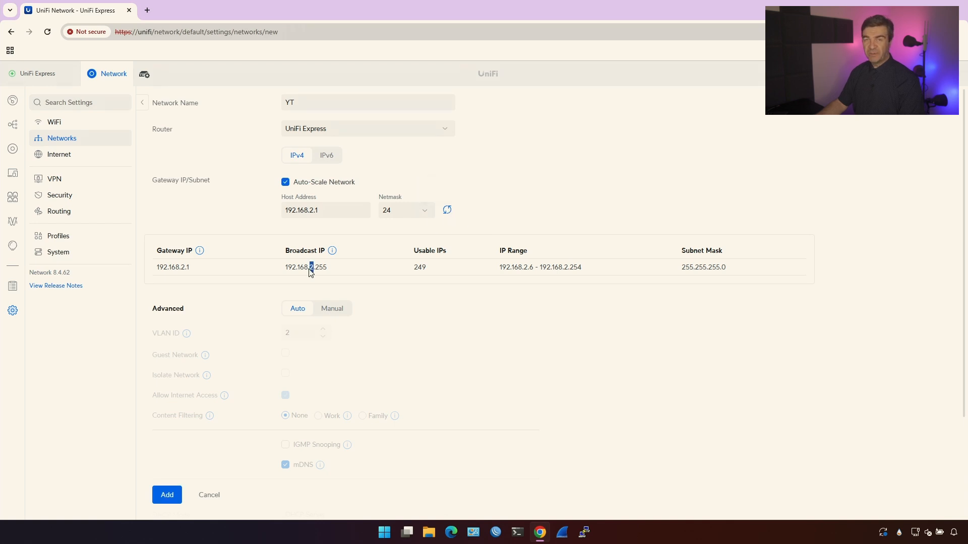
left_click(447, 210)
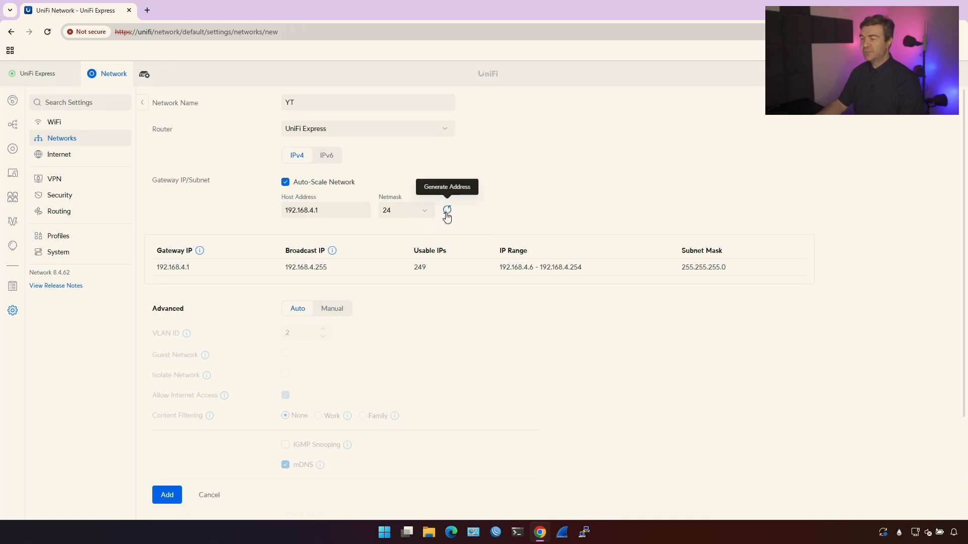
left_click(446, 210)
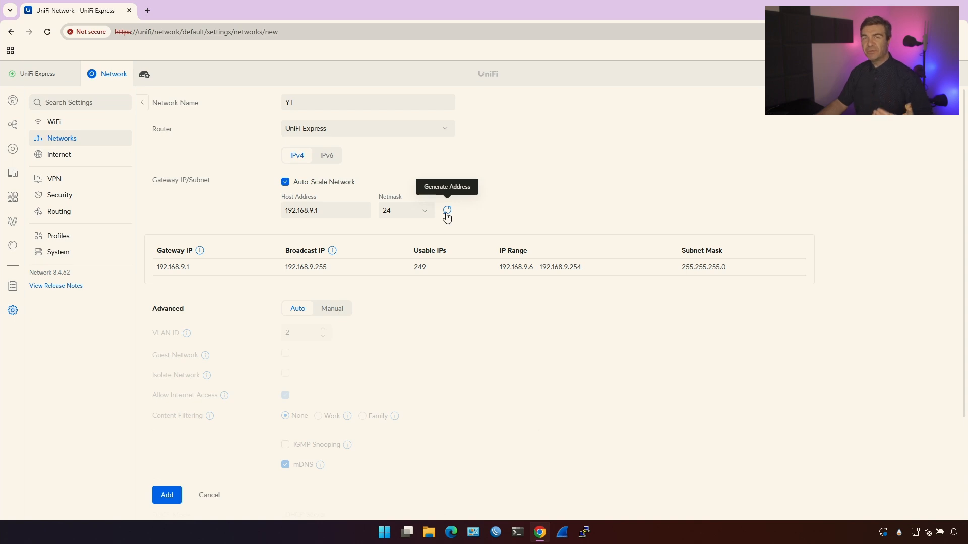
left_click(447, 214)
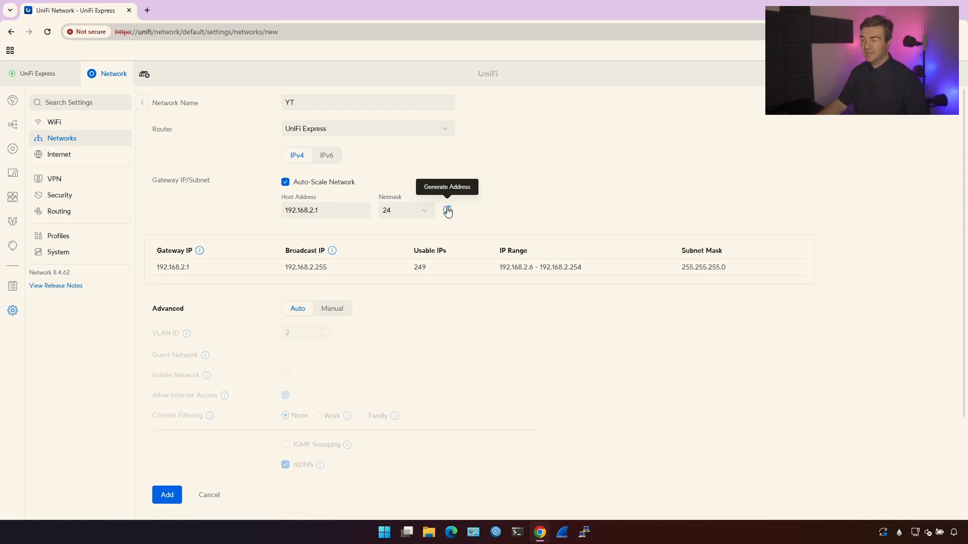
left_click(325, 209)
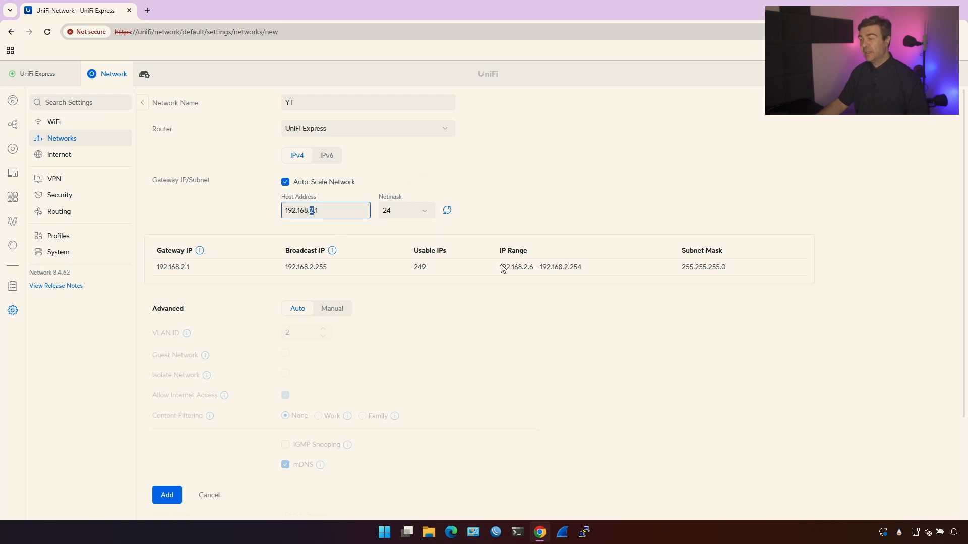
double_click(540, 267)
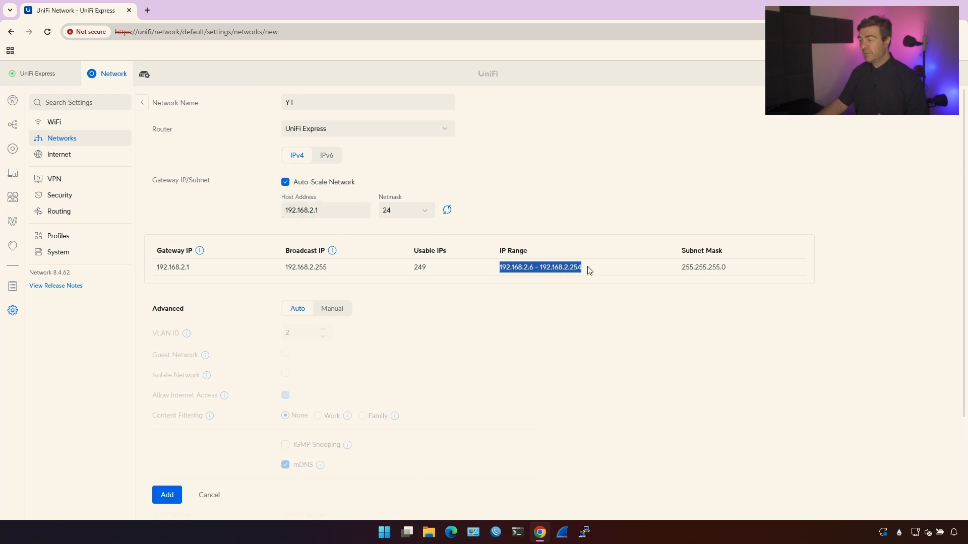
mouse_move(568, 289)
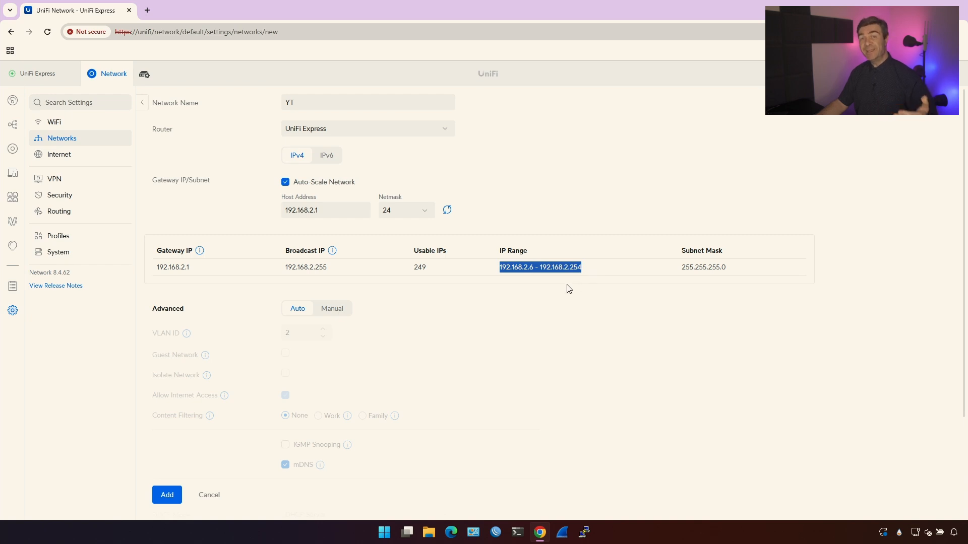
left_click(326, 209)
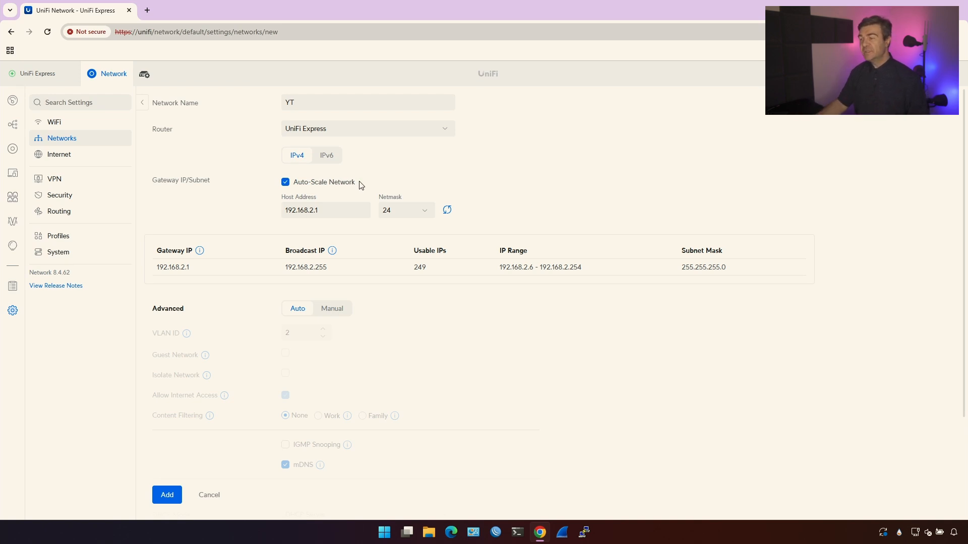
Step: Uncheck Auto-Scale Network, keeping the subnet at 192.168.2.1/24
left_click(285, 182)
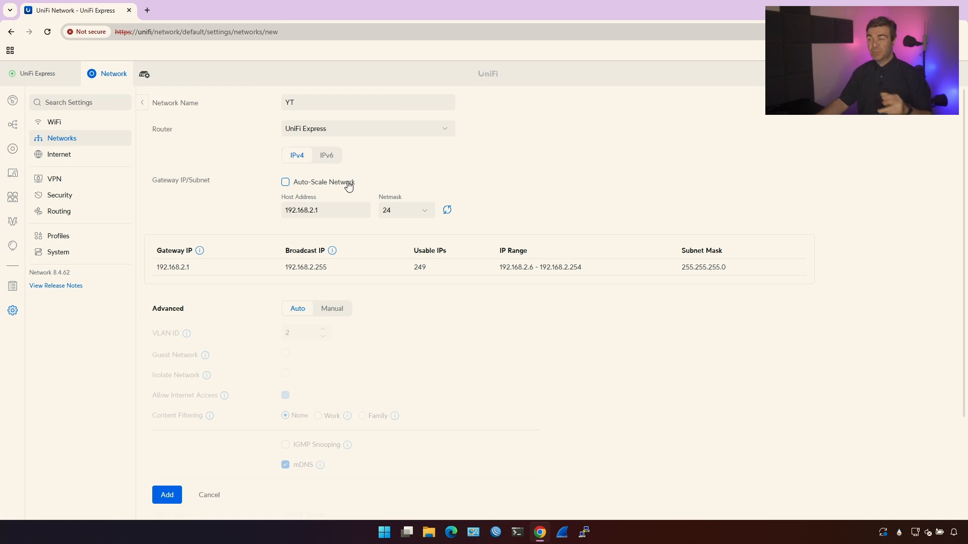
scroll("down", 3)
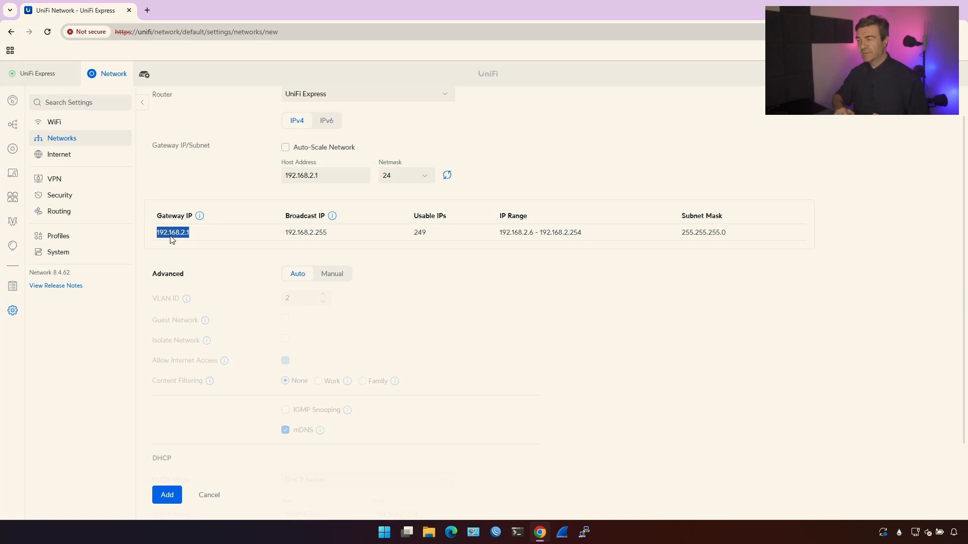
mouse_move(259, 245)
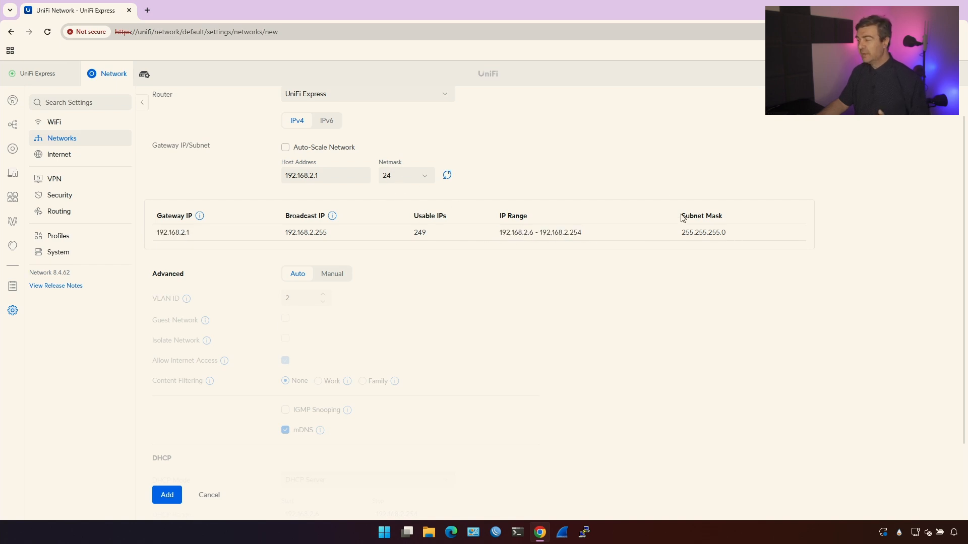
Step: Briefly widen the netmask to /23 (500 addresses), then restore /24 with 249
double_click(702, 232)
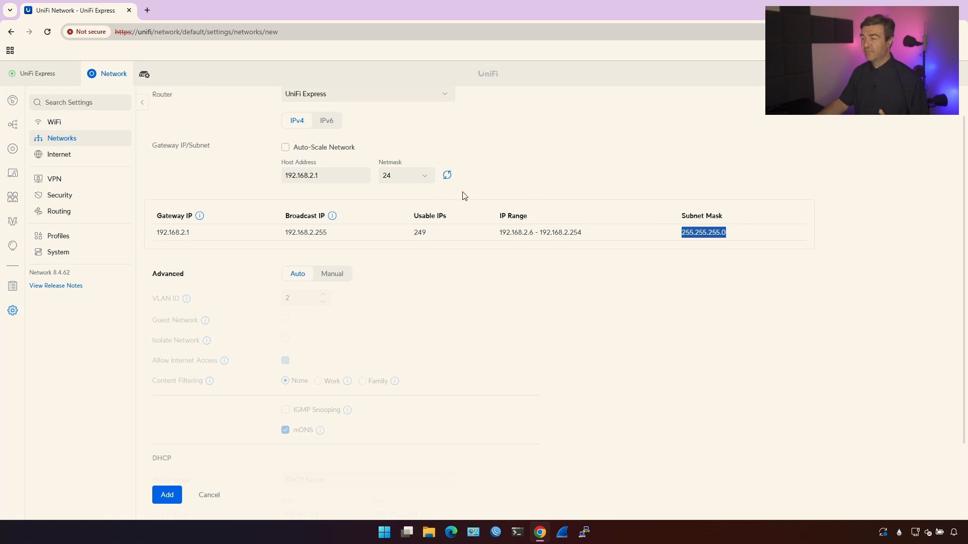
left_click(404, 175)
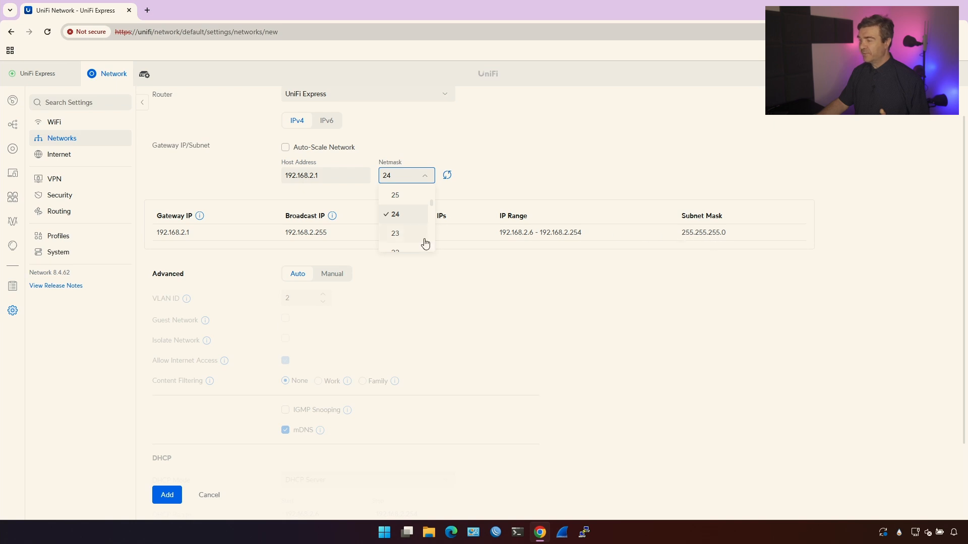
left_click(394, 233)
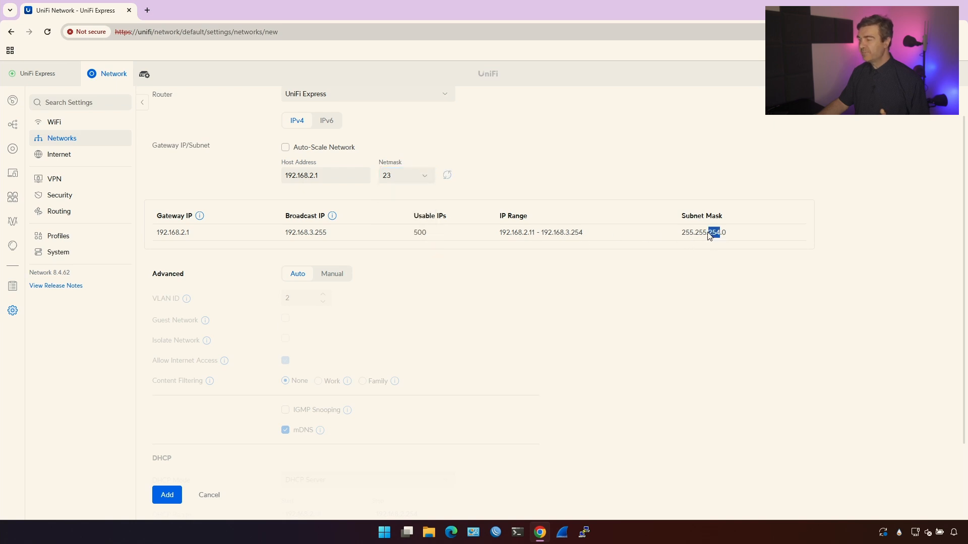
left_click(404, 175)
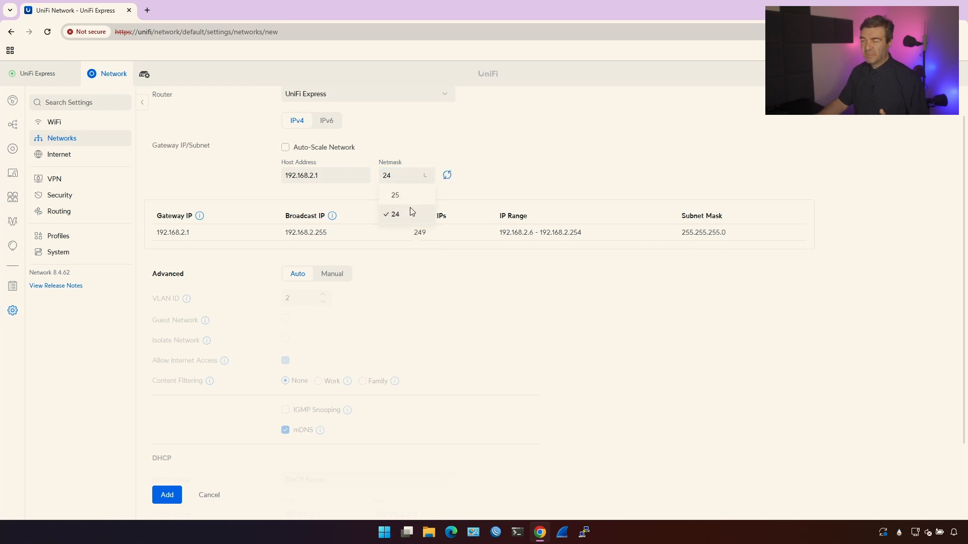
left_click(394, 214)
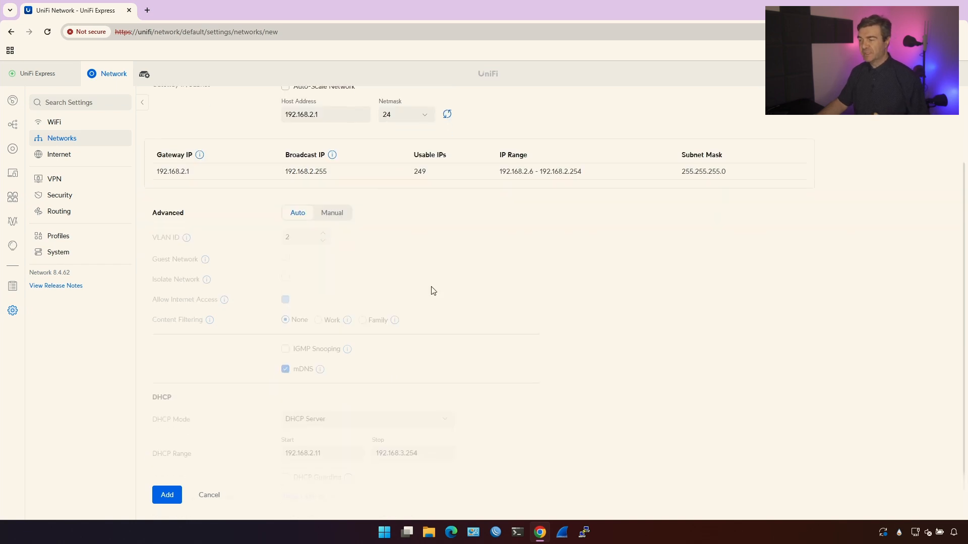
scroll("down", 3)
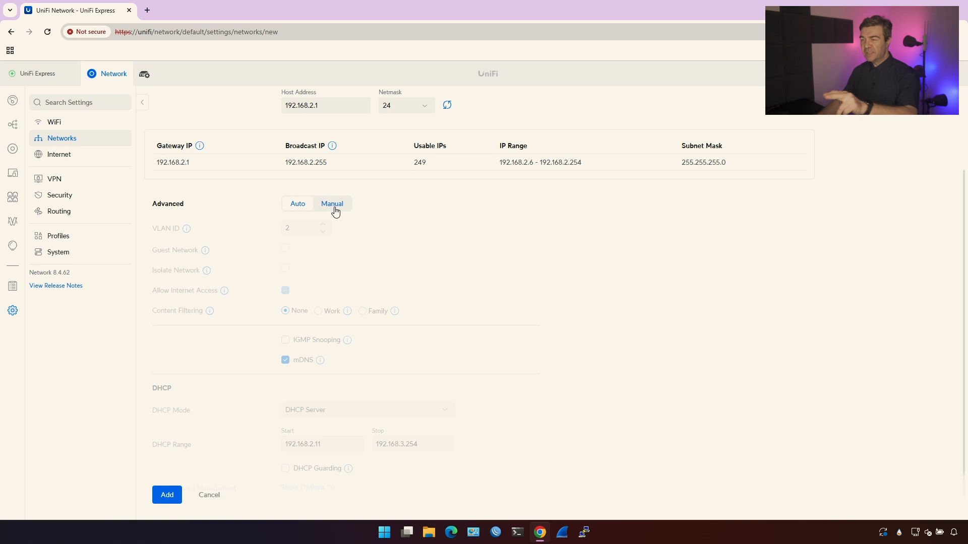
Step: Switch Advanced settings to Manual, exposing VLAN ID 2, guest and DHCP fields
left_click(331, 204)
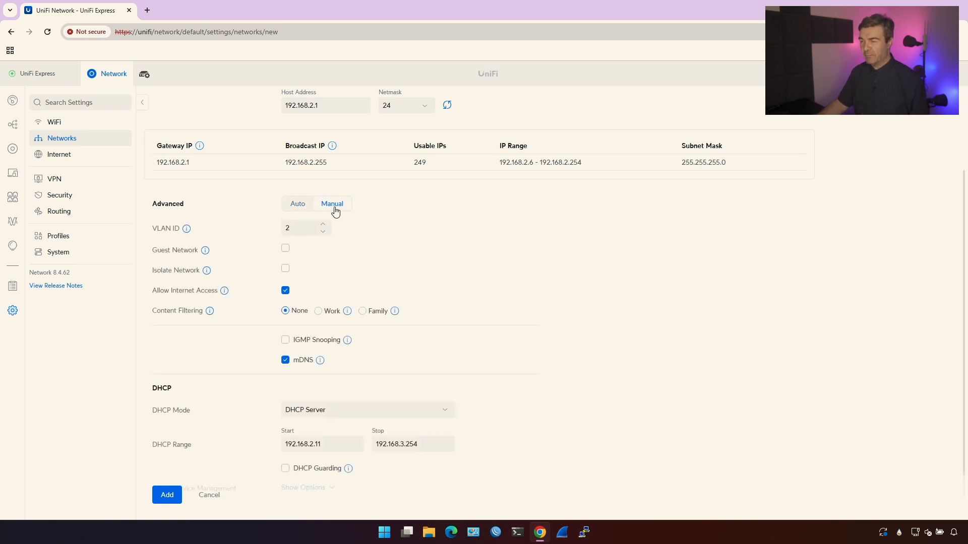
mouse_move(362, 242)
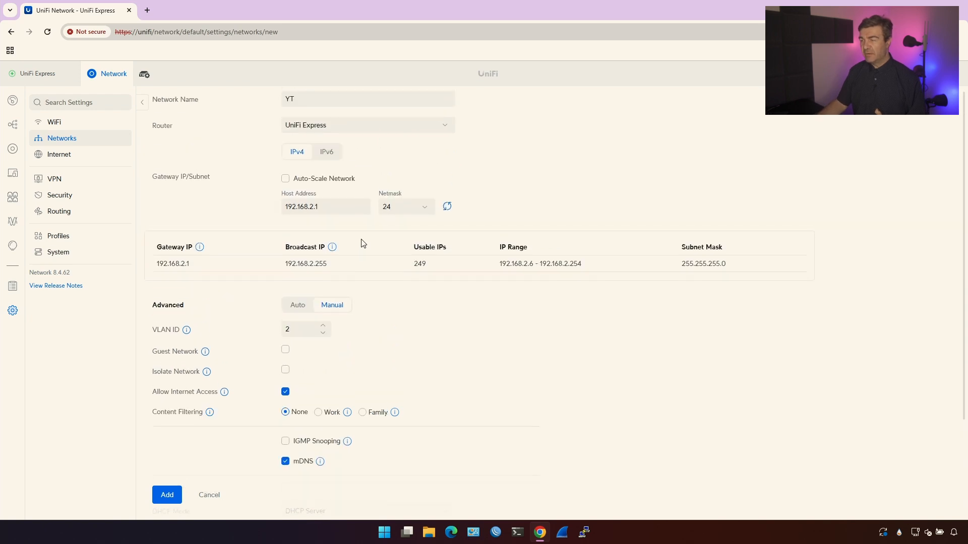
Step: Clear the VLAN ID field and retype 2
scroll("down", 3)
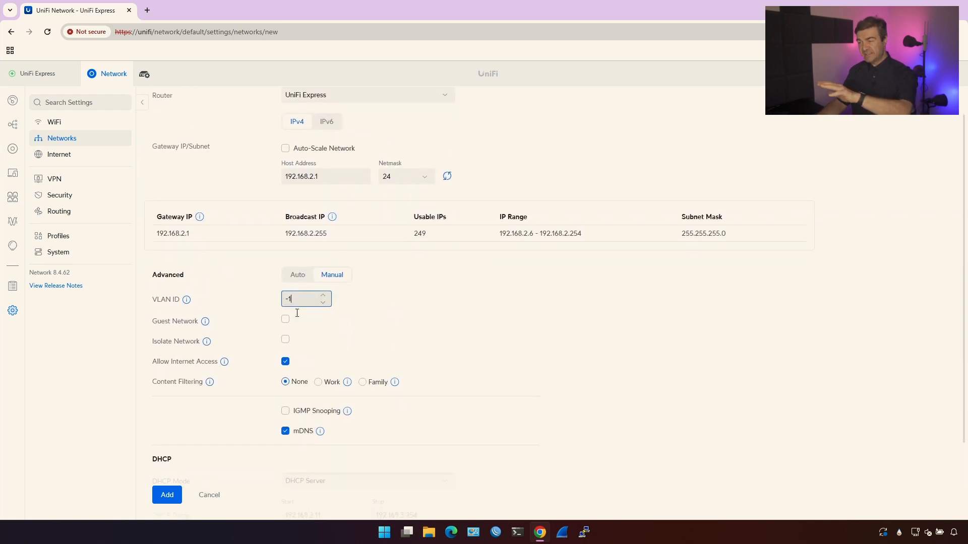
key("Backspace")
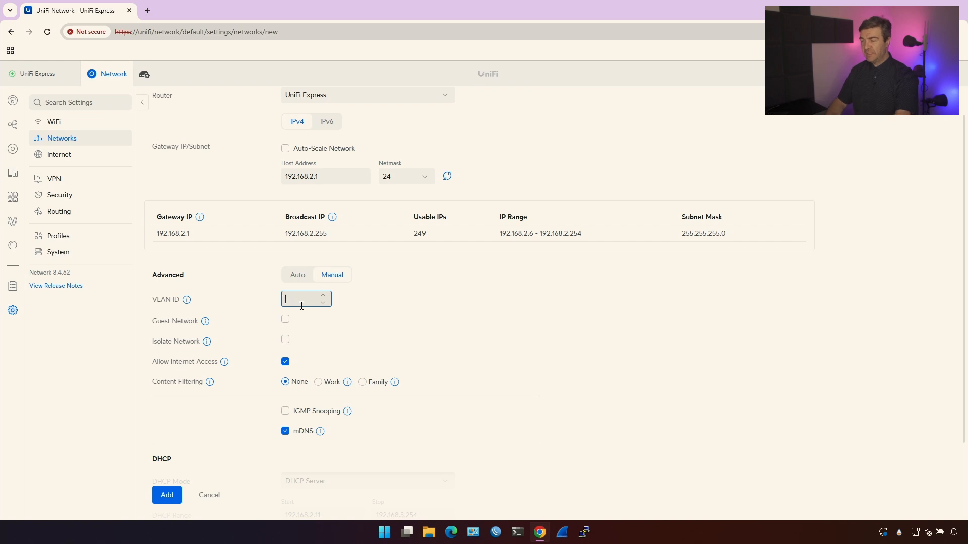
type("2")
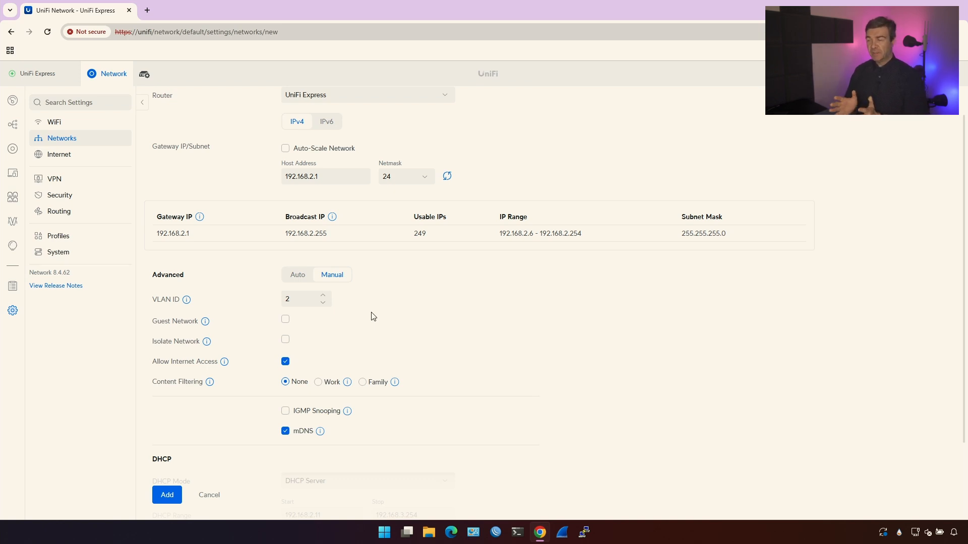
scroll("down", 3)
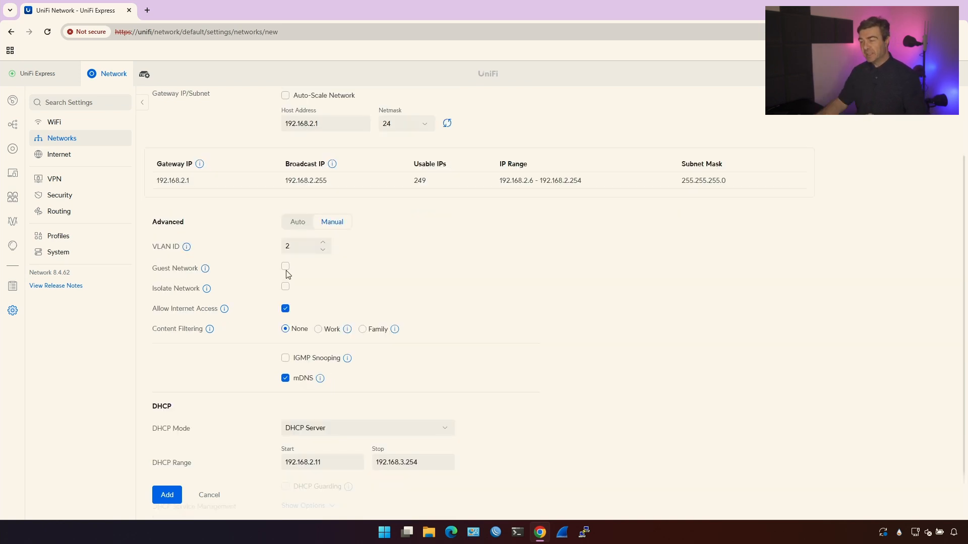
left_click(285, 266)
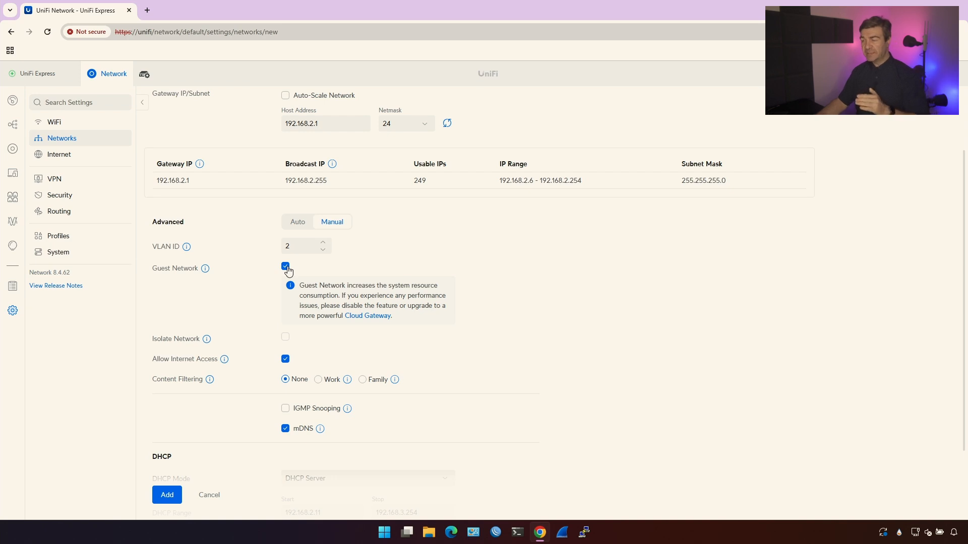
left_click(285, 267)
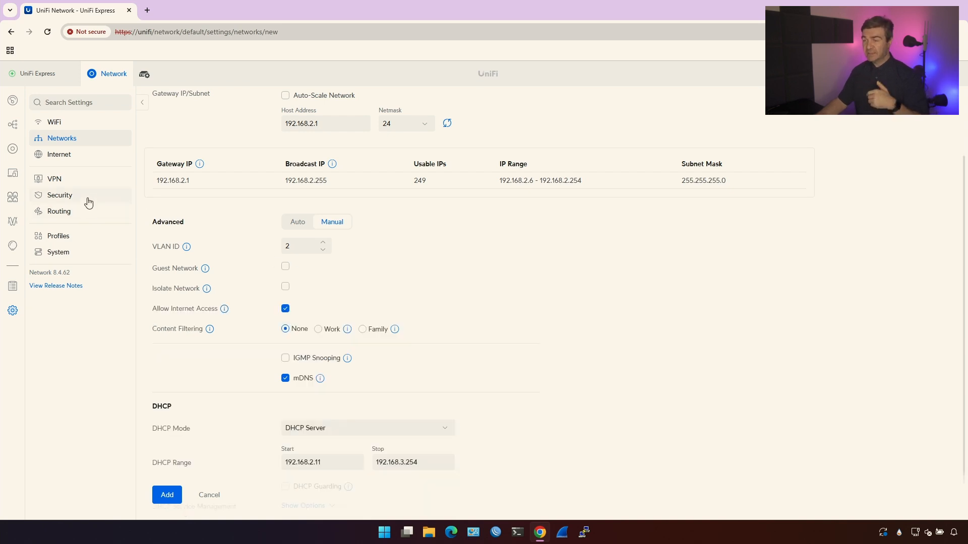
Step: Leave the unsaved YT form for Security and view the two LAN accept rules for 192.168.1.0/24
left_click(60, 195)
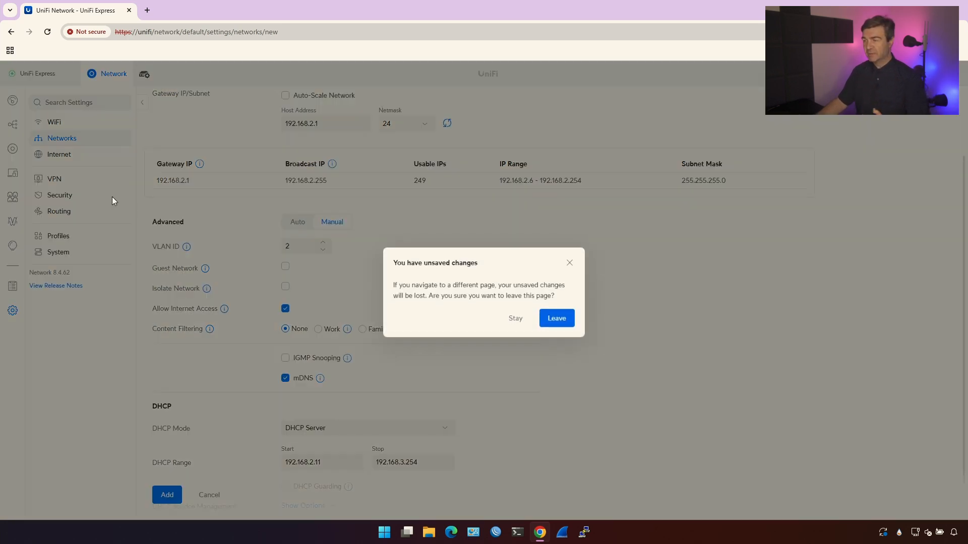
left_click(554, 318)
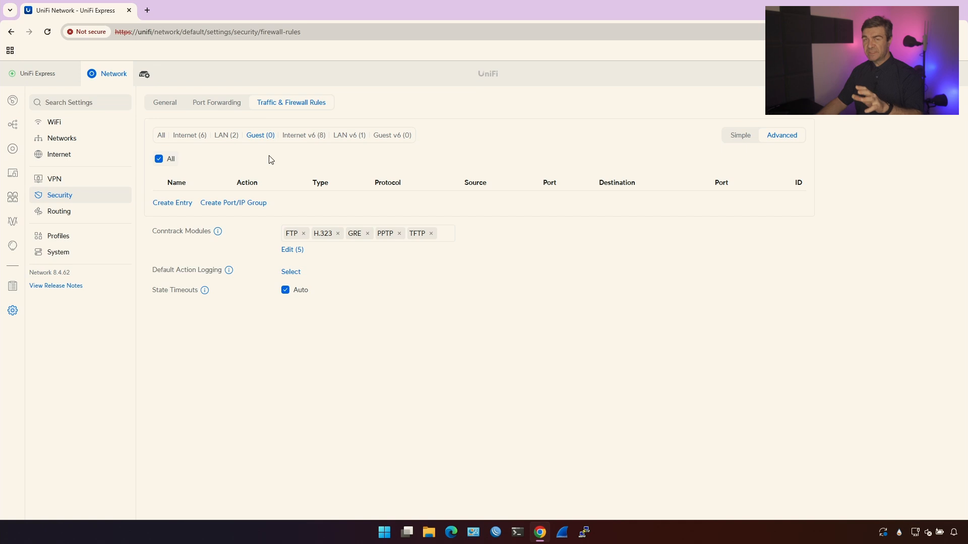
mouse_move(528, 194)
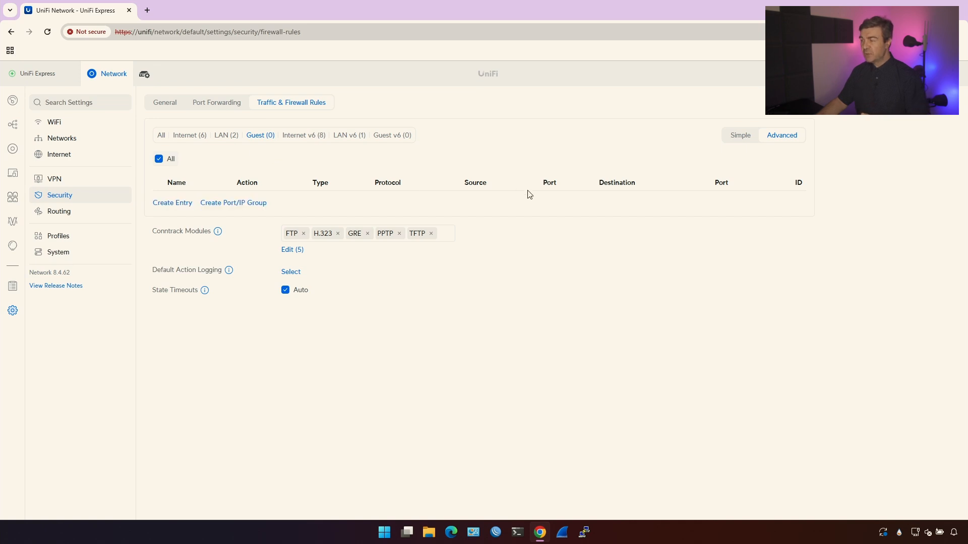
mouse_move(539, 197)
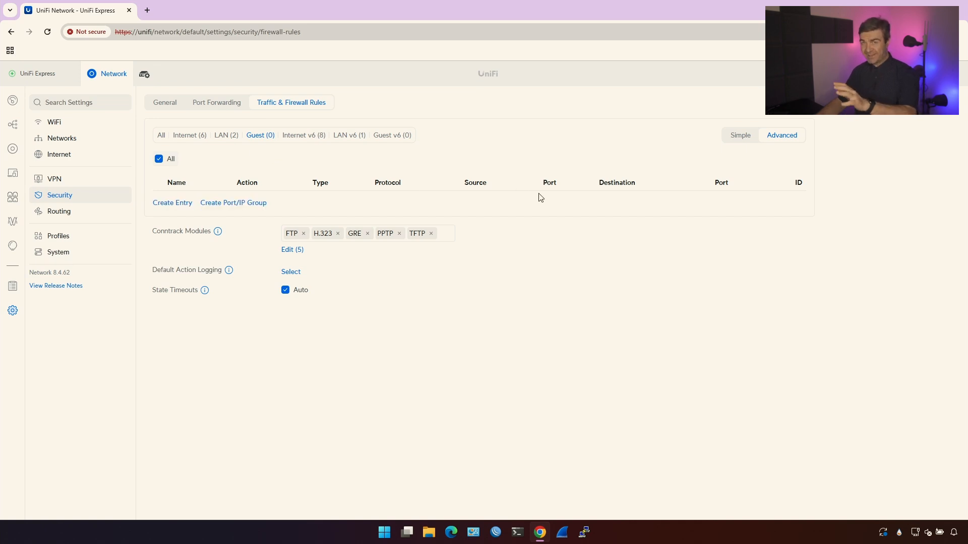
mouse_move(294, 169)
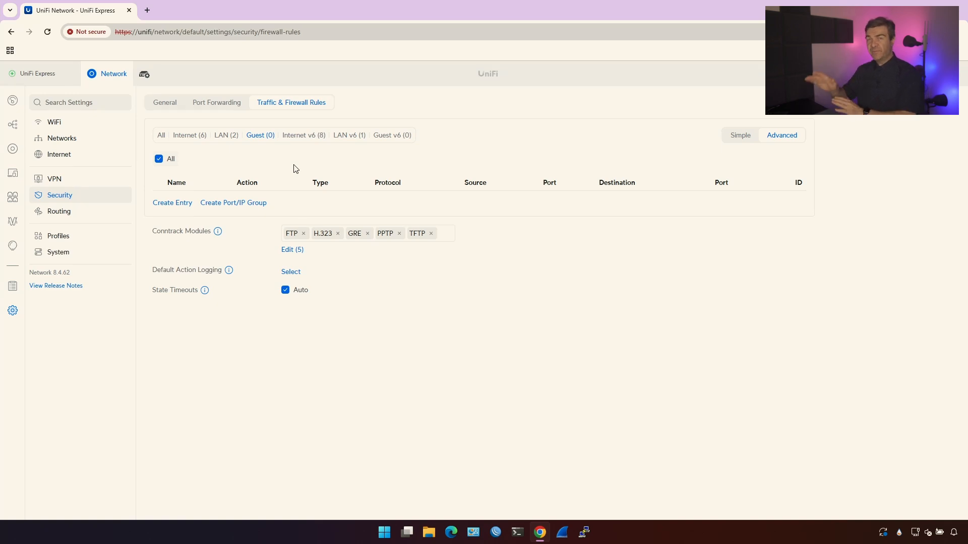
left_click(226, 135)
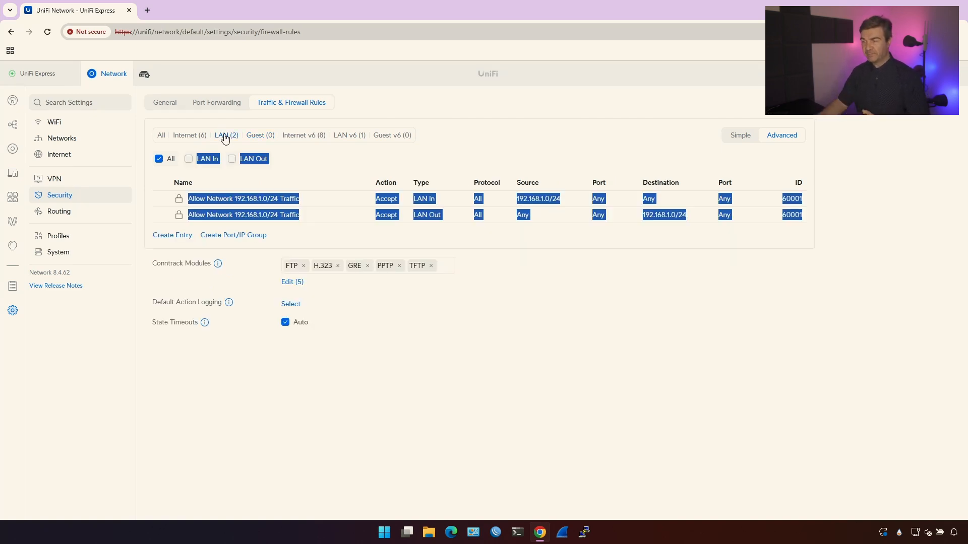
left_click(61, 137)
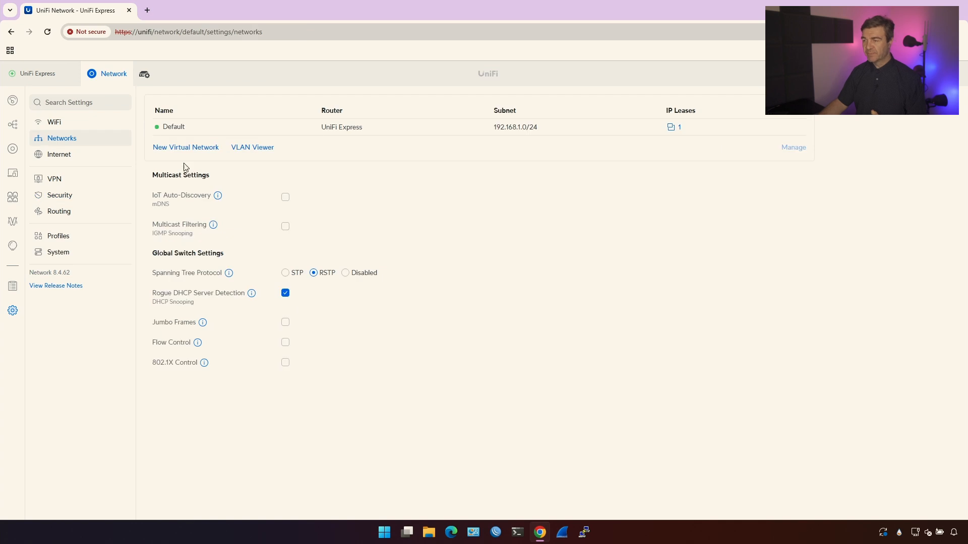
left_click(185, 147)
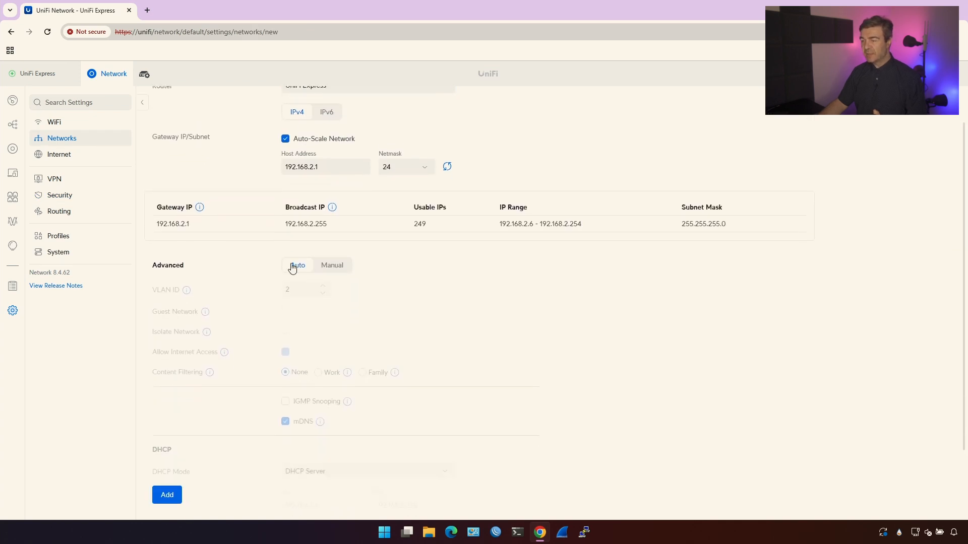
left_click(332, 264)
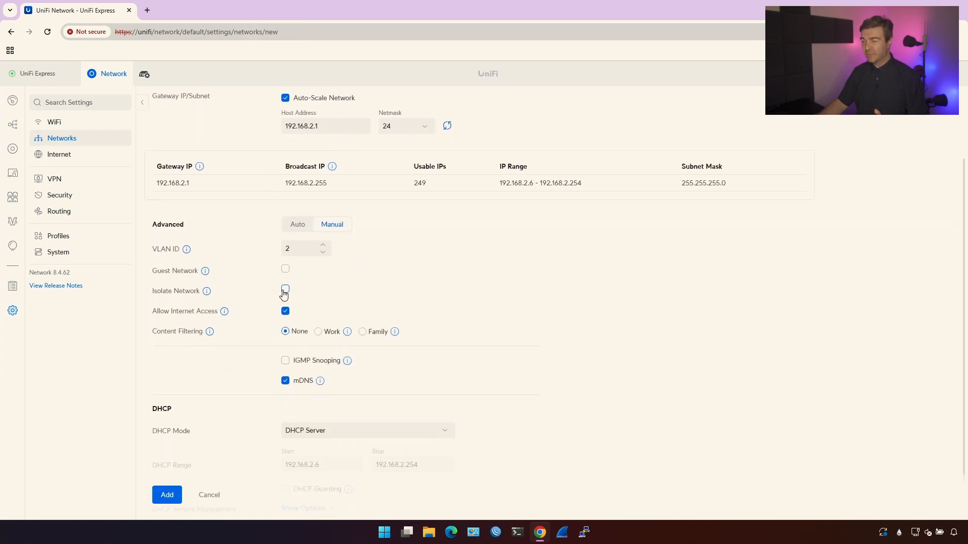
left_click(285, 291)
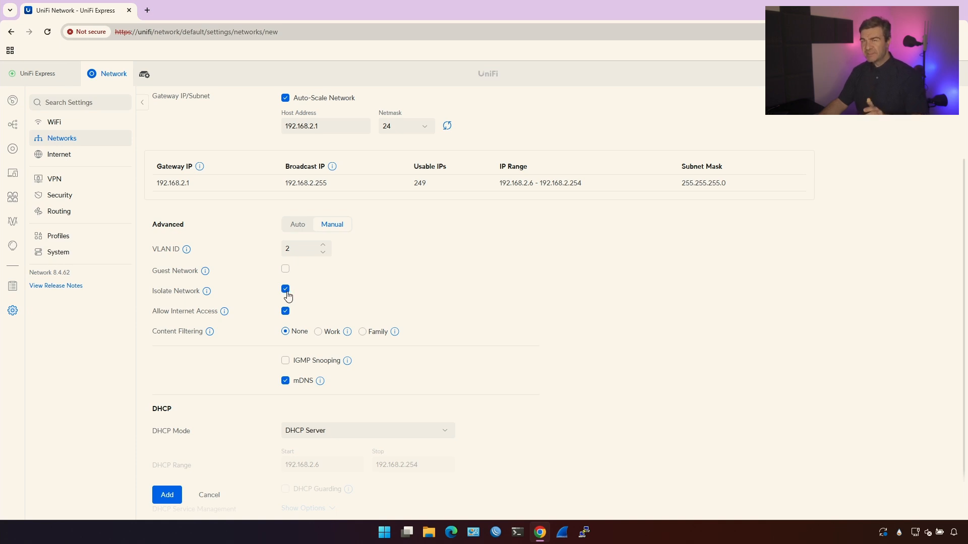
mouse_move(72, 202)
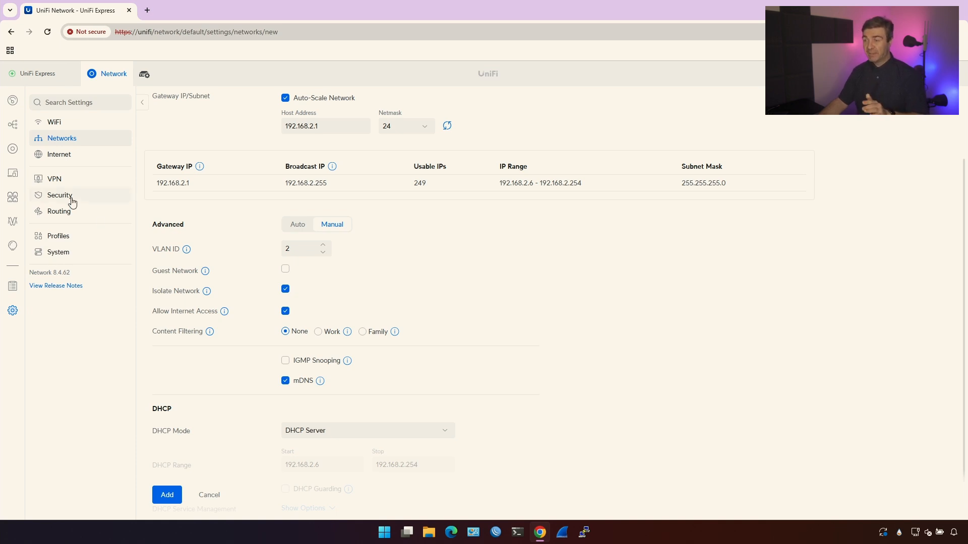
left_click(59, 195)
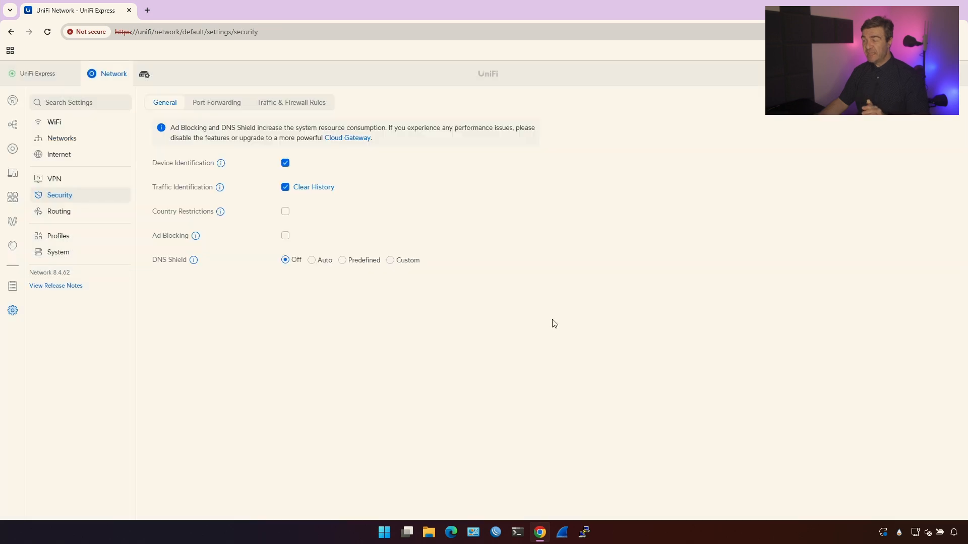
left_click(291, 102)
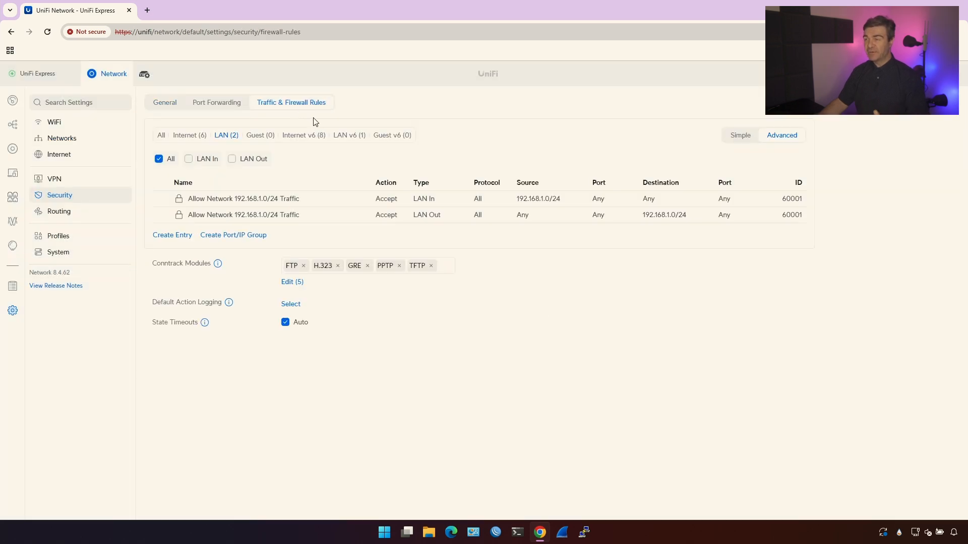
left_click(260, 135)
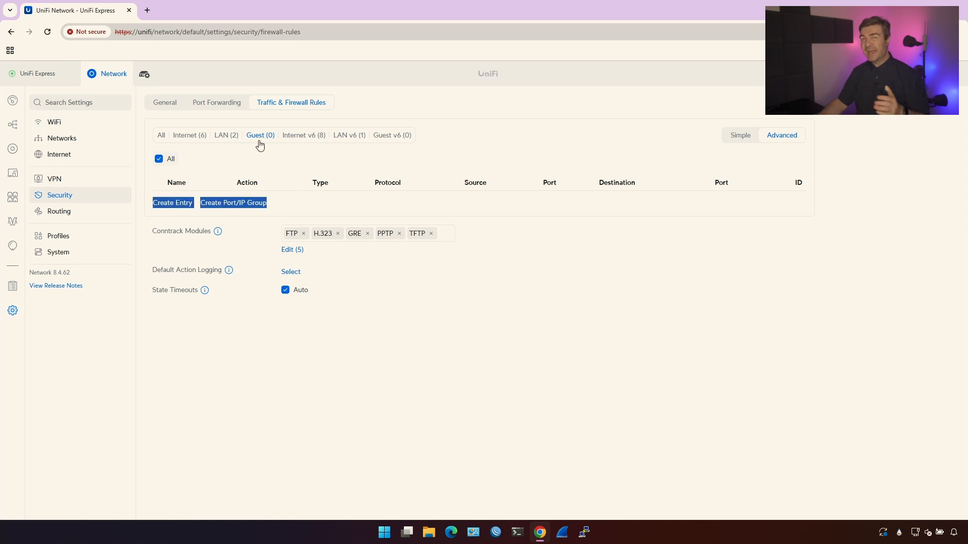
mouse_move(239, 143)
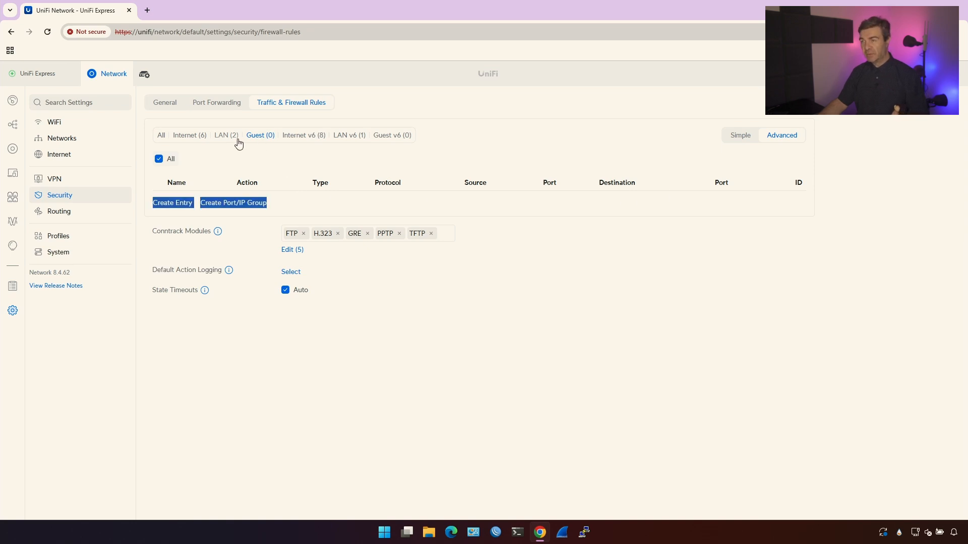
left_click(225, 135)
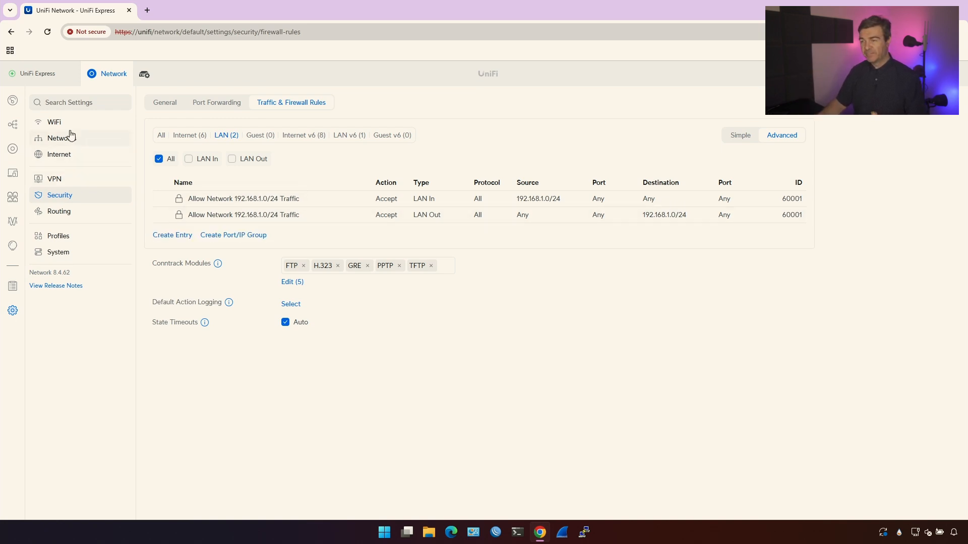
Step: Reopen a fresh new-network form and set Advanced to Manual, showing VLAN ID 2 and 192.168.2.1/24
left_click(61, 137)
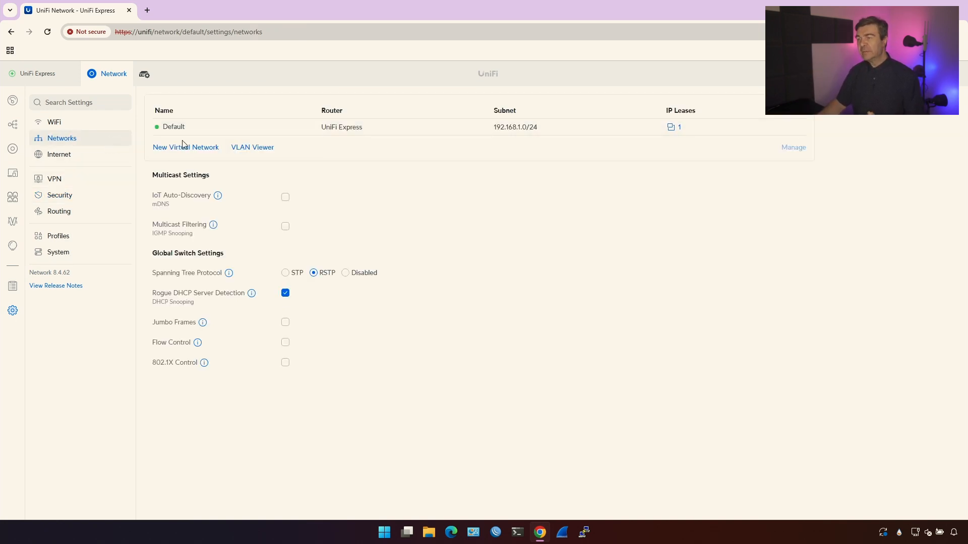
left_click(186, 147)
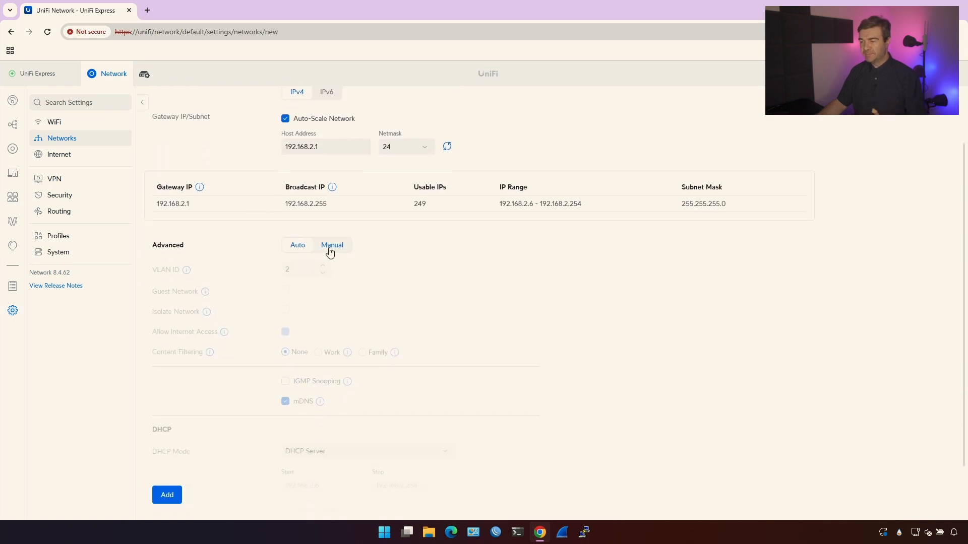
left_click(331, 244)
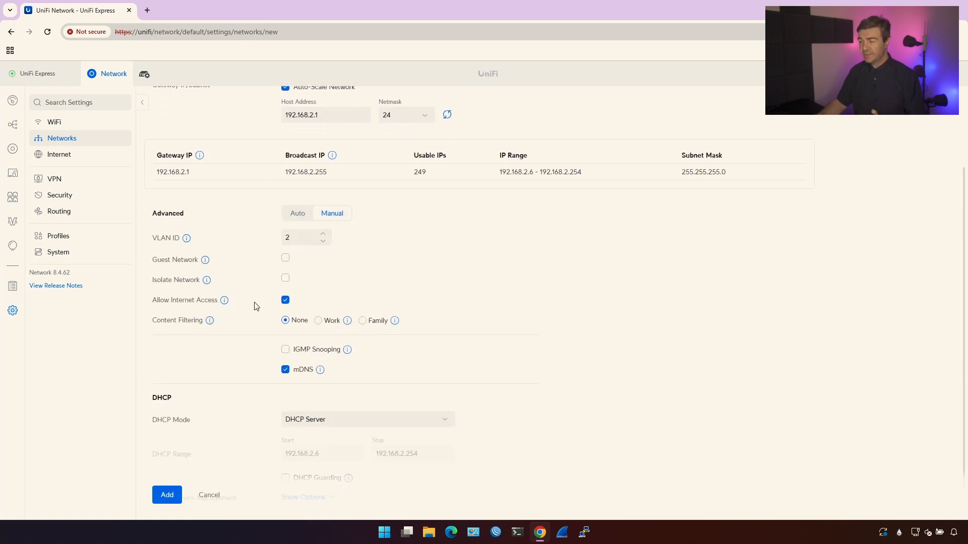
mouse_move(296, 310)
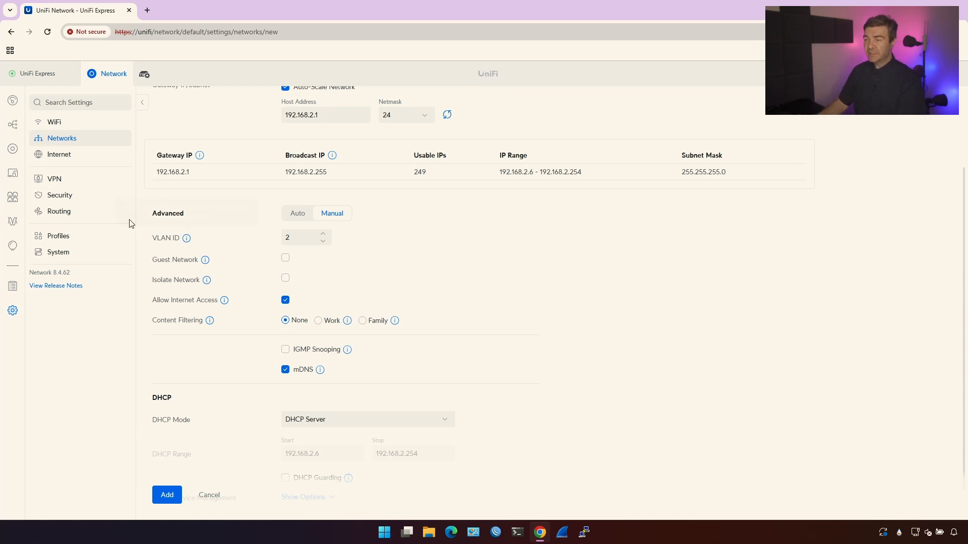
Step: Discard the unsaved new network and view the NAT routing settings
left_click(58, 211)
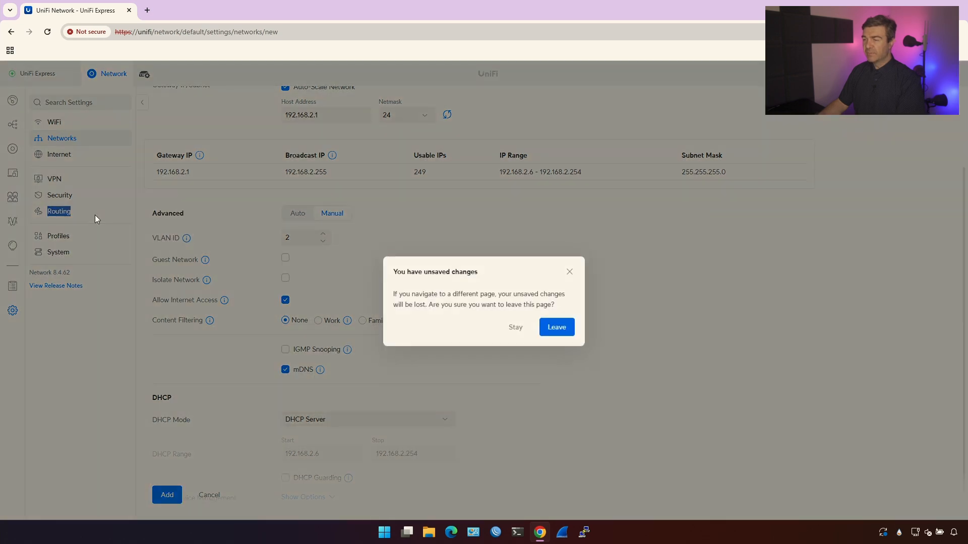
left_click(555, 327)
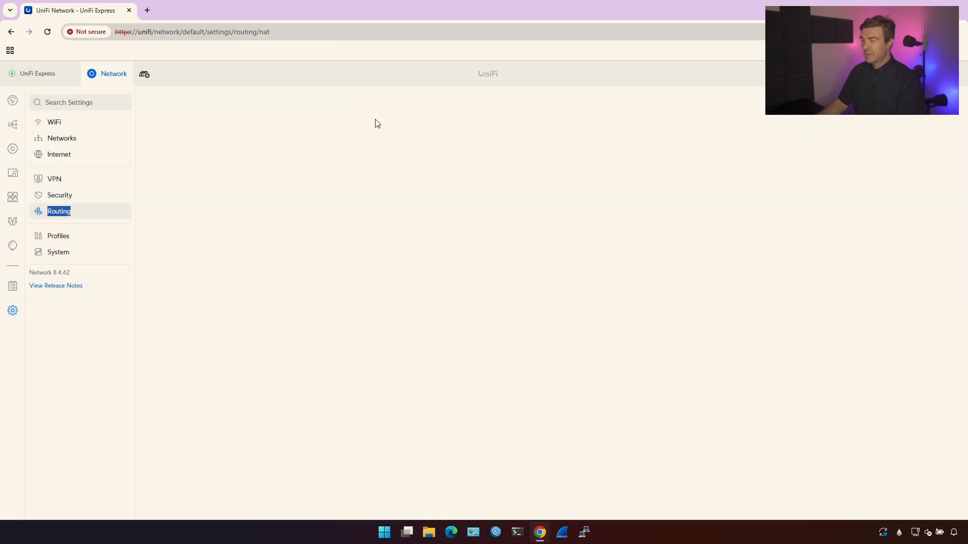
left_click(59, 211)
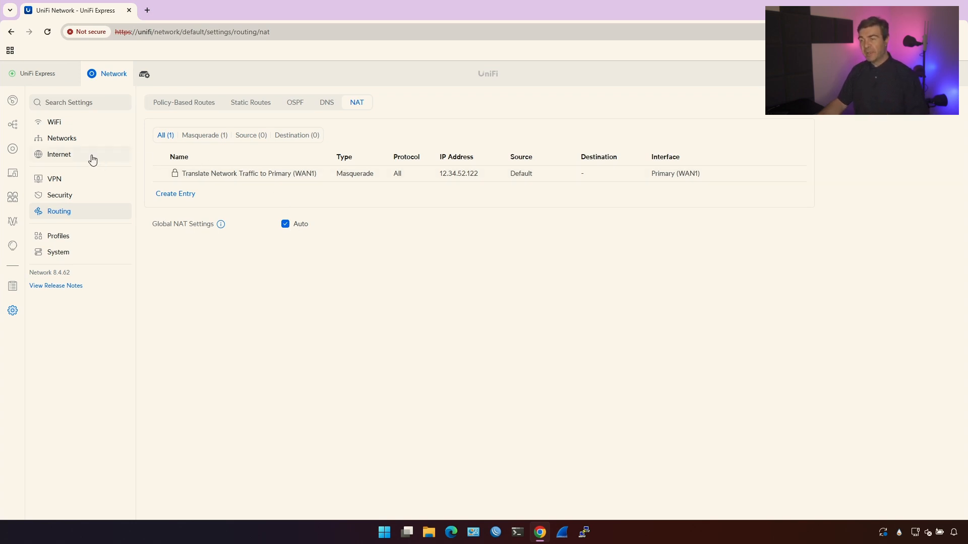
Step: Review the traffic and firewall rules under Security, then return to the networks list
left_click(60, 195)
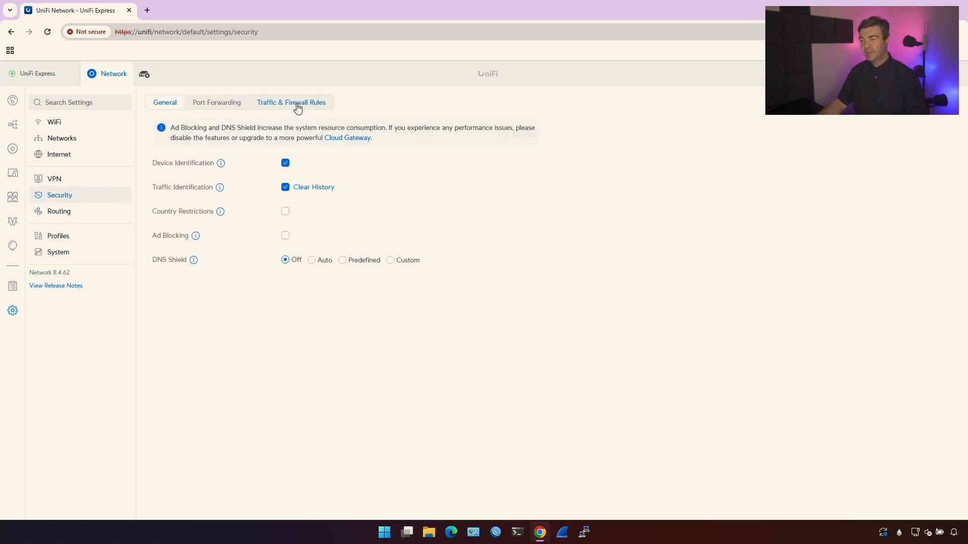
left_click(291, 102)
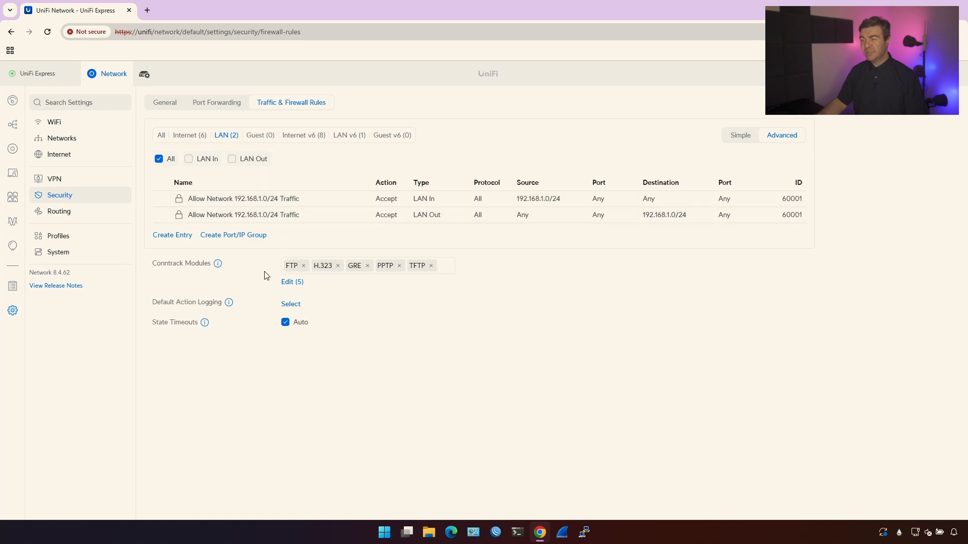
left_click(61, 138)
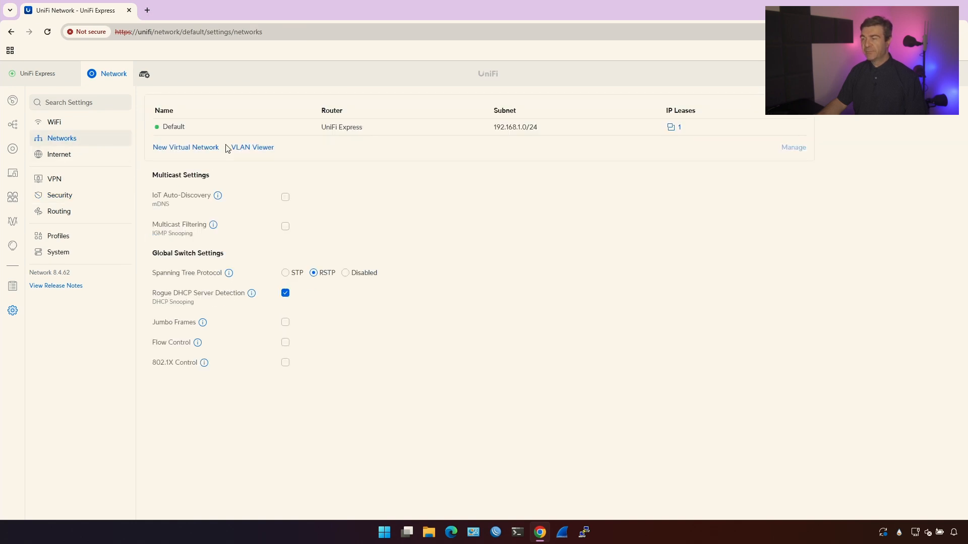
Step: Add a virtual network named 'new subnet' with Advanced set to Manual
left_click(185, 147)
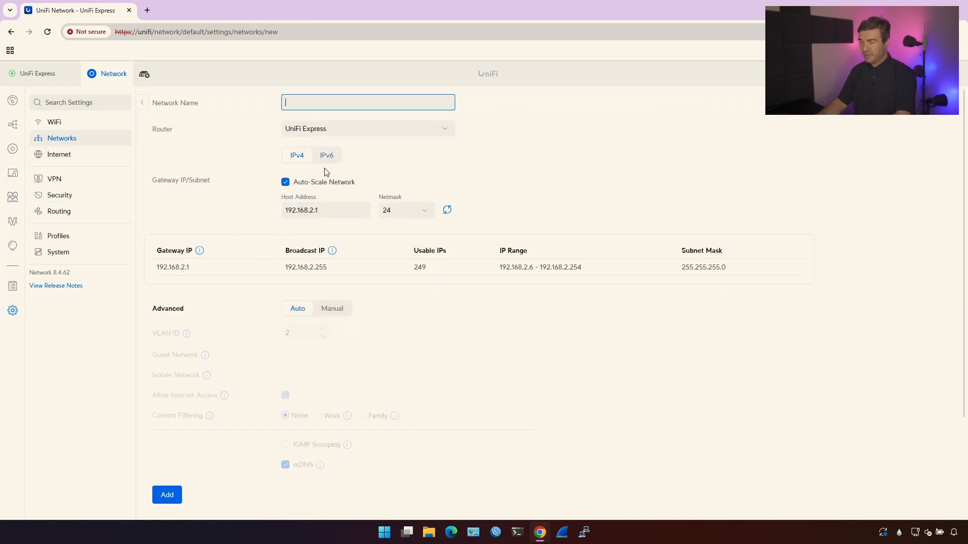
type("new subnet")
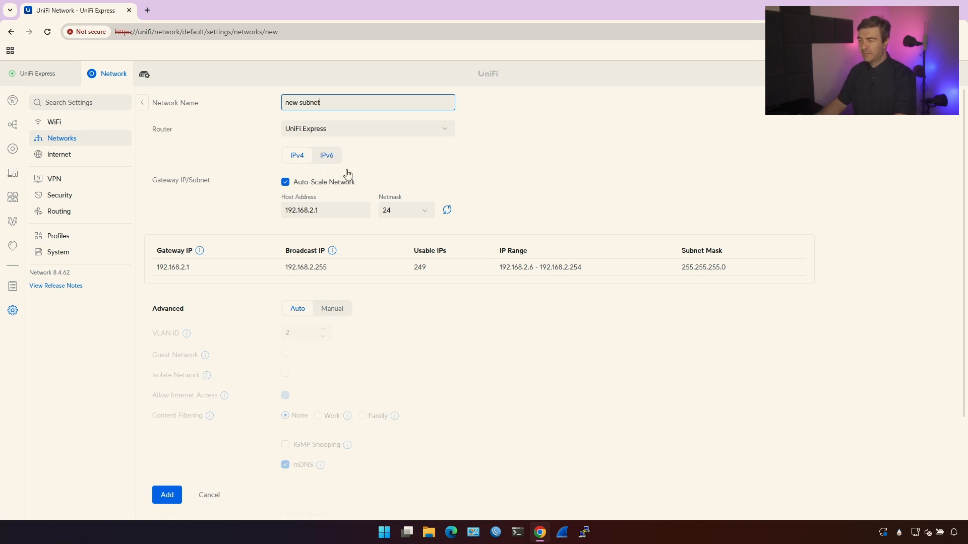
left_click(332, 309)
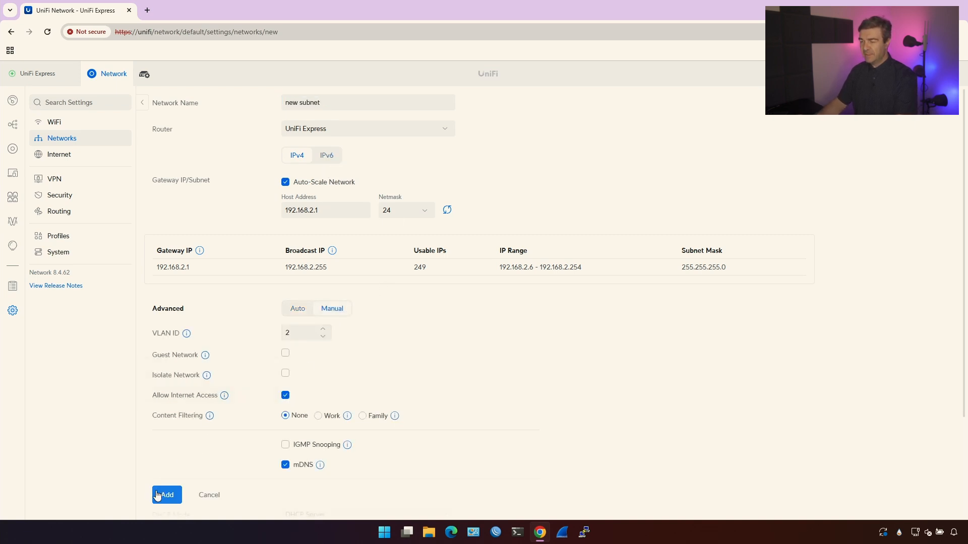
left_click(166, 494)
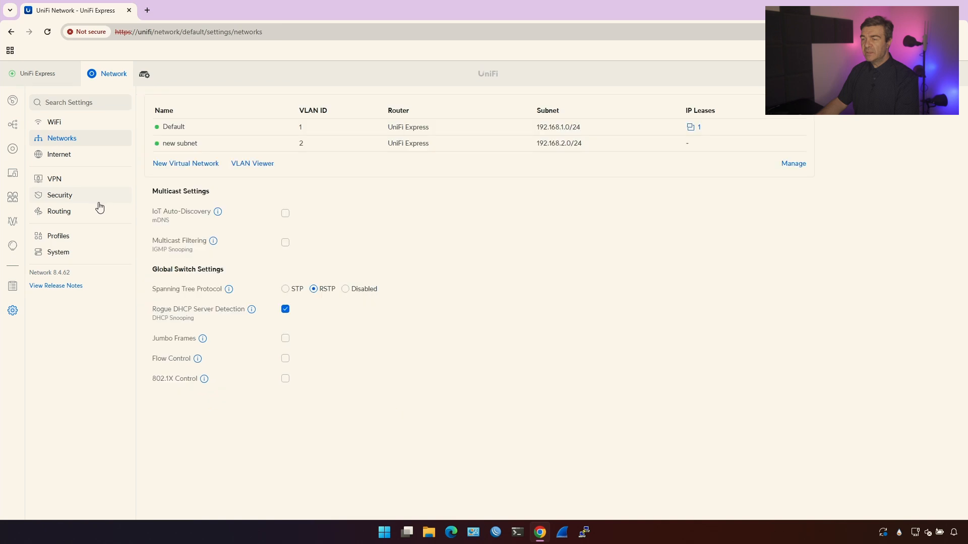
Step: Set Global NAT to Off in Routing > NAT, apply, and return to Networks
left_click(58, 211)
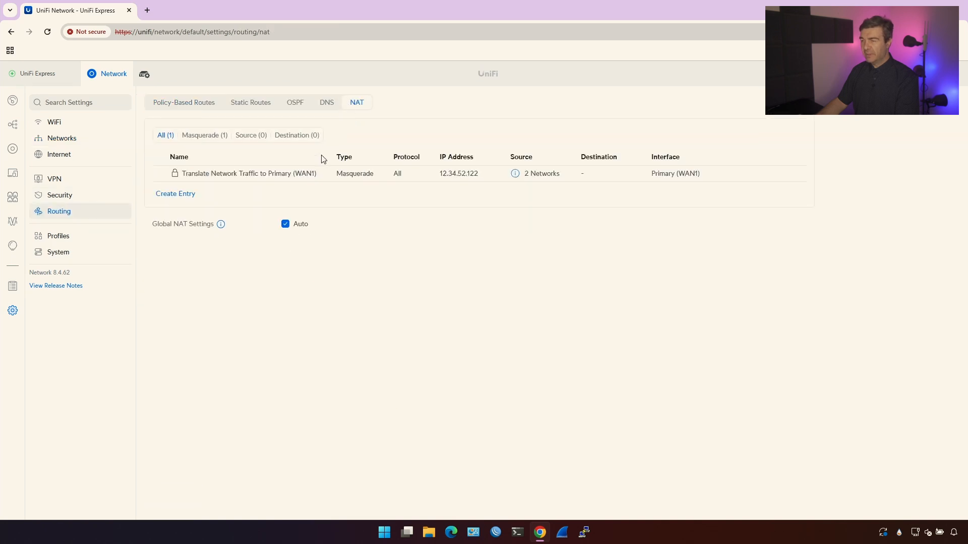
left_click(339, 223)
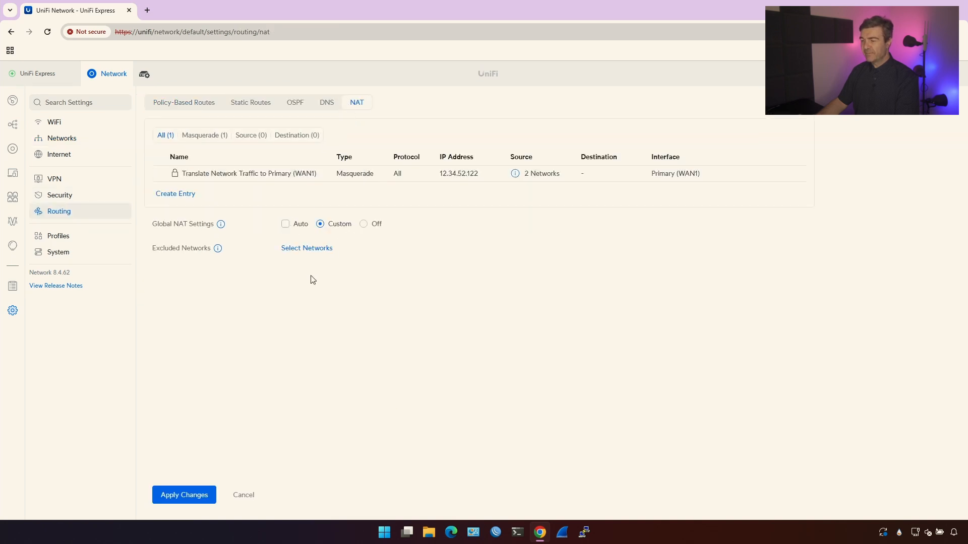
left_click(363, 223)
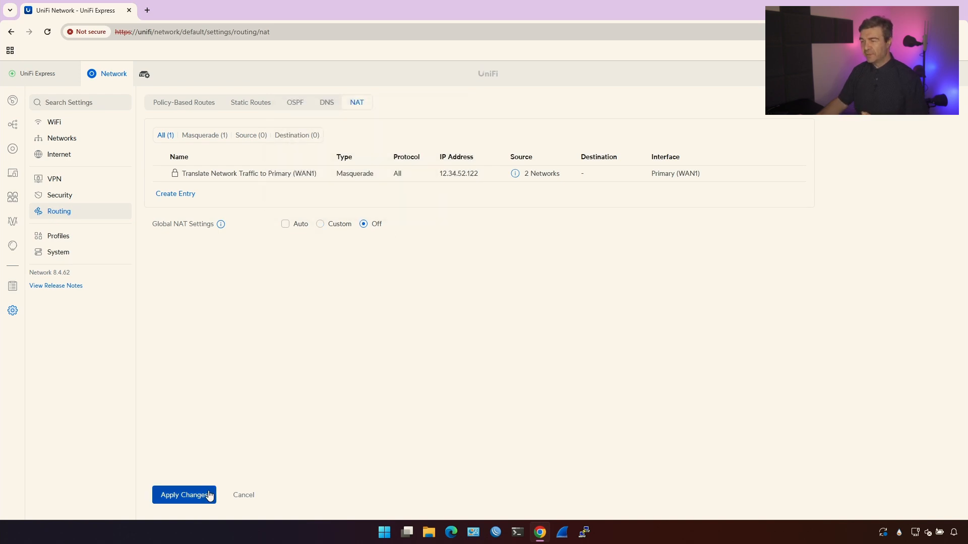
left_click(183, 495)
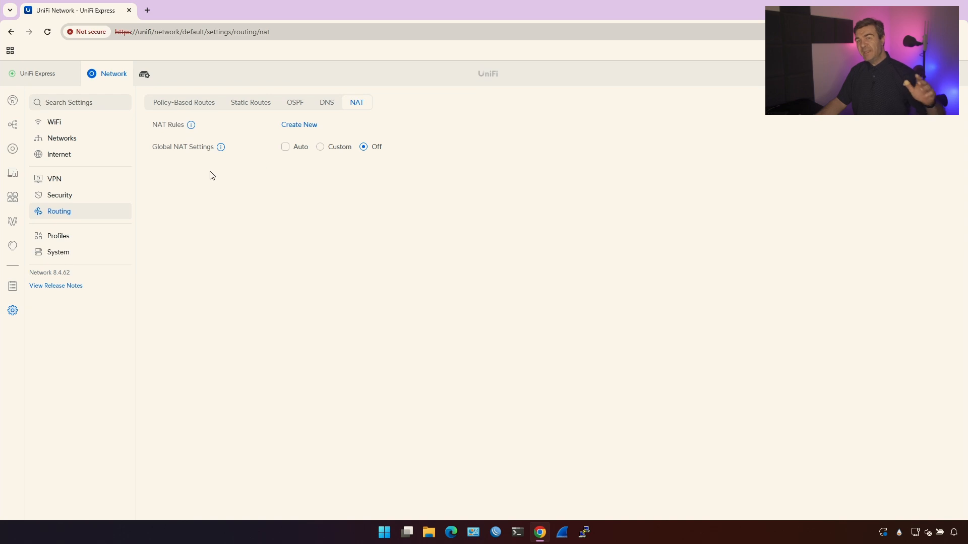
left_click(61, 138)
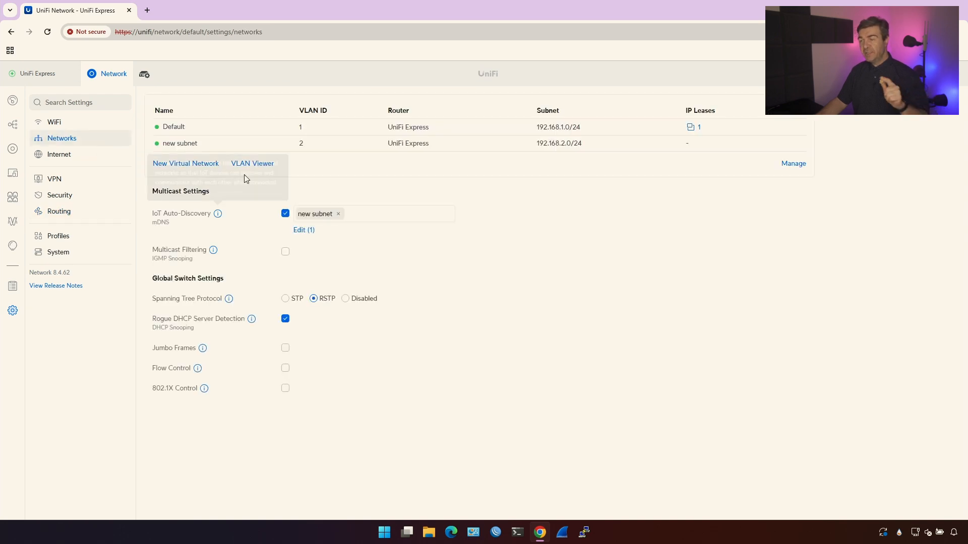
left_click(179, 143)
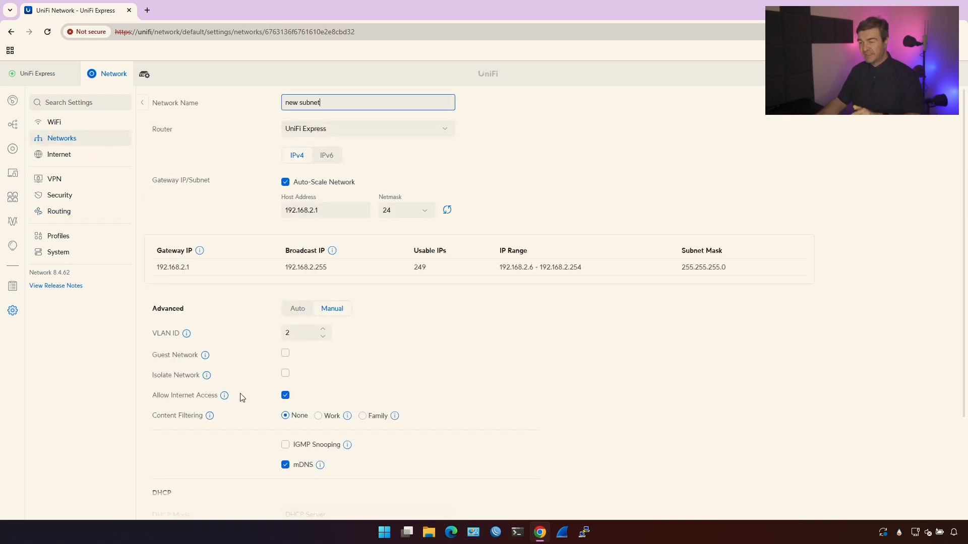
mouse_move(224, 395)
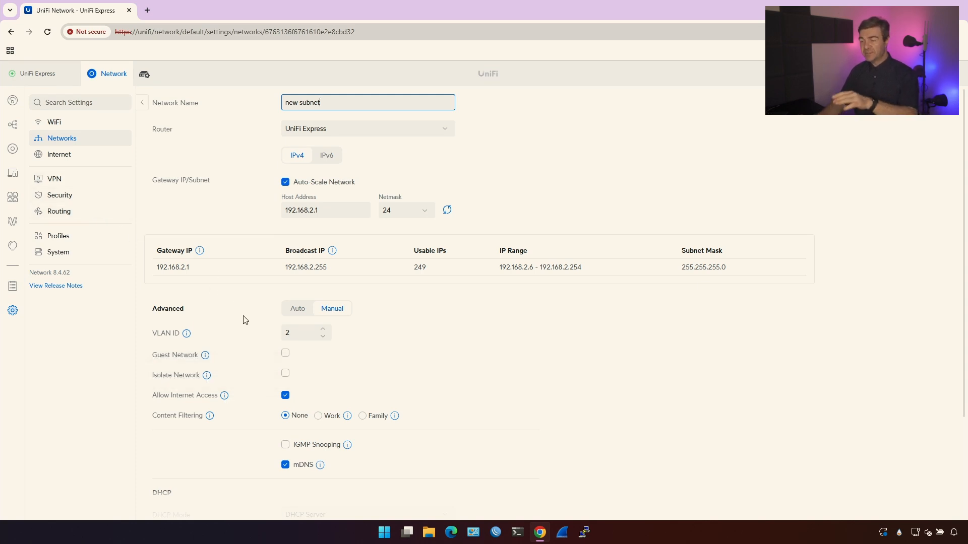
mouse_move(96, 196)
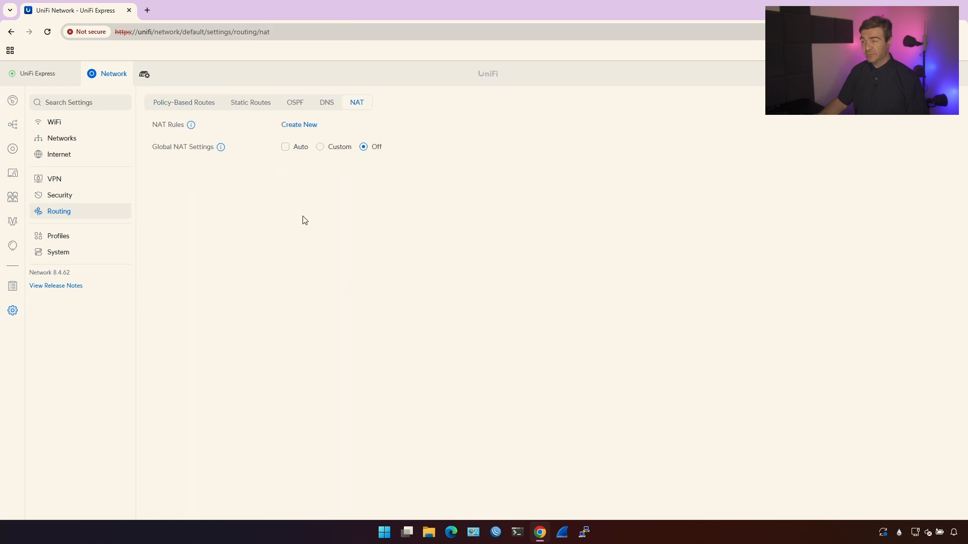
left_click(286, 147)
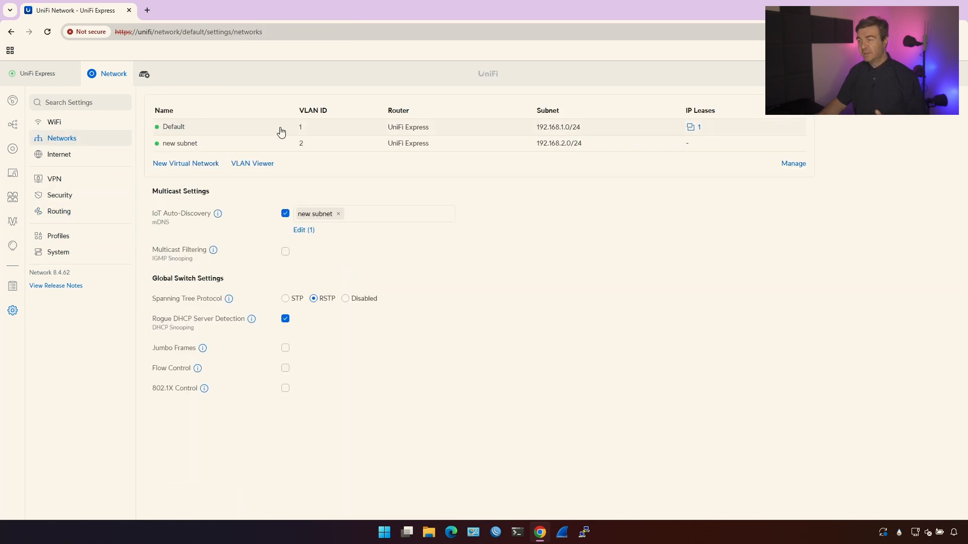
Step: Open the new subnet network and change content filtering from Work to Family
left_click(180, 143)
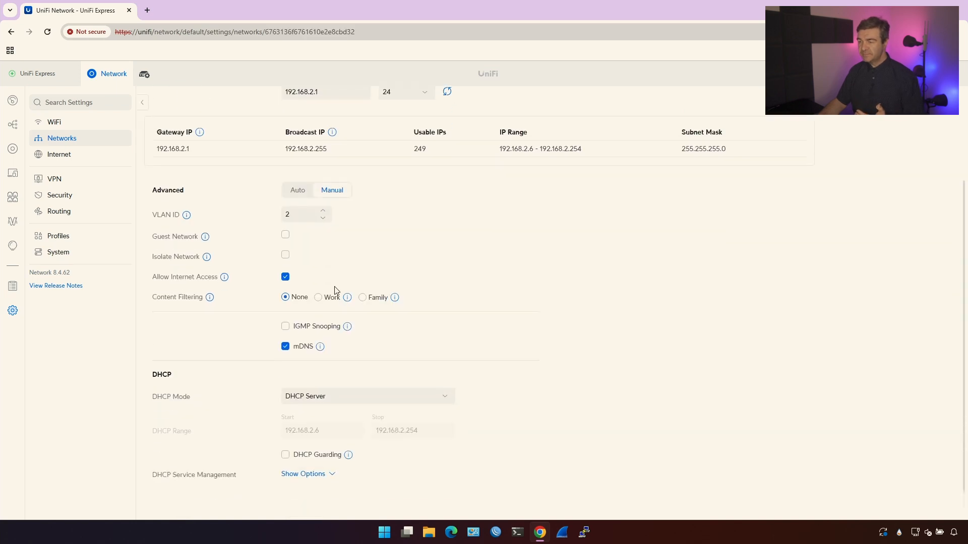
mouse_move(258, 305)
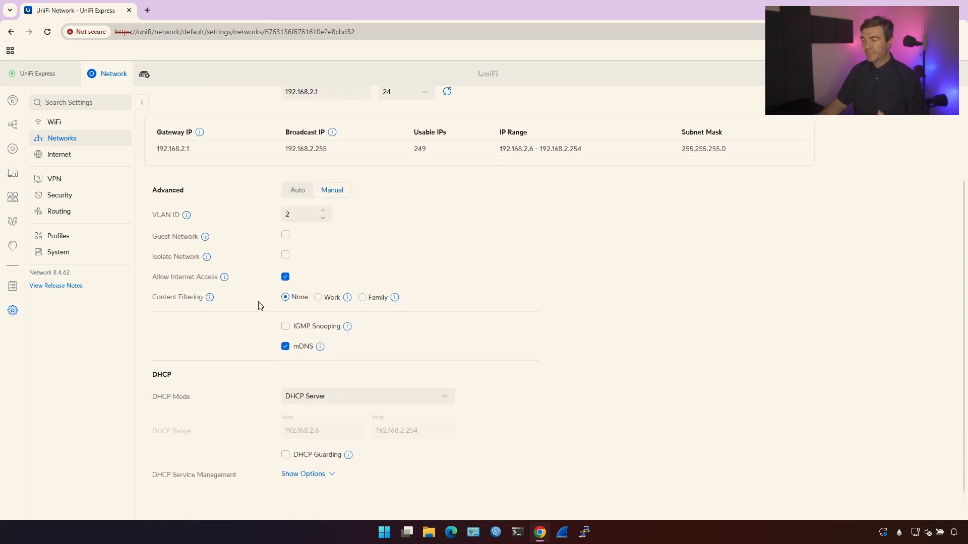
mouse_move(298, 316)
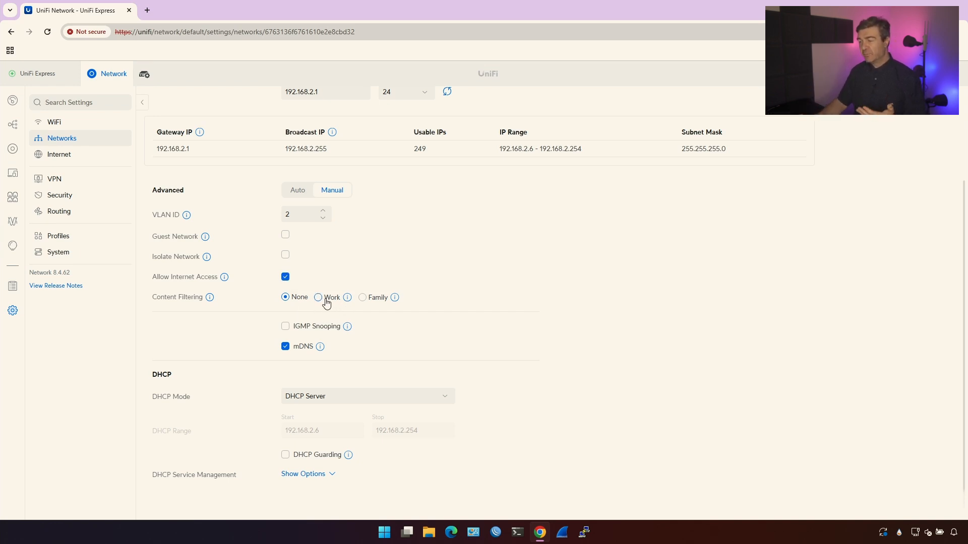
left_click(318, 297)
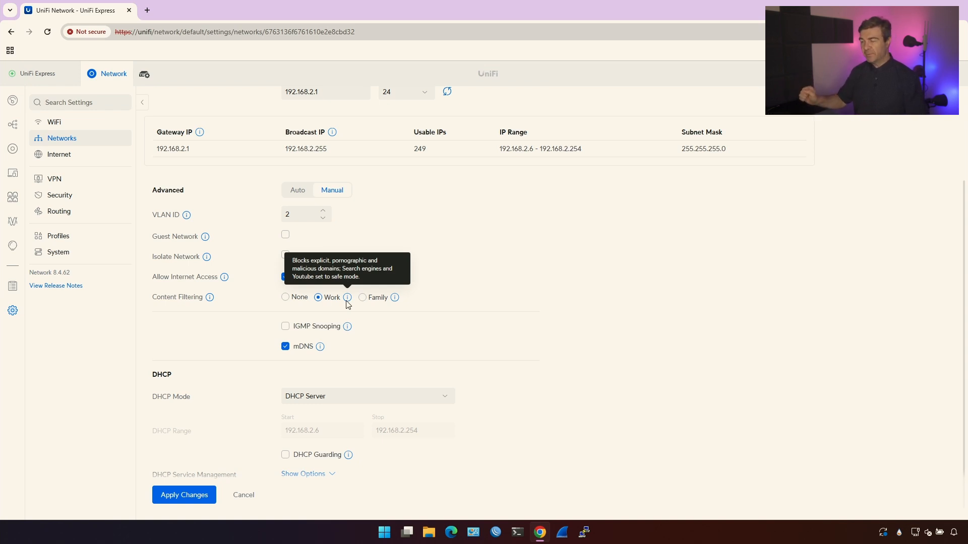
left_click(362, 297)
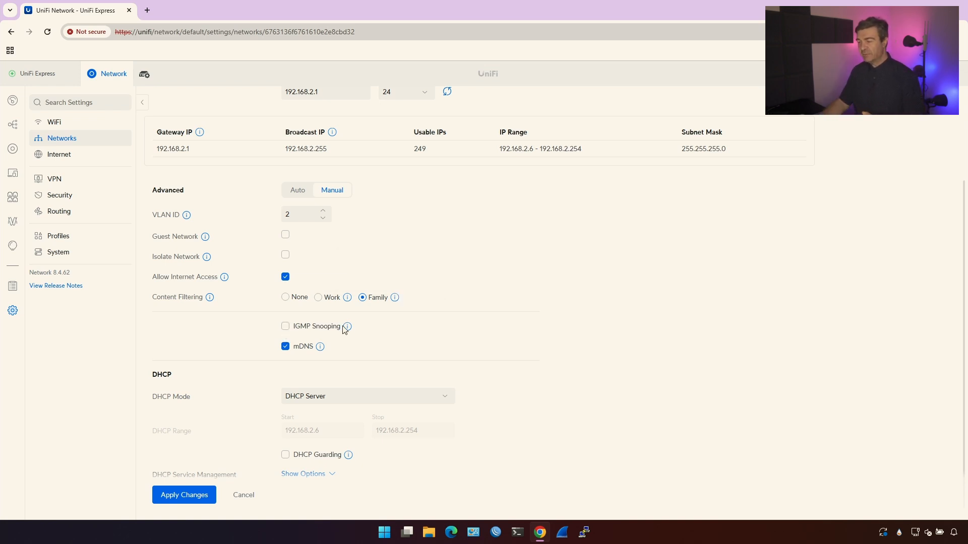
Step: Toggle the new subnet's IGMP Snooping checkbox on and back off
left_click(286, 326)
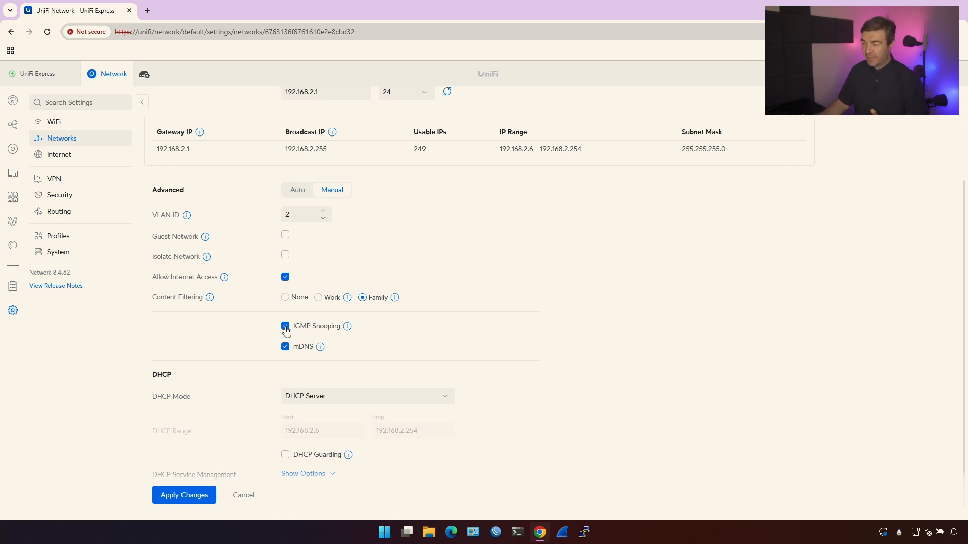
left_click(284, 326)
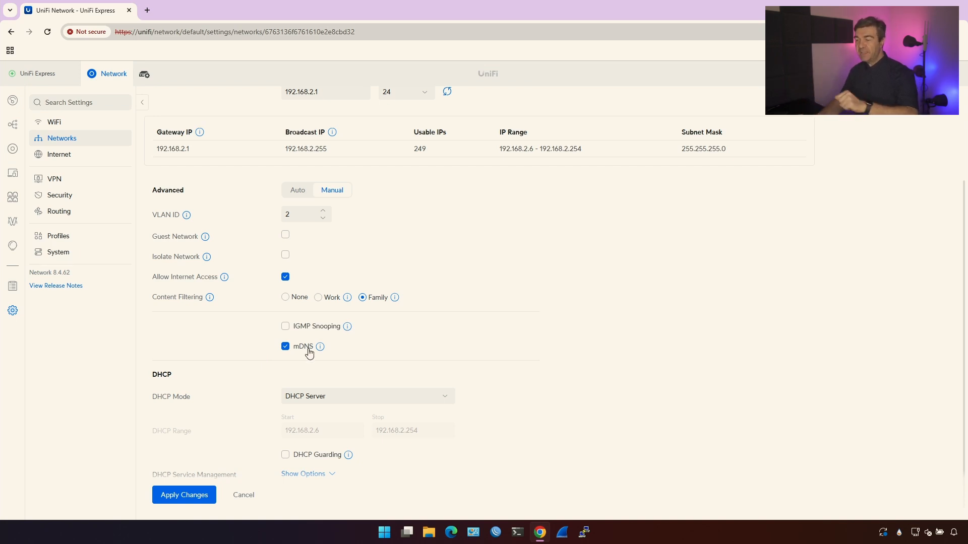
scroll("down", 3)
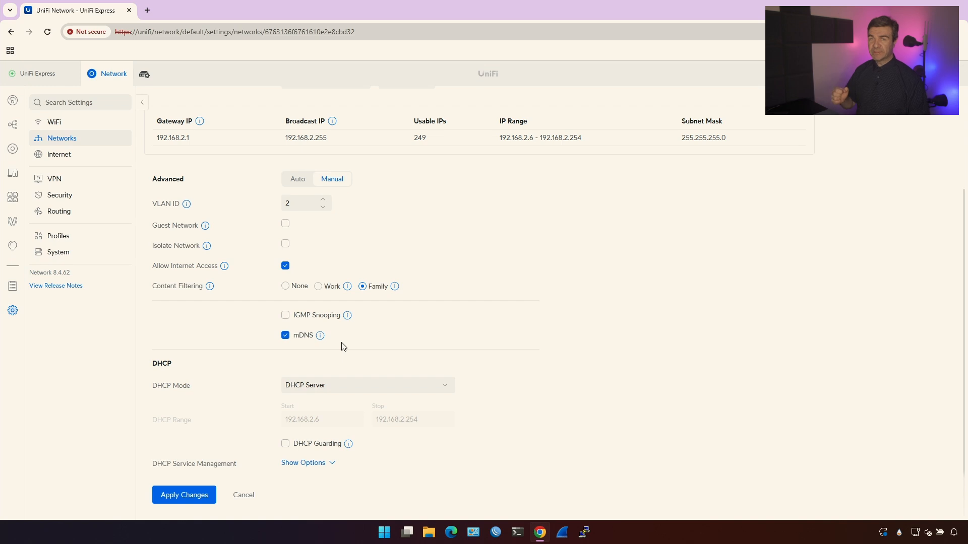
mouse_move(366, 369)
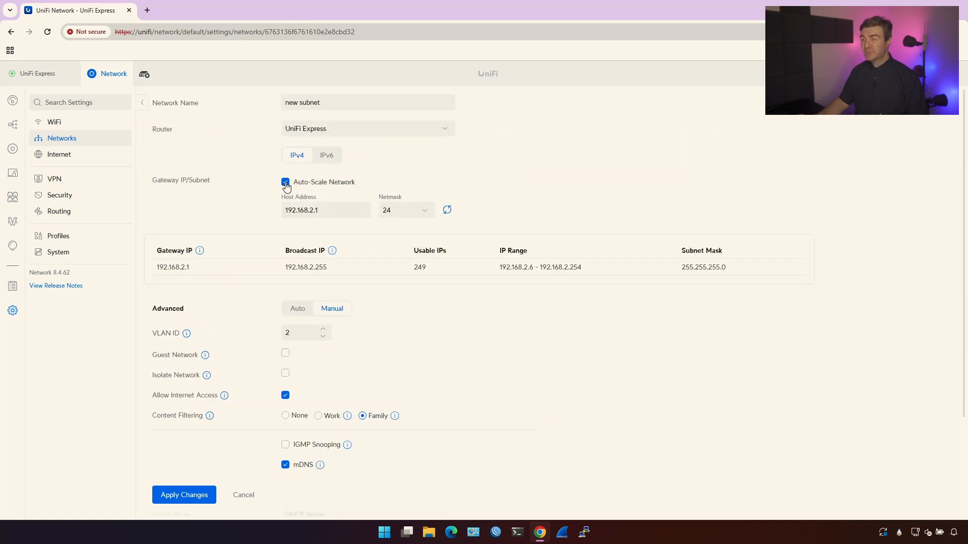
Step: Show the extra DHCP options and switch the DHCP mode to DHCP Relay
scroll("down", 3)
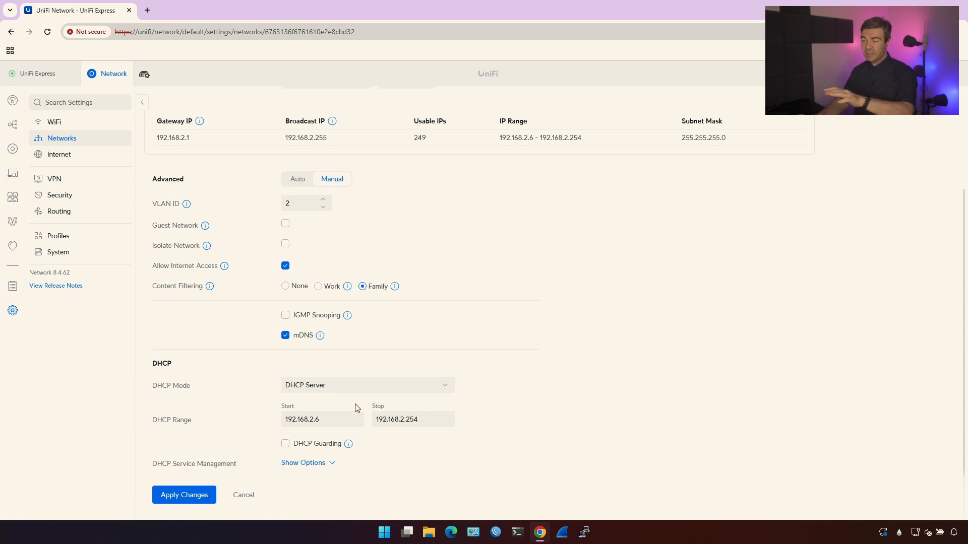
left_click(303, 462)
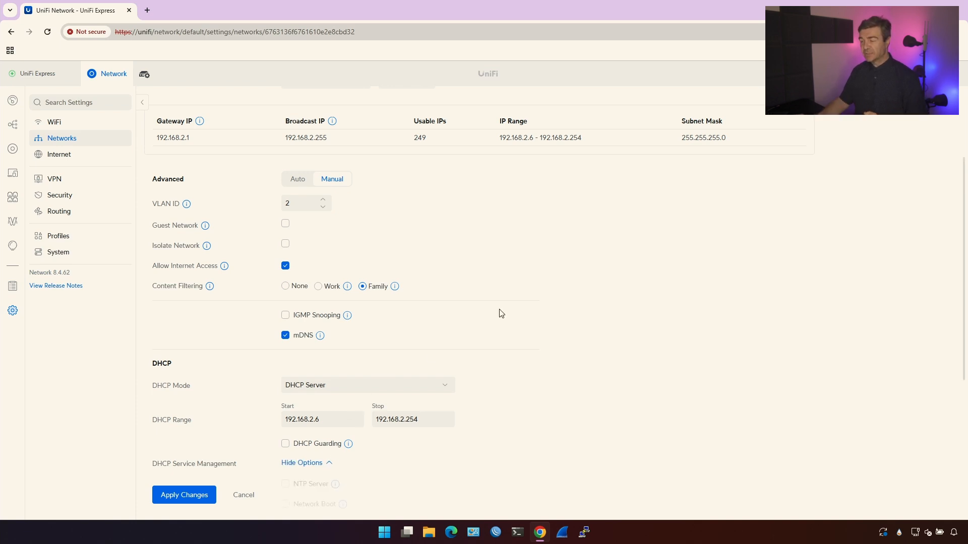
scroll("down", 3)
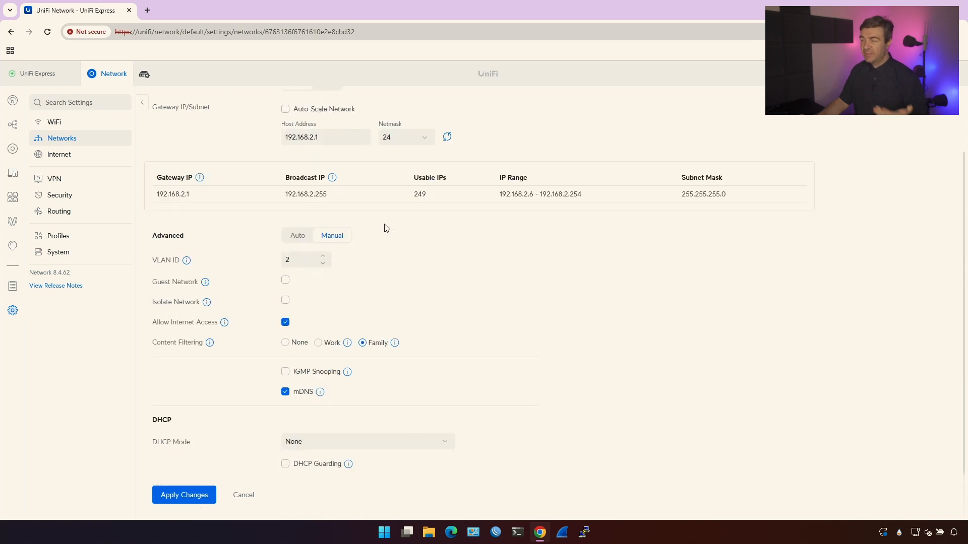
mouse_move(407, 407)
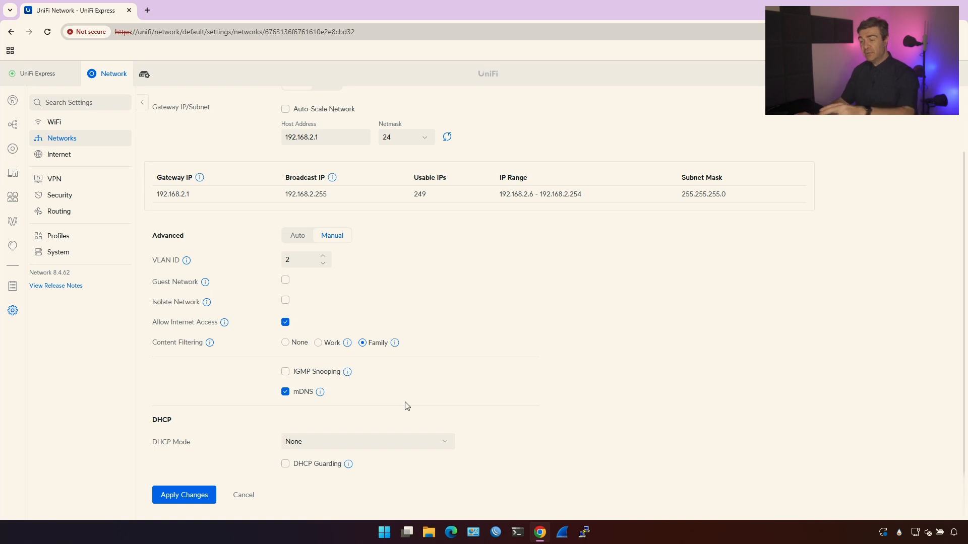
left_click(366, 442)
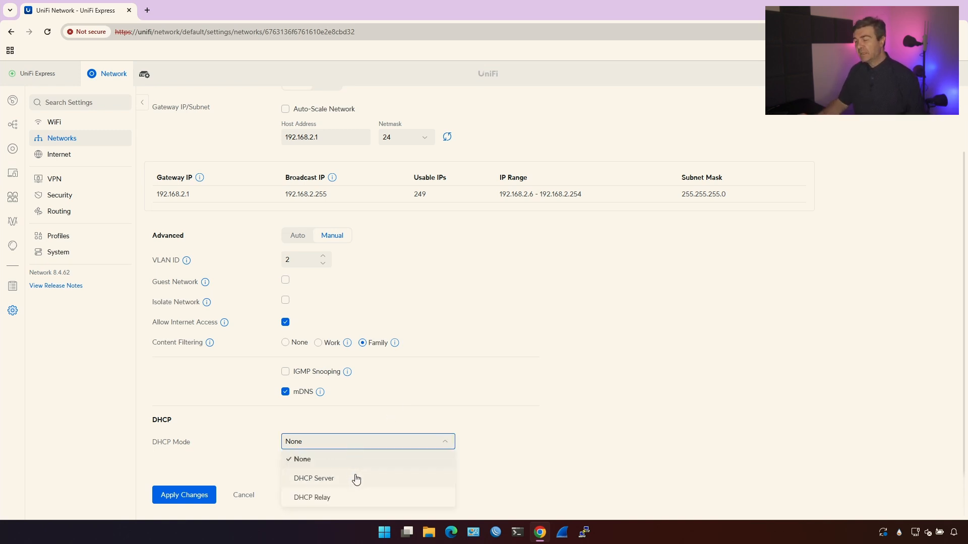
left_click(312, 498)
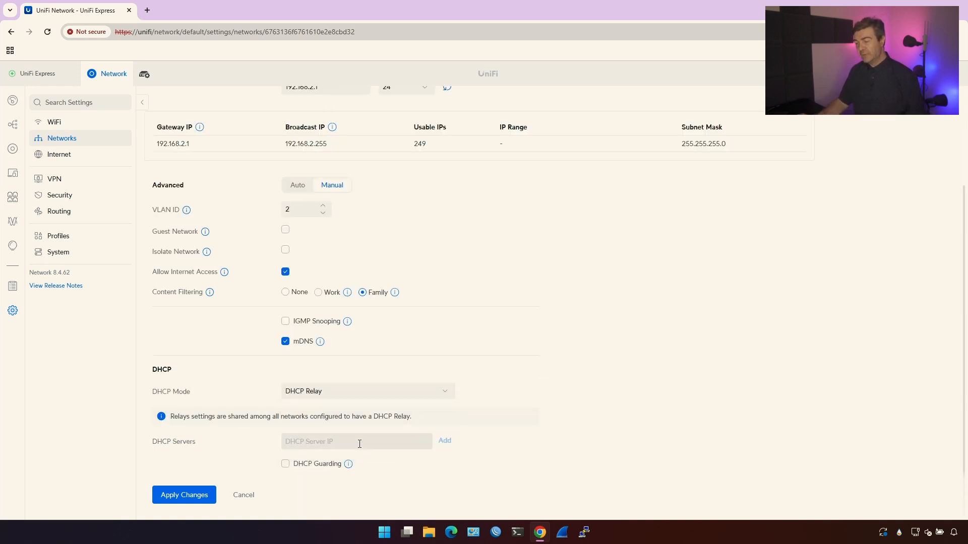
Step: Add 192.168.3.10 as the DHCP relay server
left_click(356, 441)
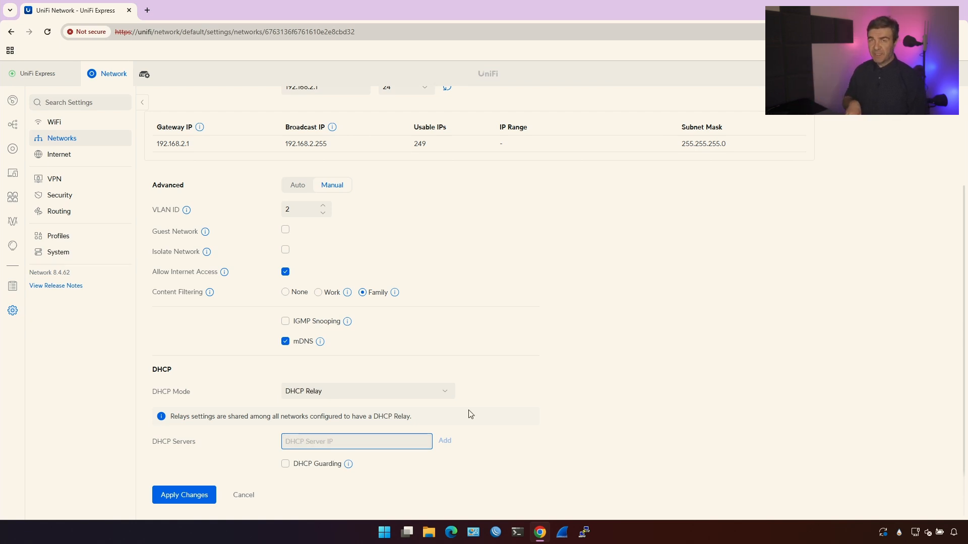
left_click(356, 442)
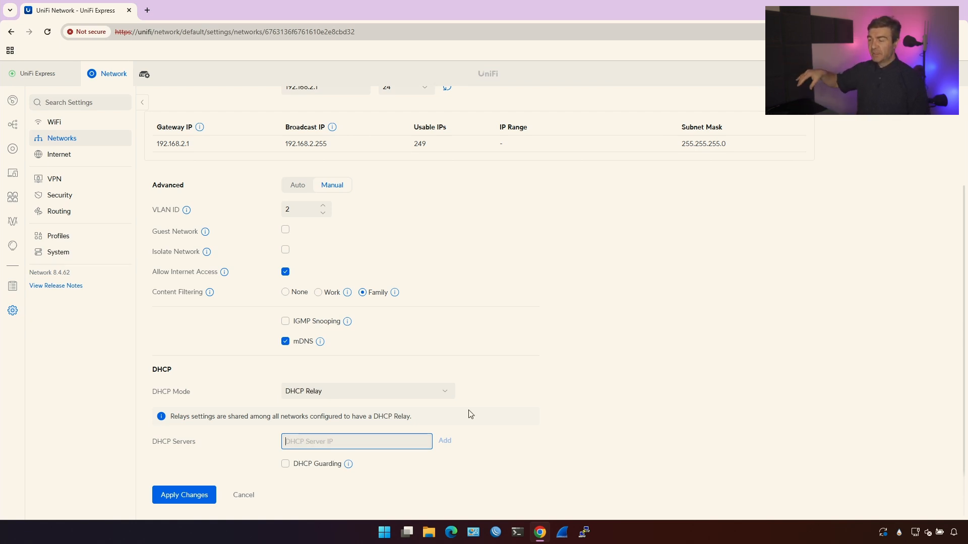
mouse_move(259, 138)
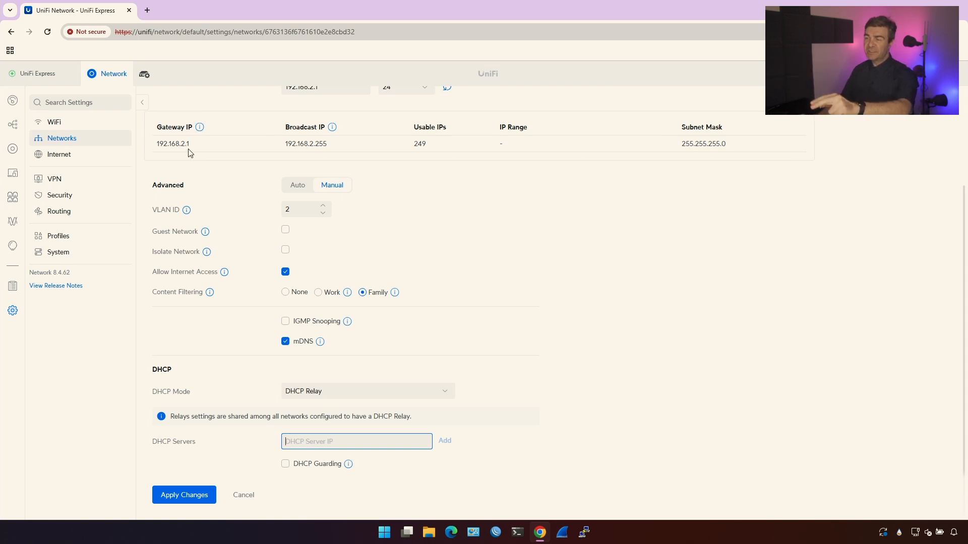
mouse_move(305, 419)
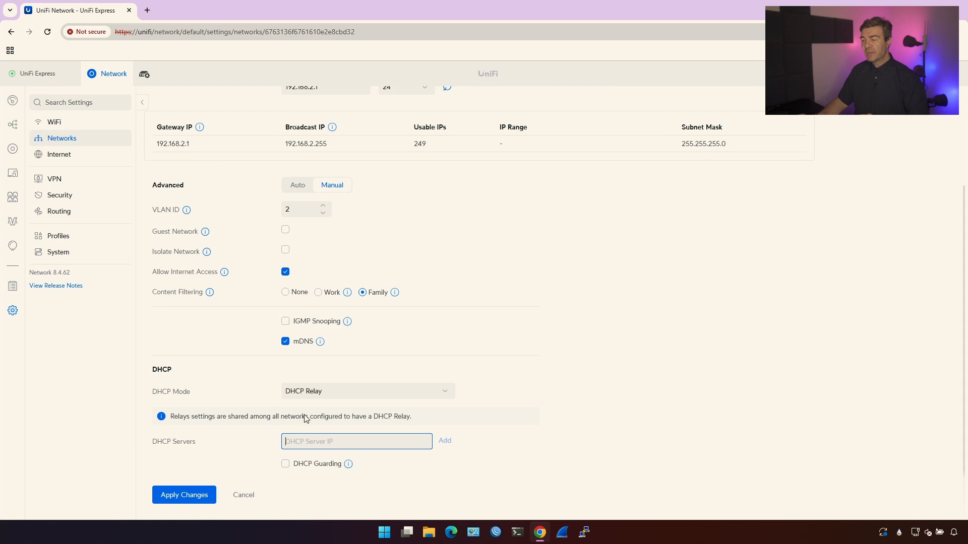
type("192.168.3.10")
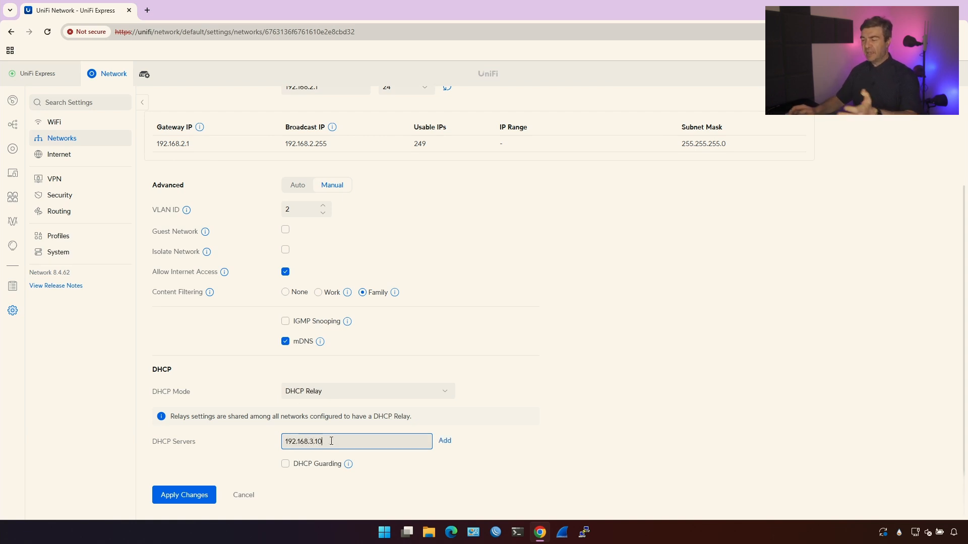
left_click(444, 440)
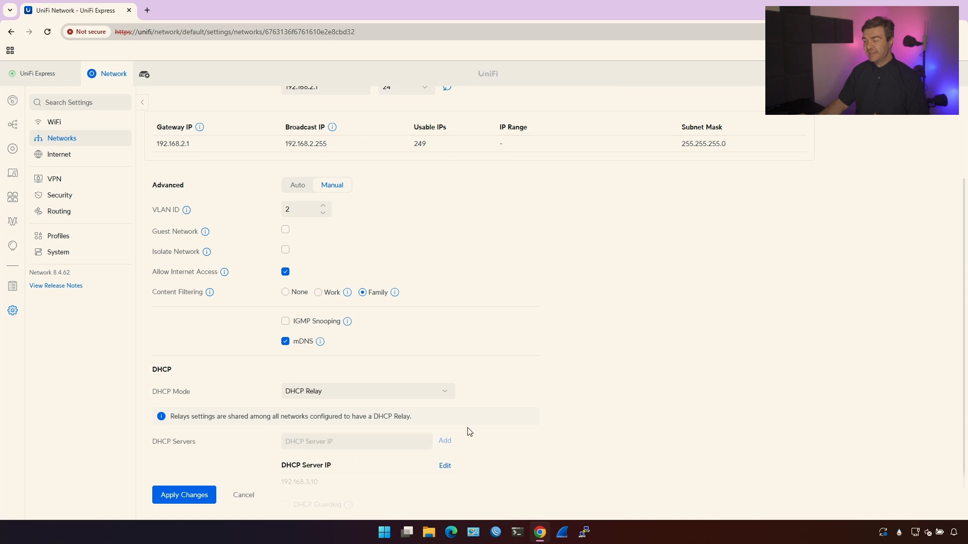
scroll("down", 3)
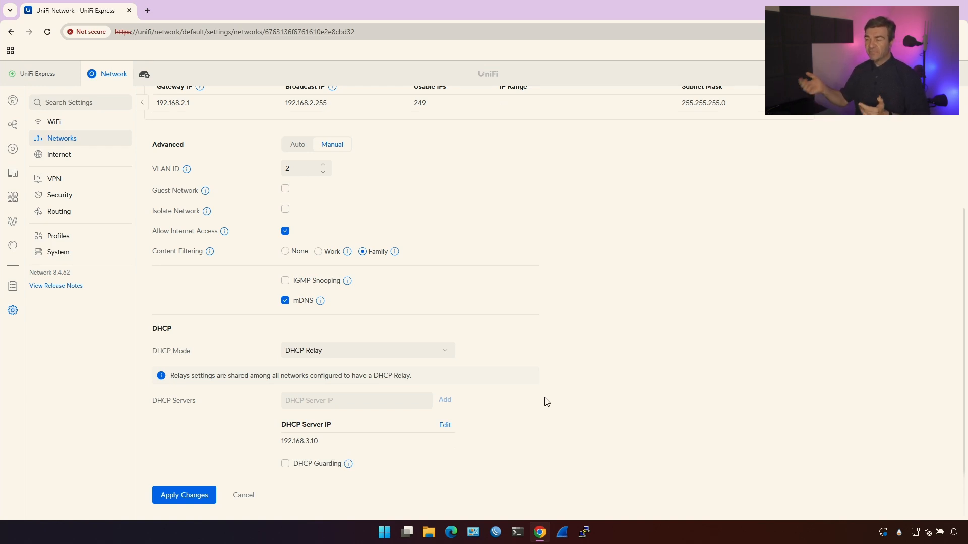
mouse_move(412, 388)
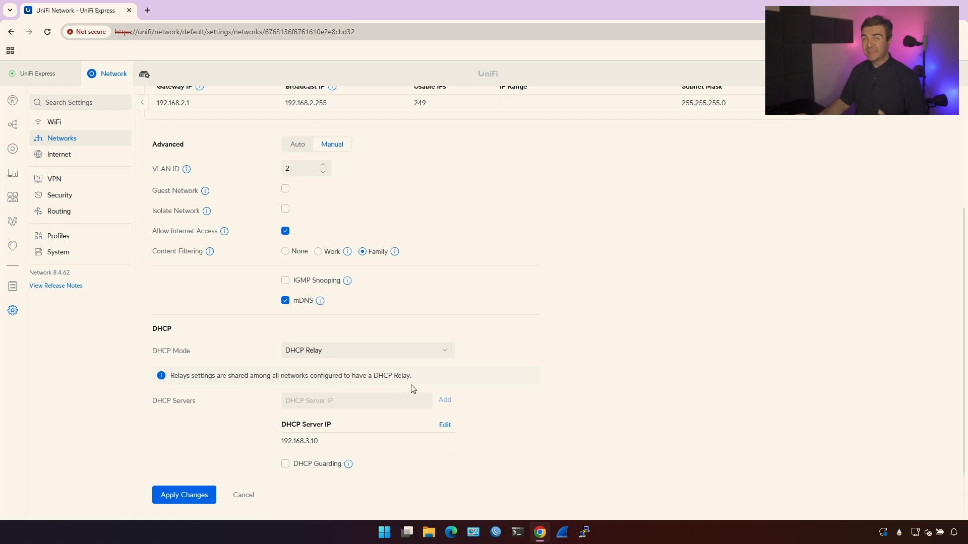
Step: Switch back to DHCP Server mode with range 192.168.2.20 to 192.168.2.220
left_click(367, 350)
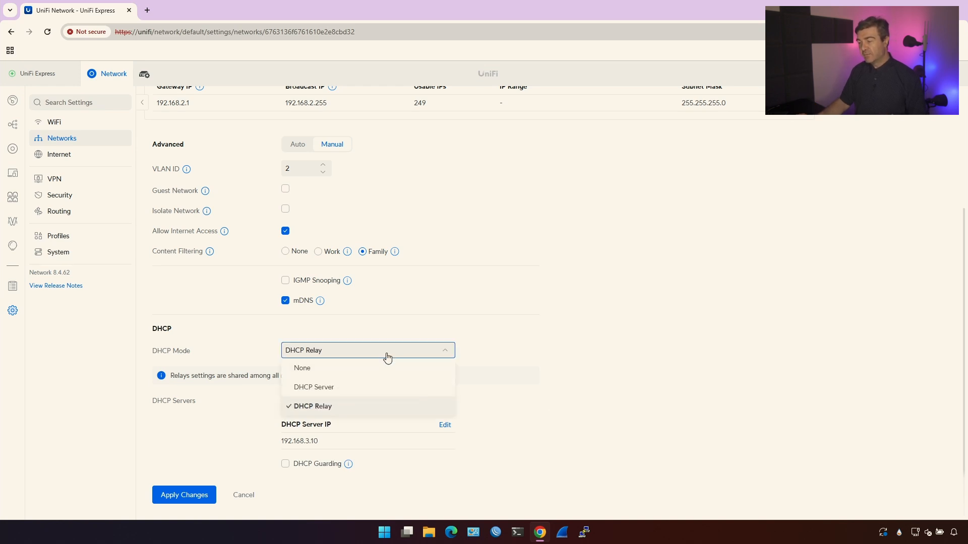
left_click(313, 387)
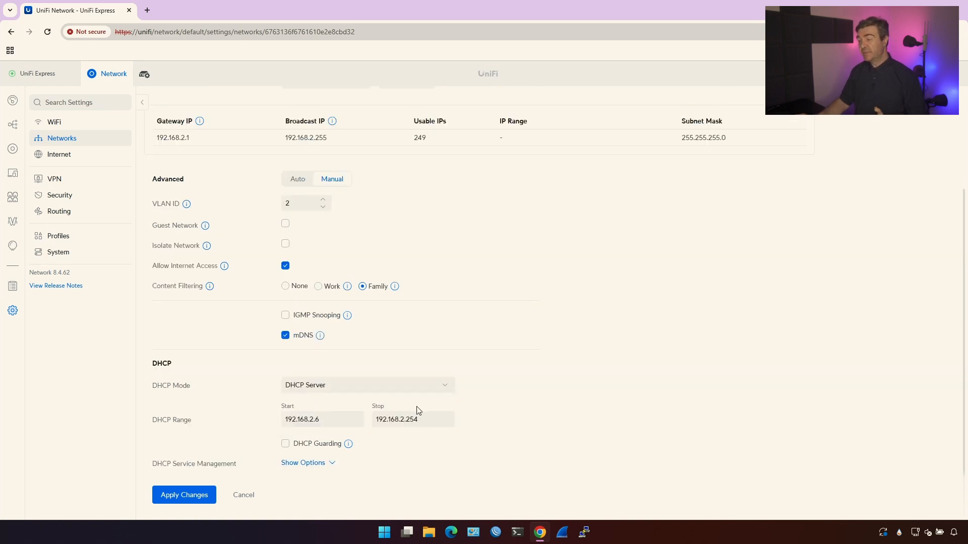
type("192.168.2.")
type("20")
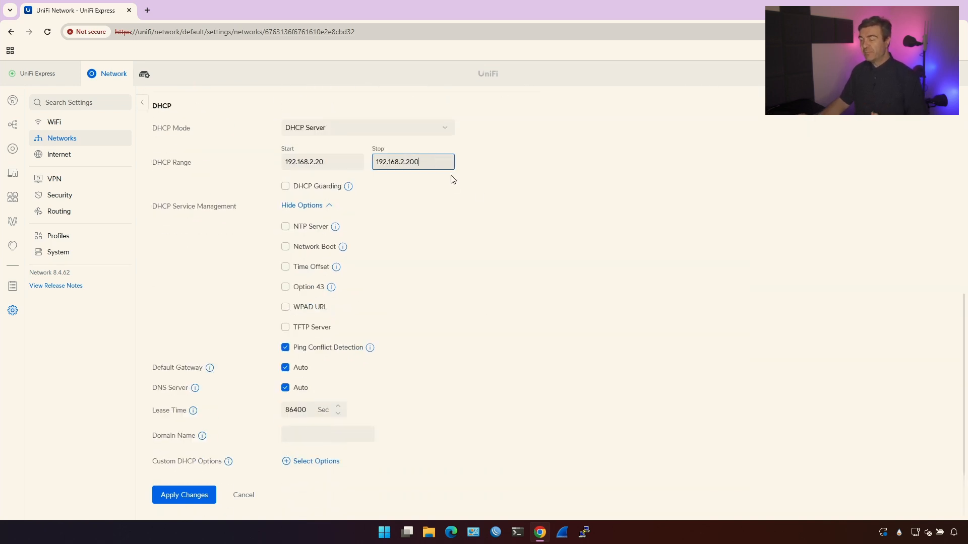
mouse_move(491, 203)
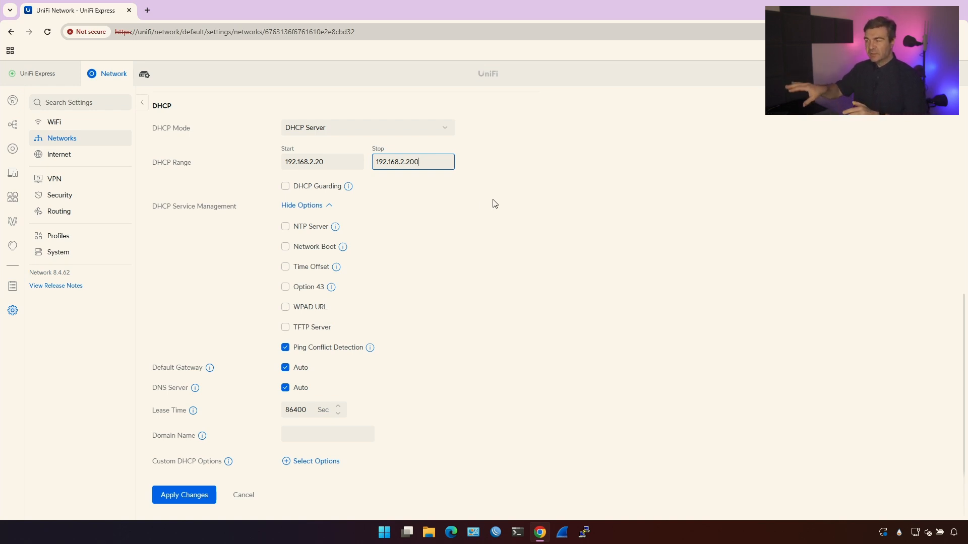
left_click(322, 162)
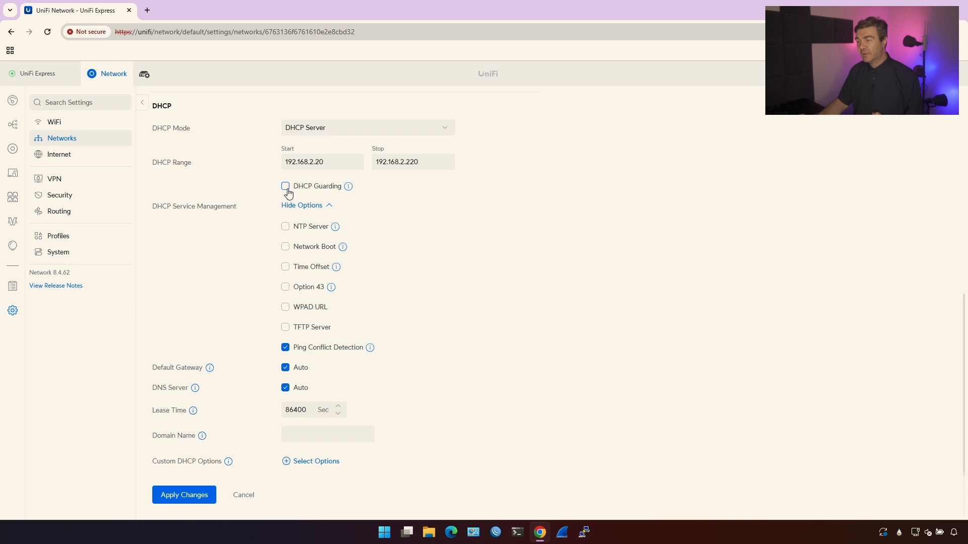
Step: Enable DHCP Guarding, enter trusted server 192.168.2.1, then turn guarding back off
left_click(285, 186)
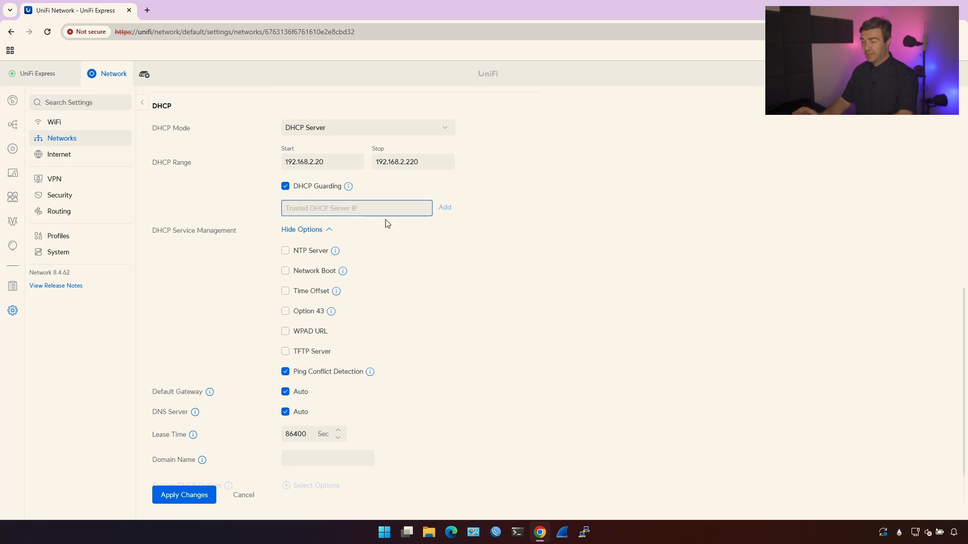
type("192.168.2.")
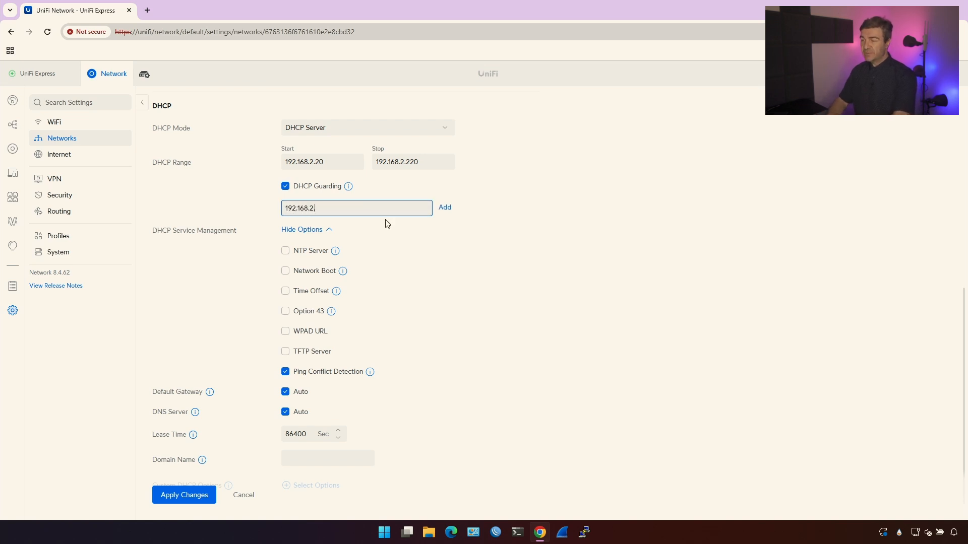
type("2")
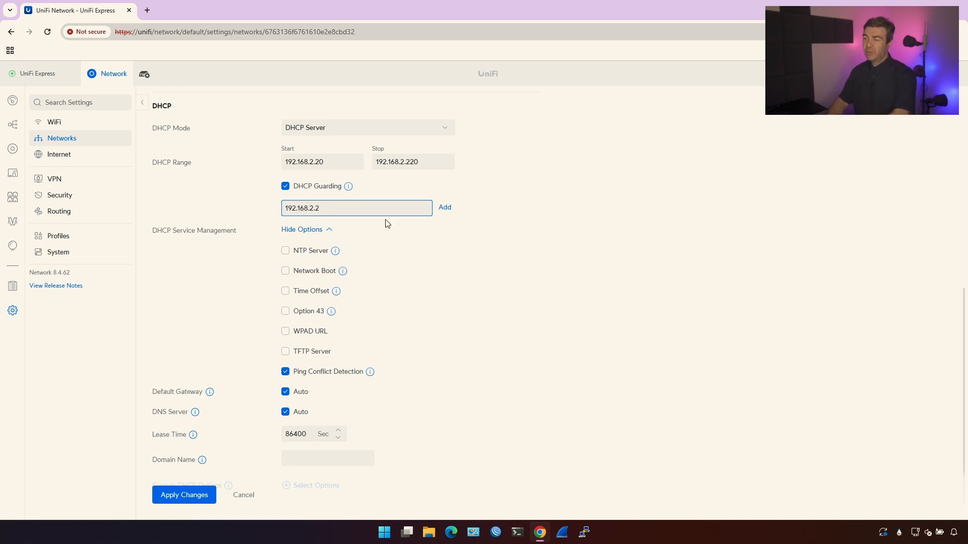
type("192.168.2.1")
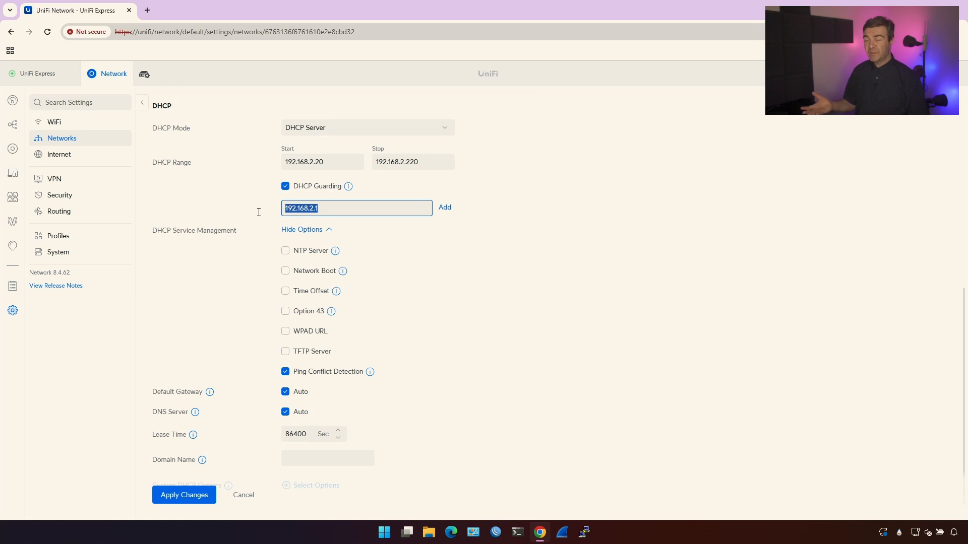
left_click(284, 186)
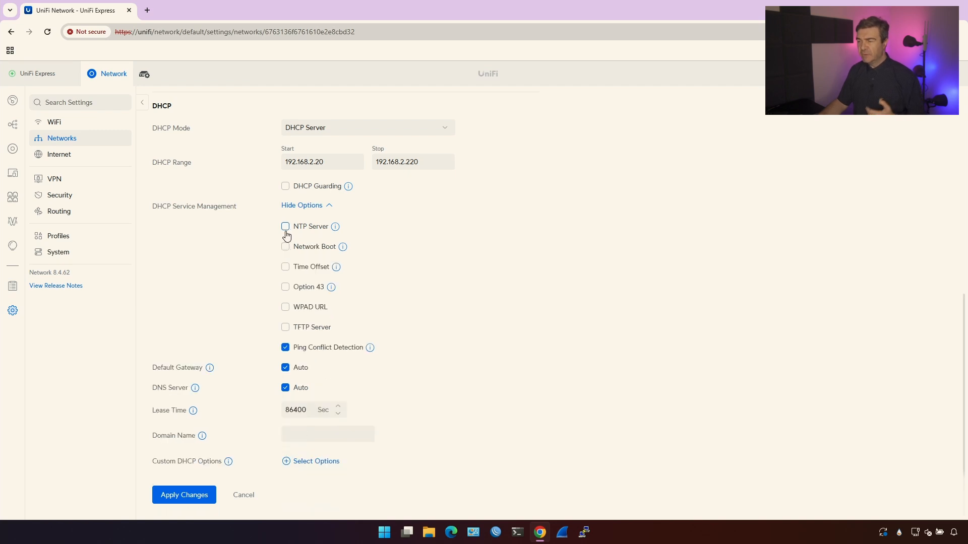
left_click(285, 226)
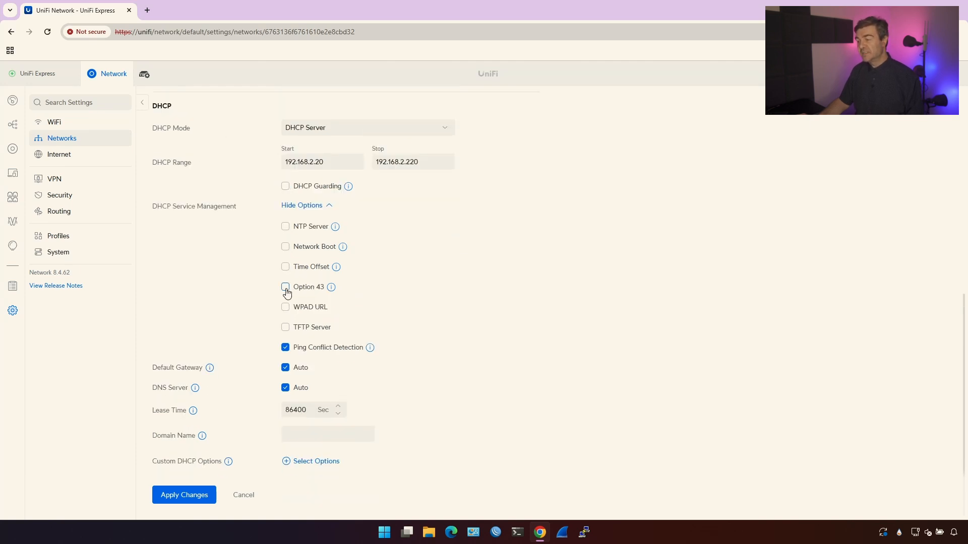
left_click(285, 286)
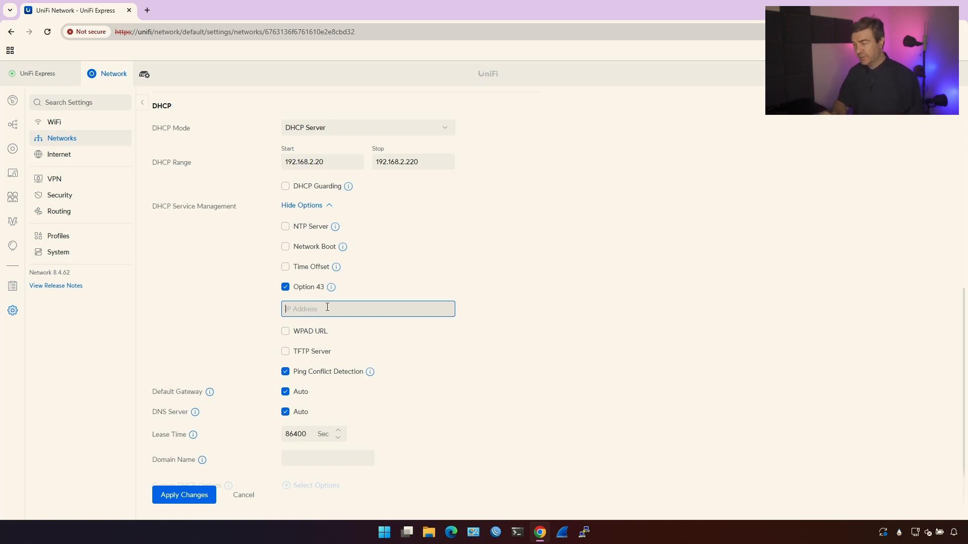
left_click(286, 286)
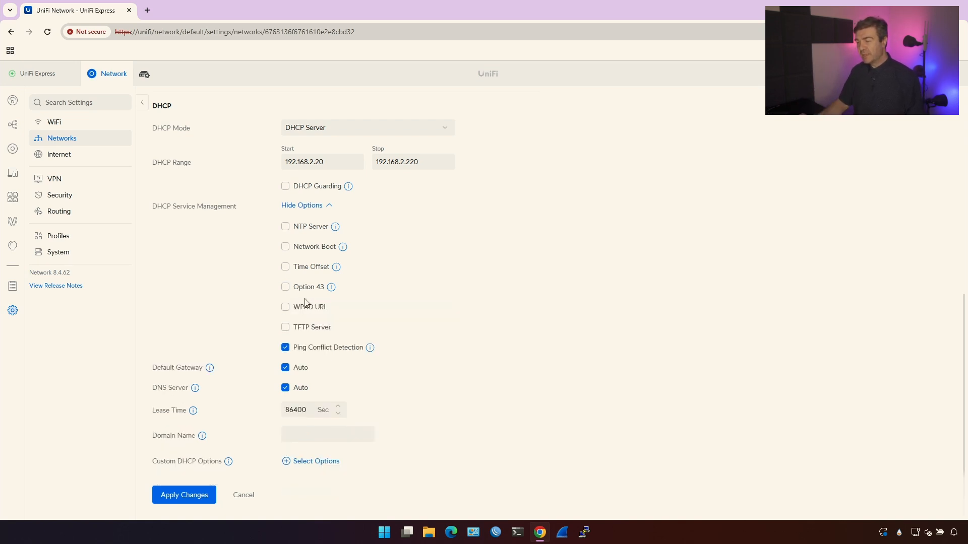
left_click(286, 307)
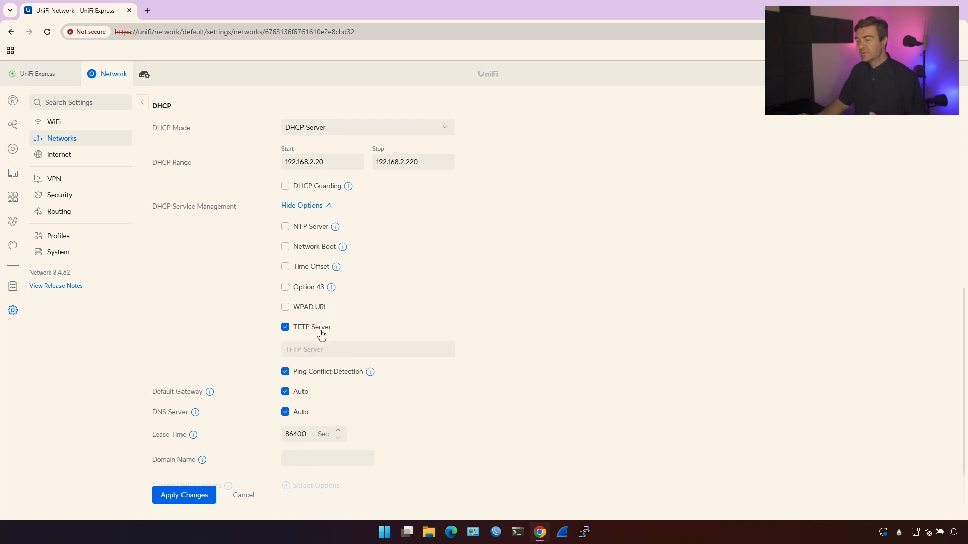
left_click(368, 349)
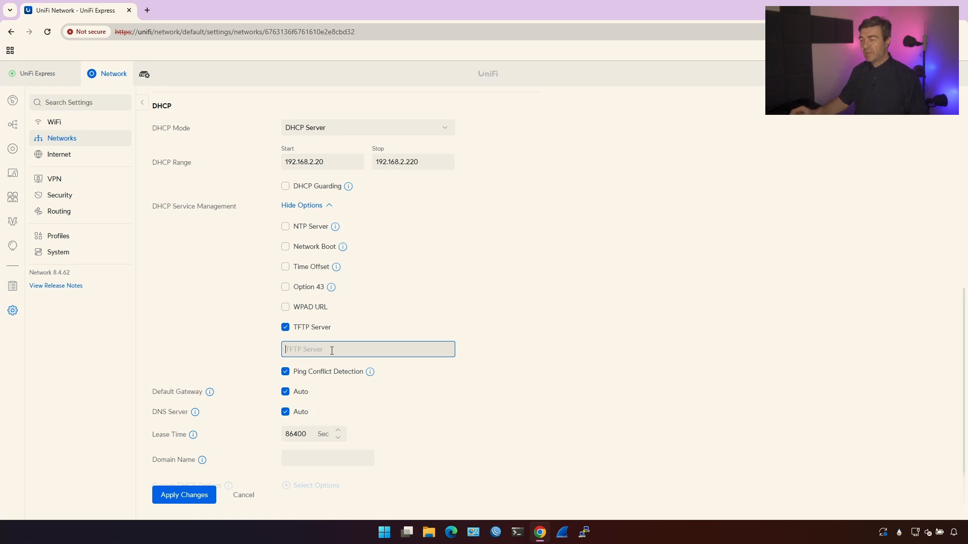
left_click(286, 327)
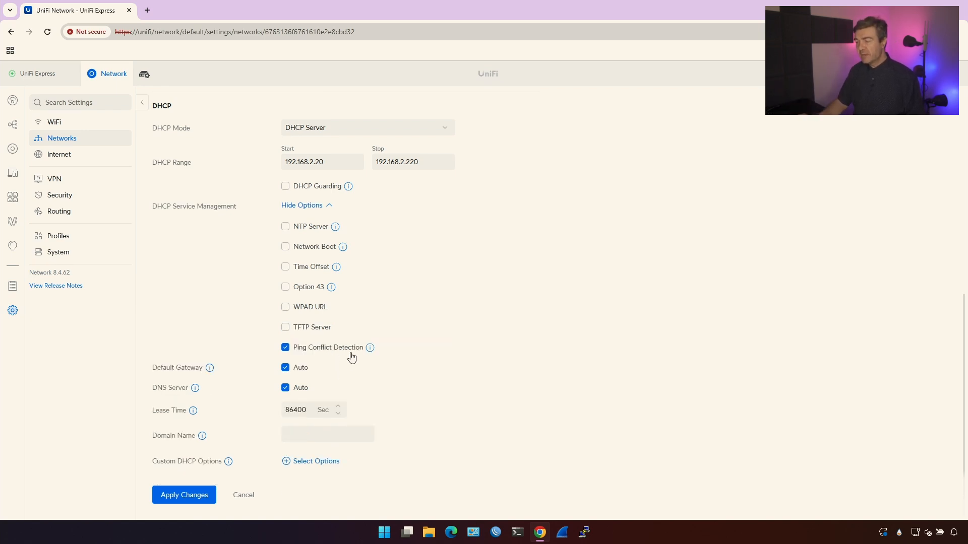
mouse_move(282, 358)
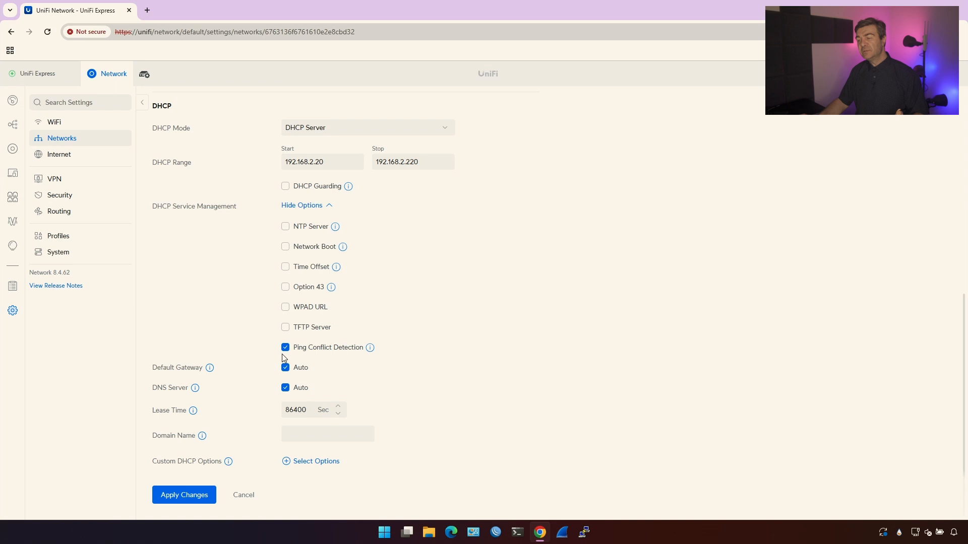
mouse_move(264, 347)
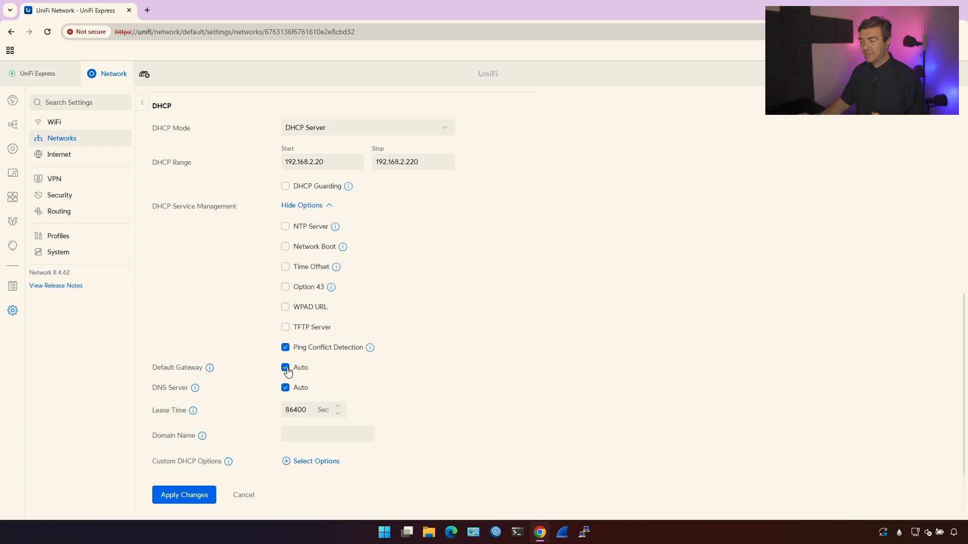
scroll("up", 3)
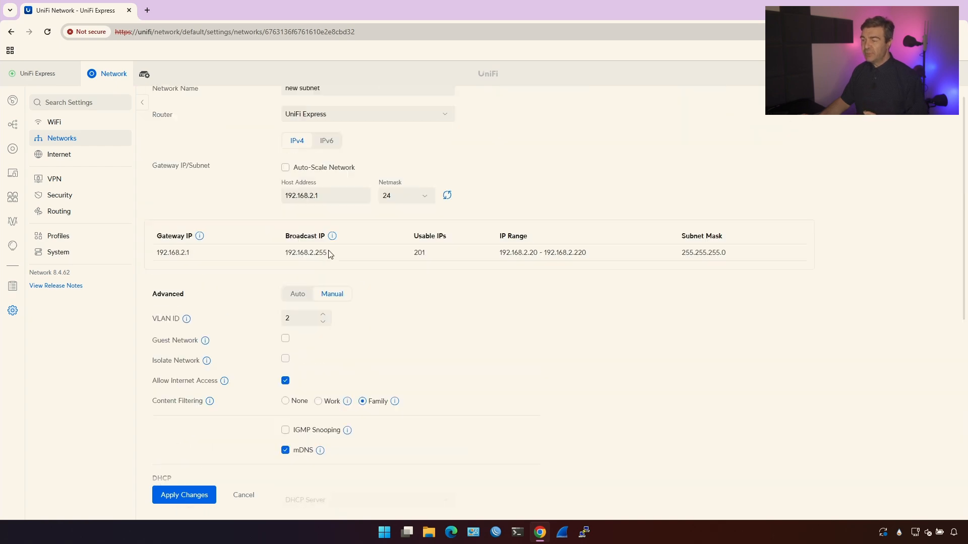
left_click(325, 196)
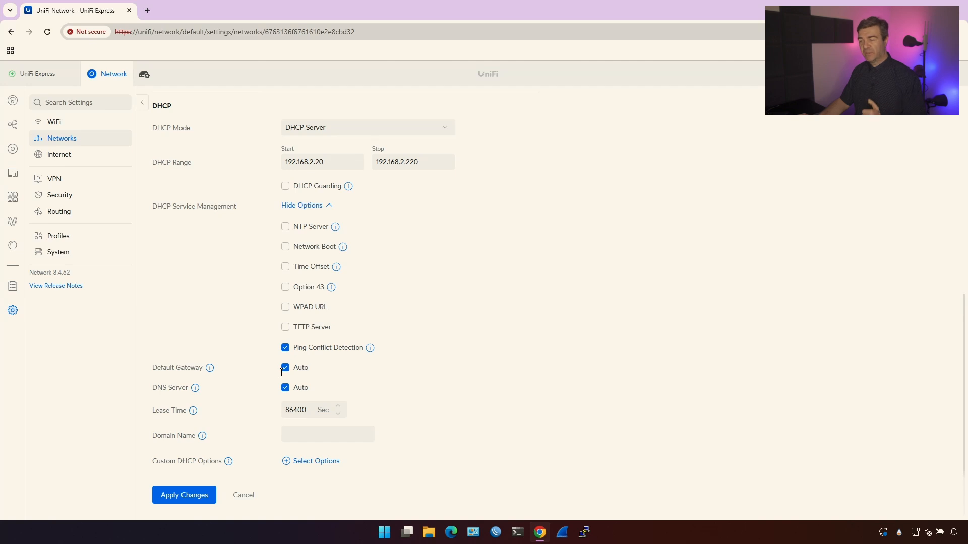
left_click(286, 367)
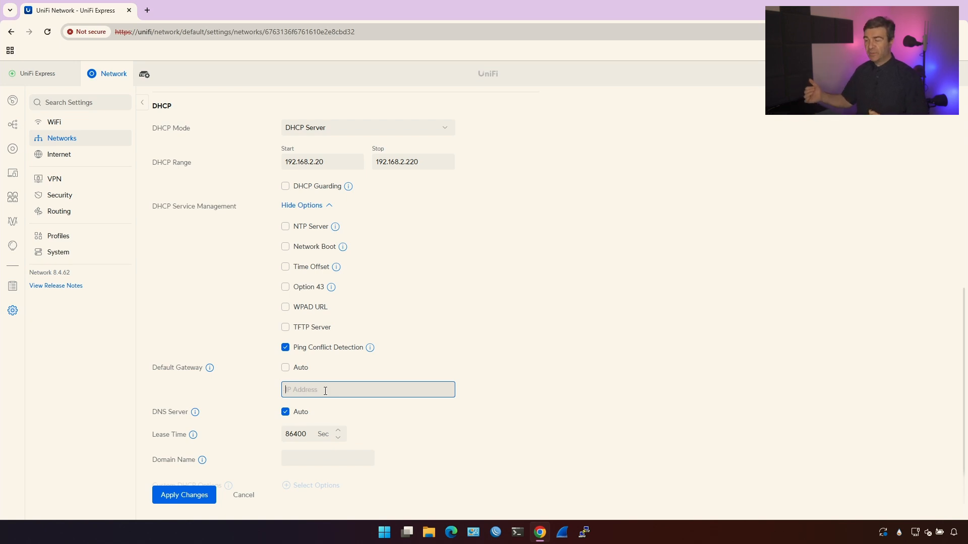
left_click(285, 367)
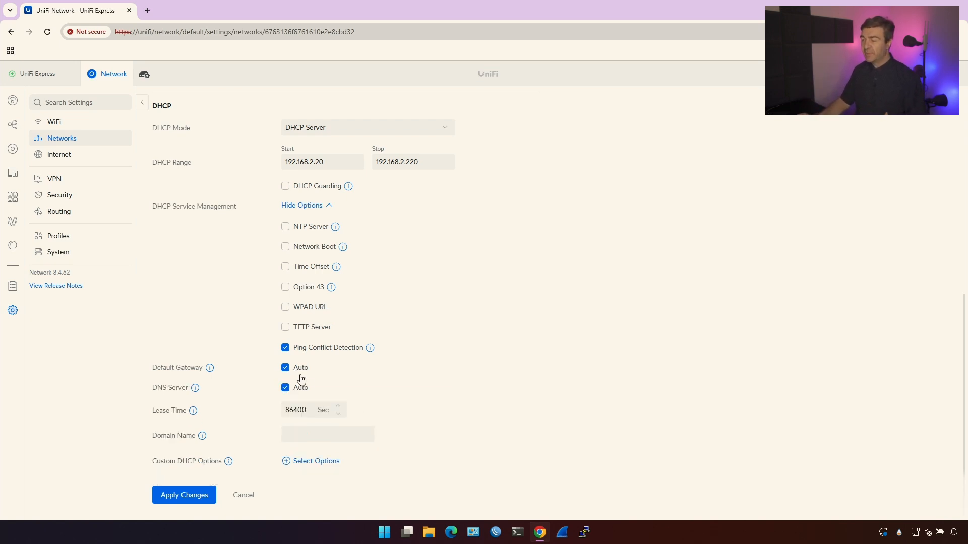
mouse_move(308, 390)
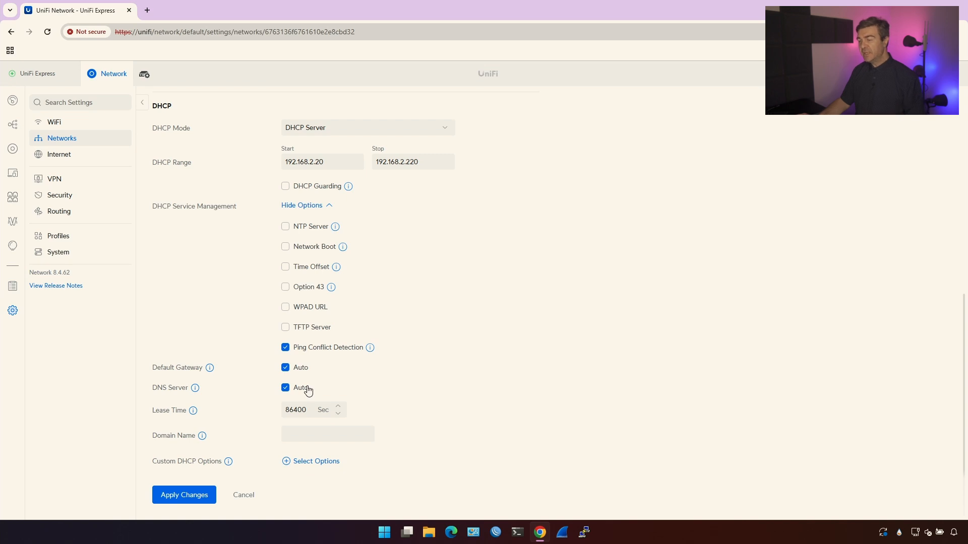
left_click(285, 388)
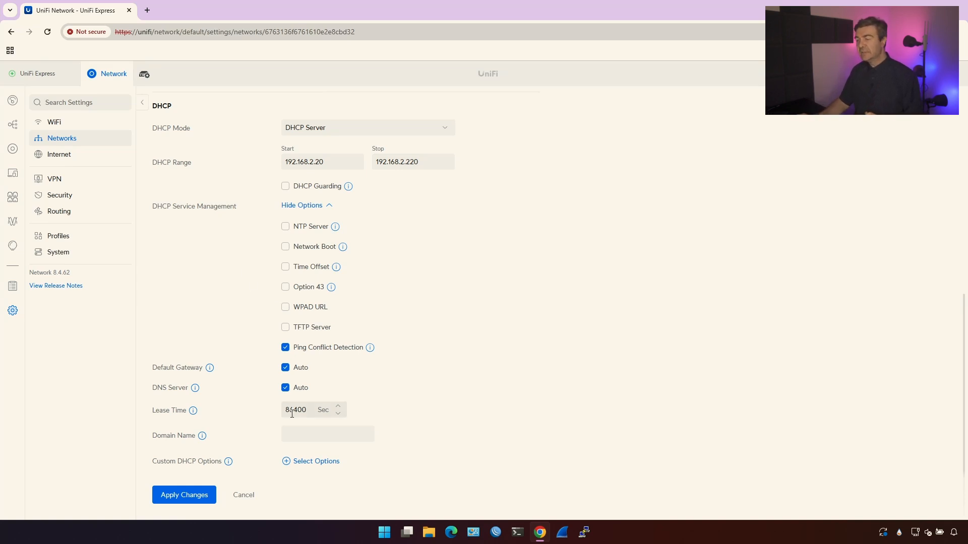
Step: Edit the lease time field and enter local.domain as the domain name
left_click(297, 410)
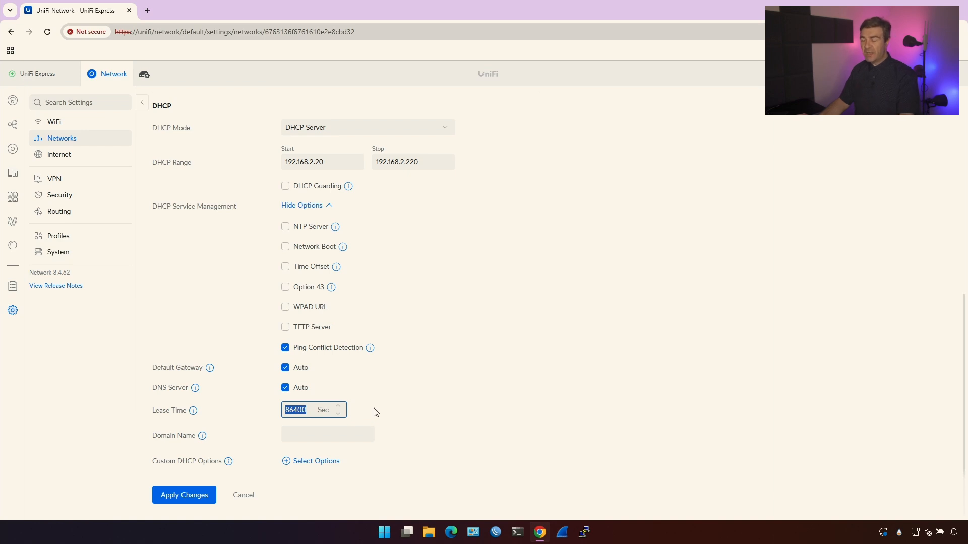
type("7200")
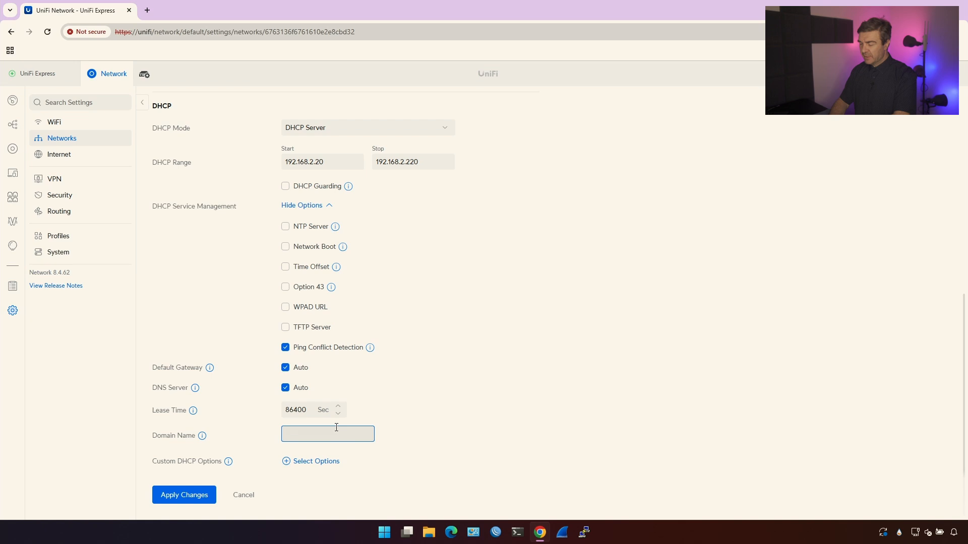
type("local.d")
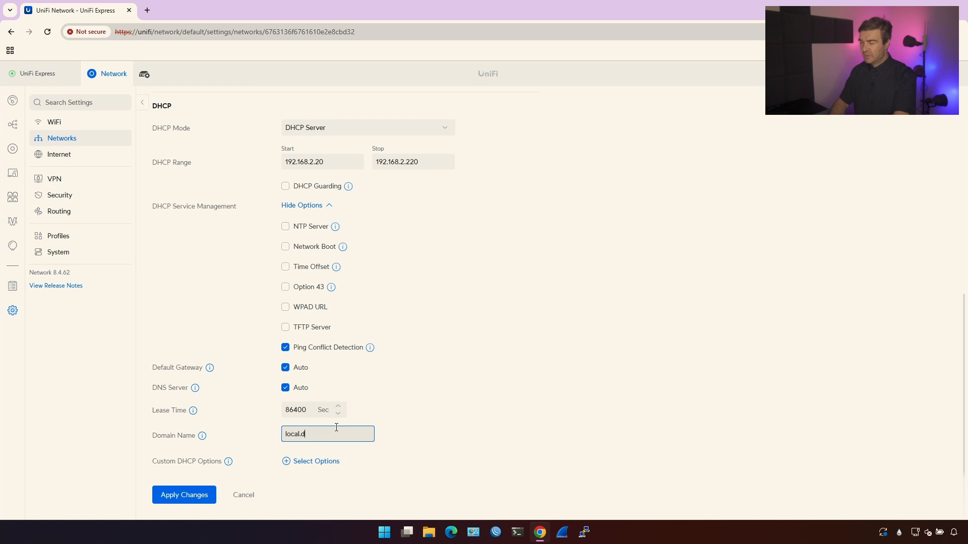
type("omain")
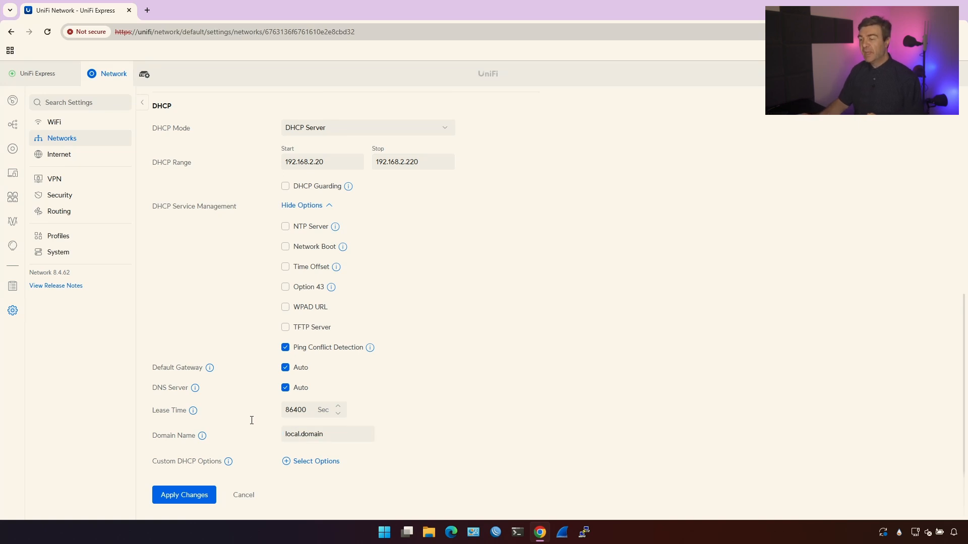
left_click(316, 462)
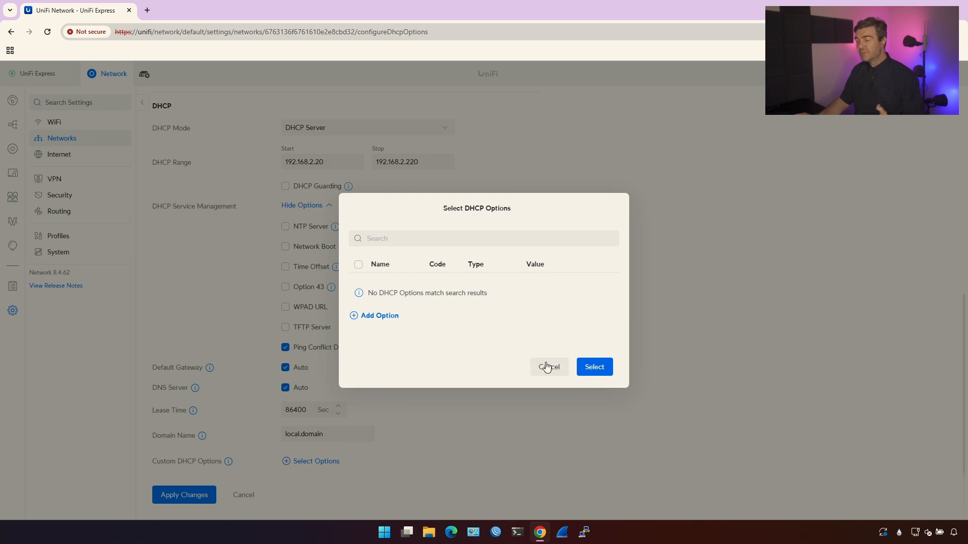
left_click(548, 367)
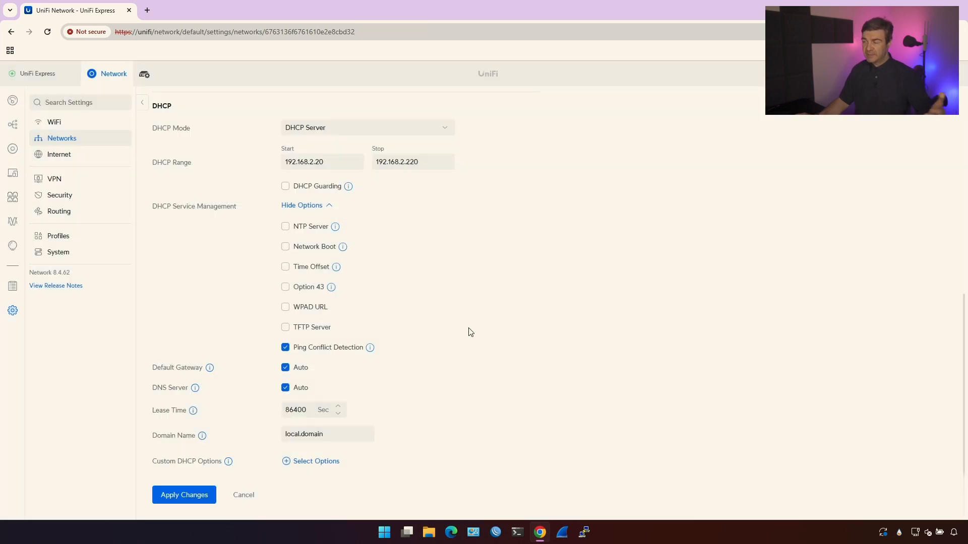
mouse_move(320, 461)
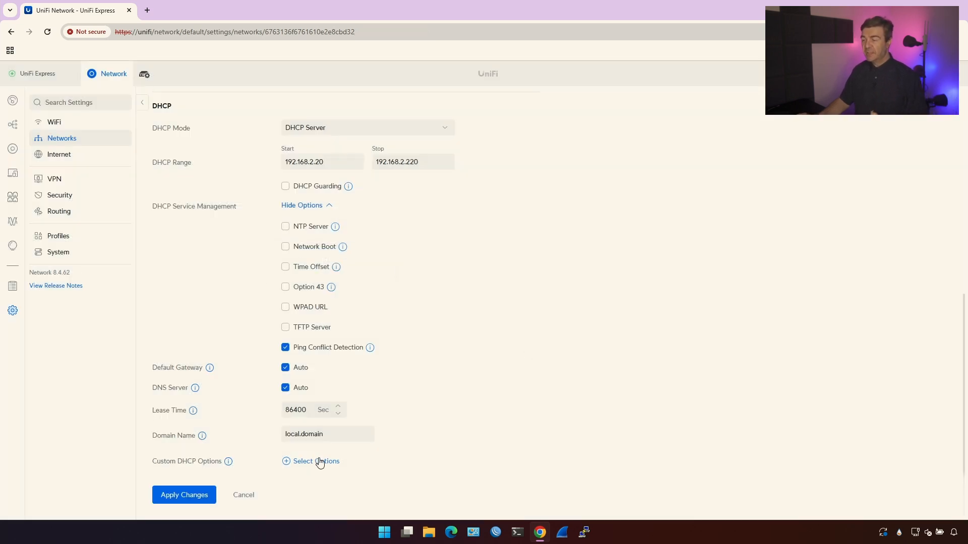
left_click(316, 461)
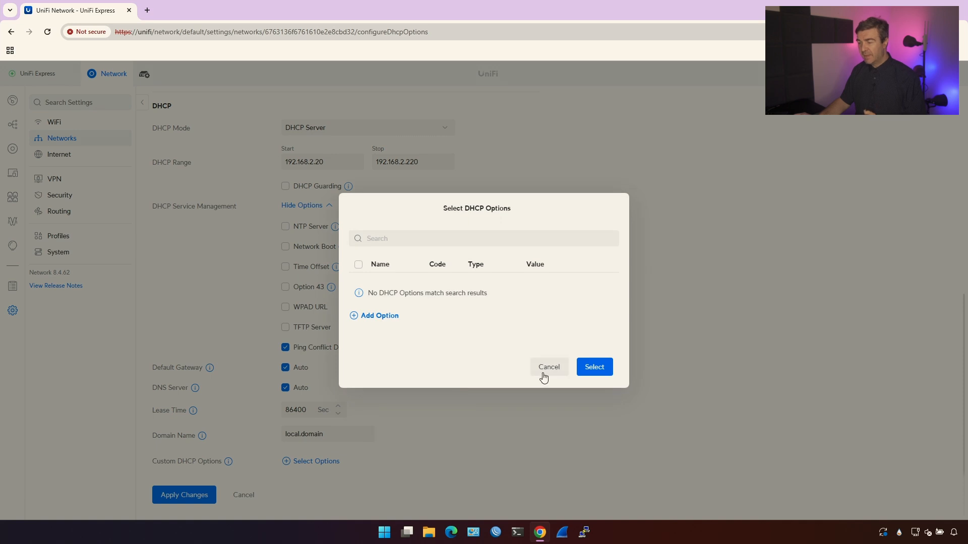
left_click(547, 367)
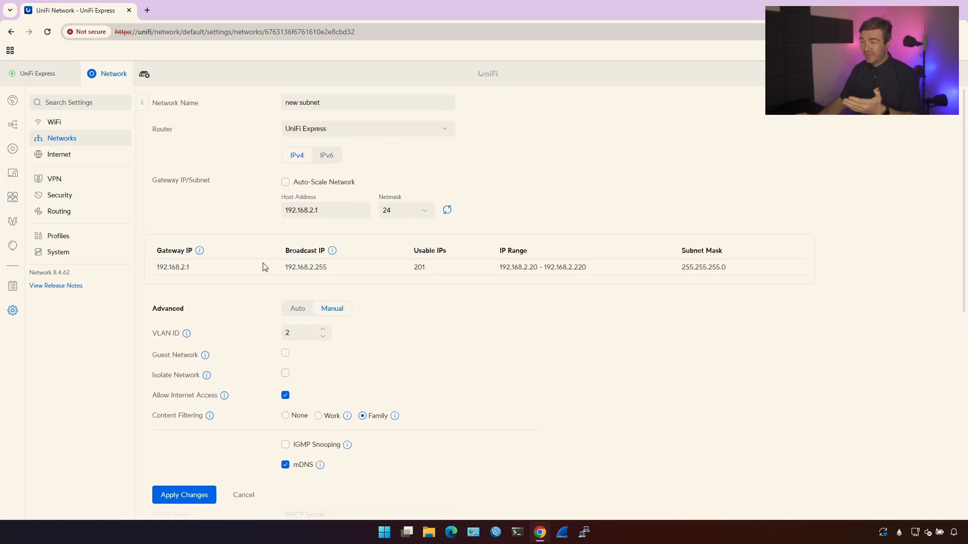
mouse_move(240, 253)
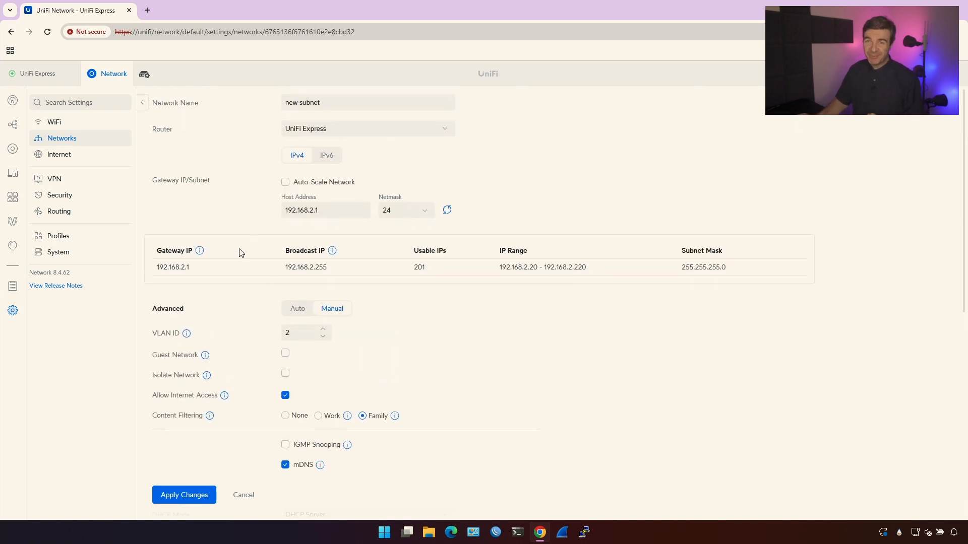